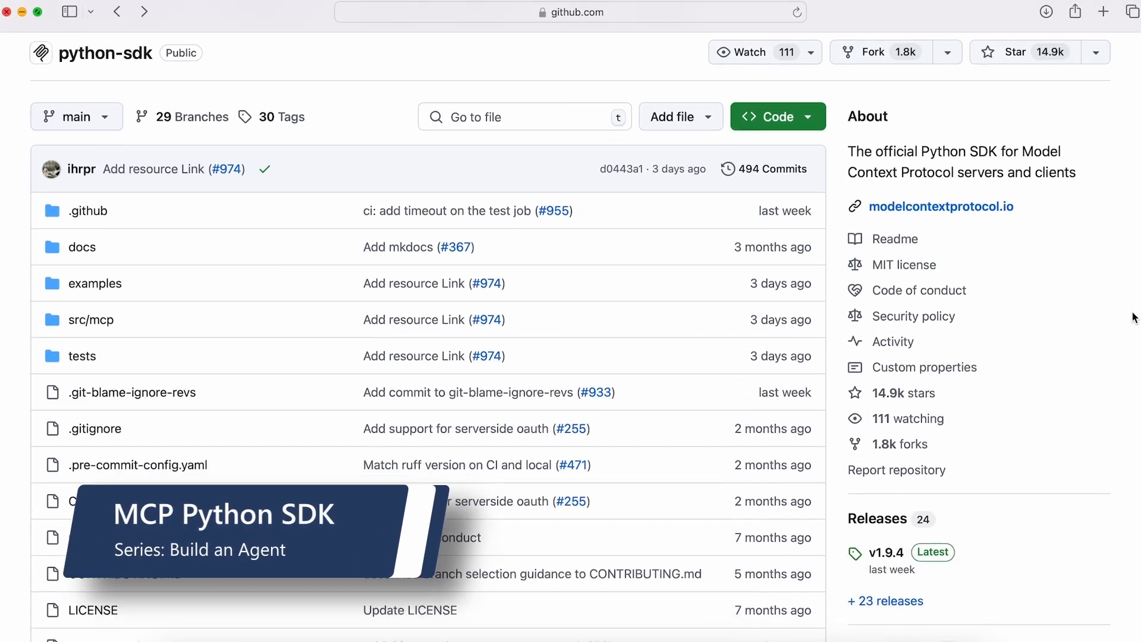
Scroll the MCP Python SDK README on GitHub down to the Installation section
scroll("down", 3)
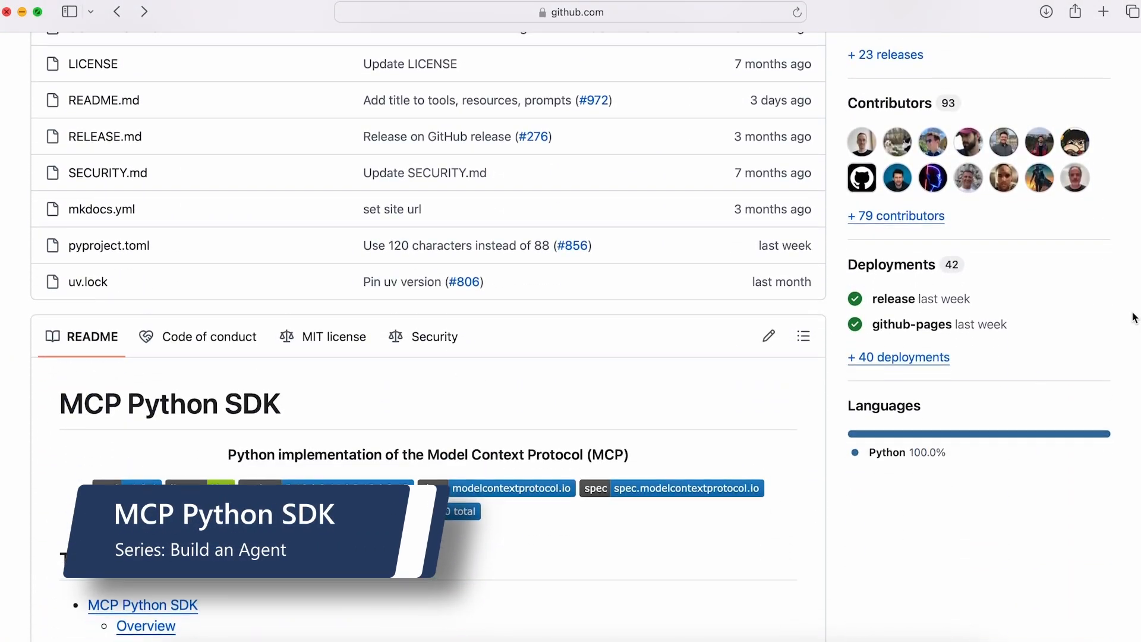
scroll("down", 3)
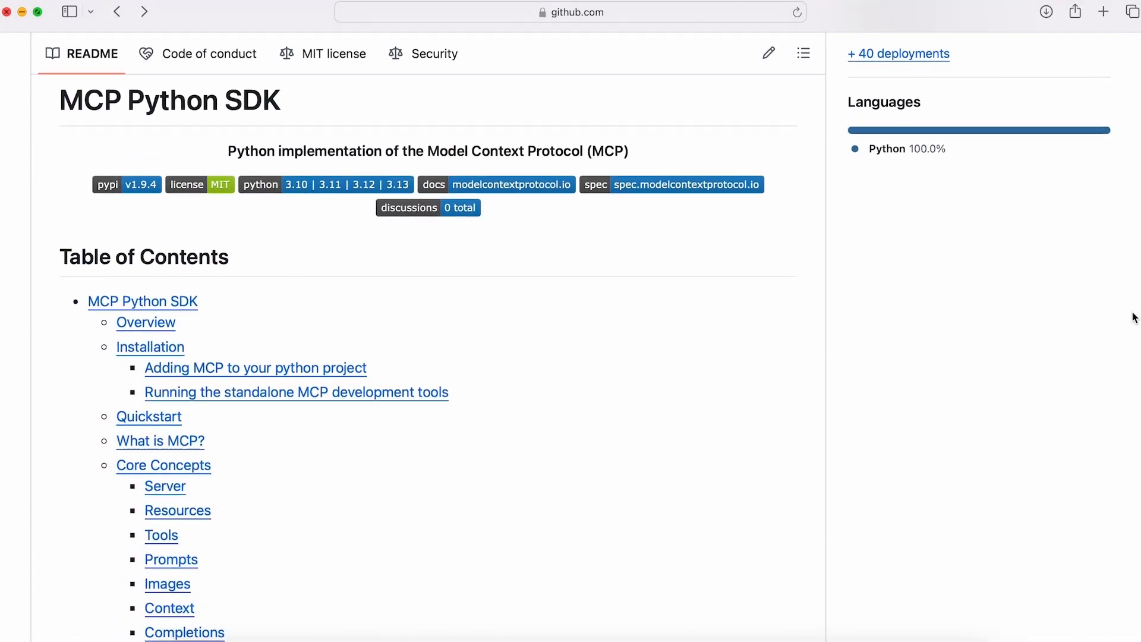
scroll("down", 3)
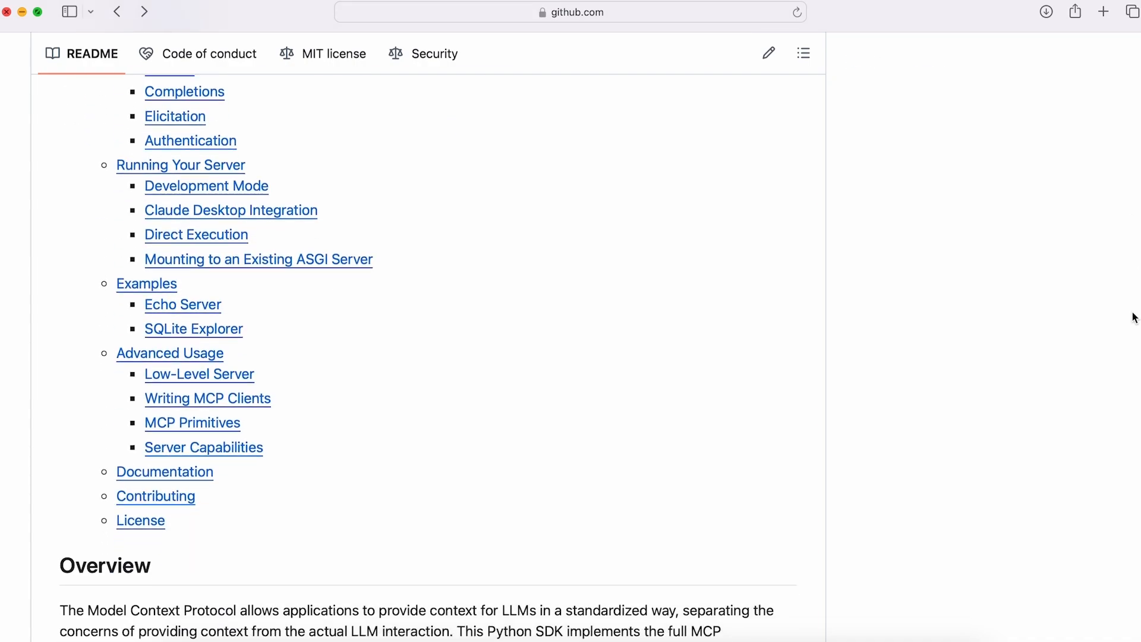
scroll("down", 3)
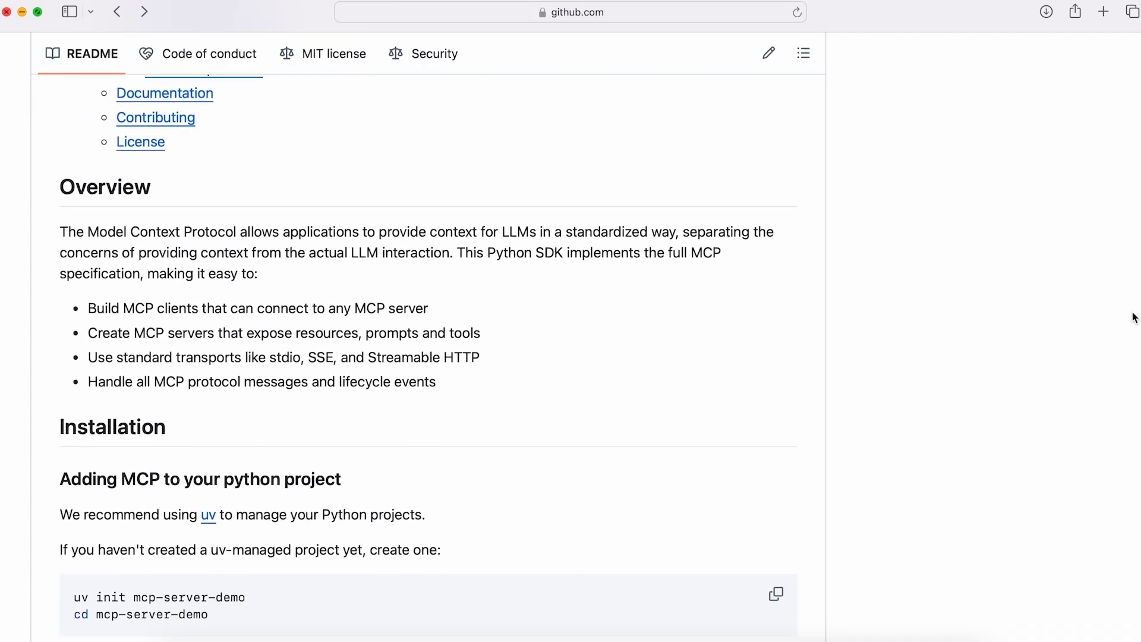
scroll("down", 3)
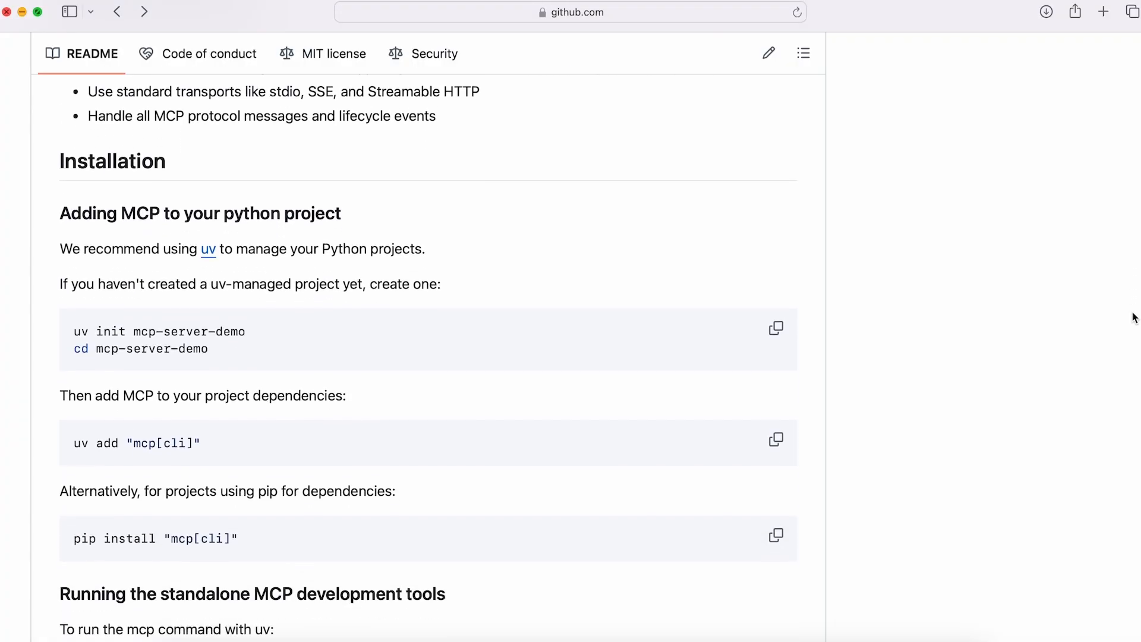
scroll("down", 3)
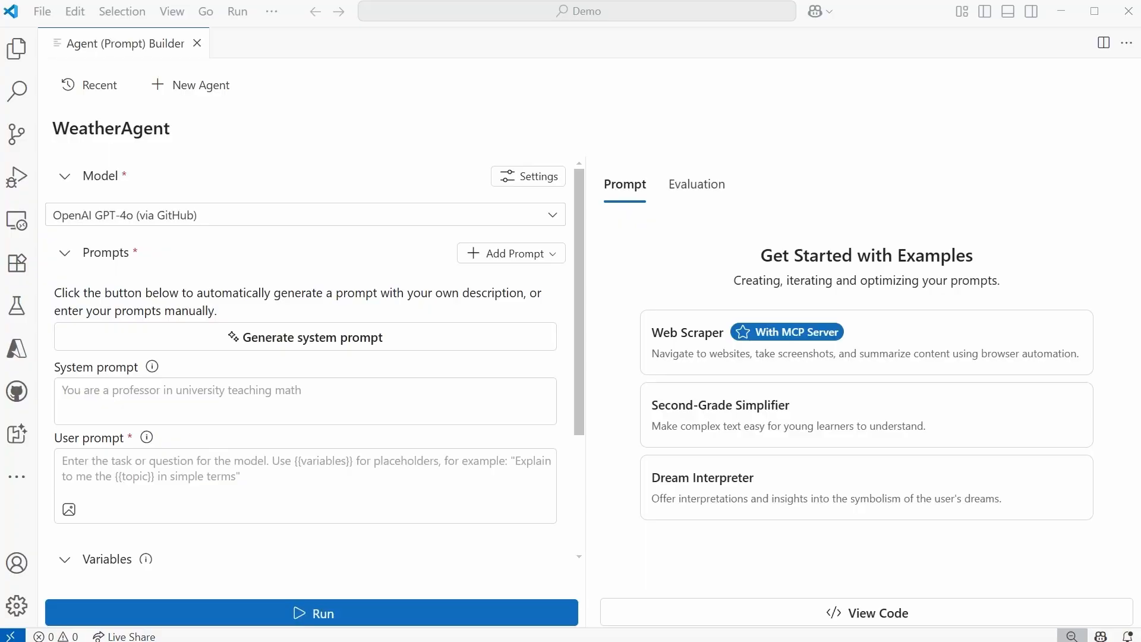
mouse_move(647, 246)
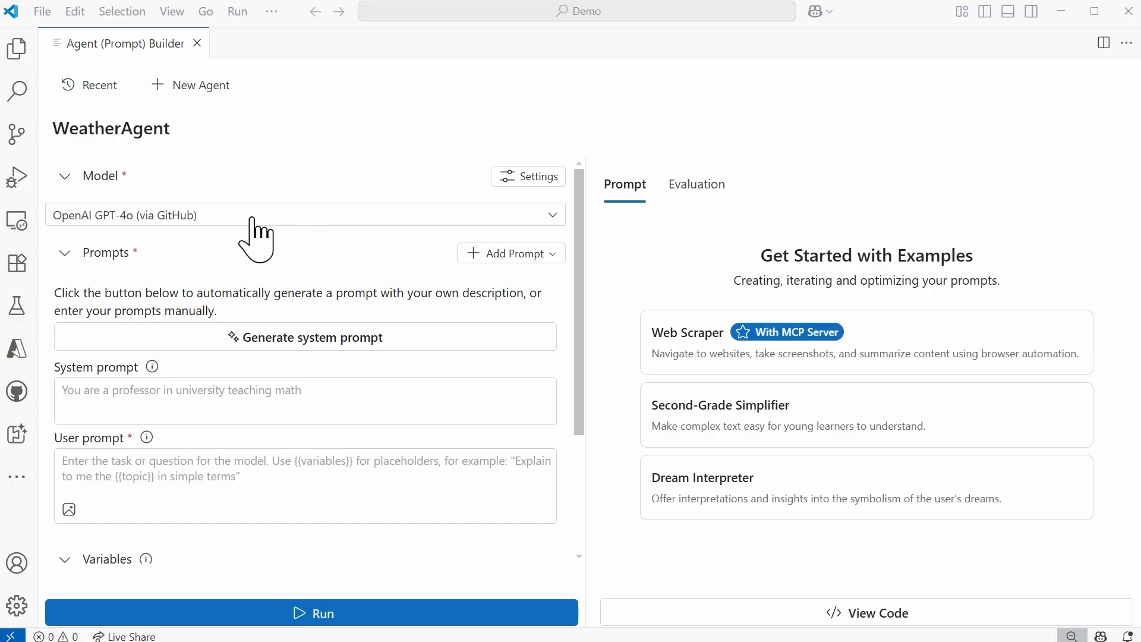
mouse_move(251, 233)
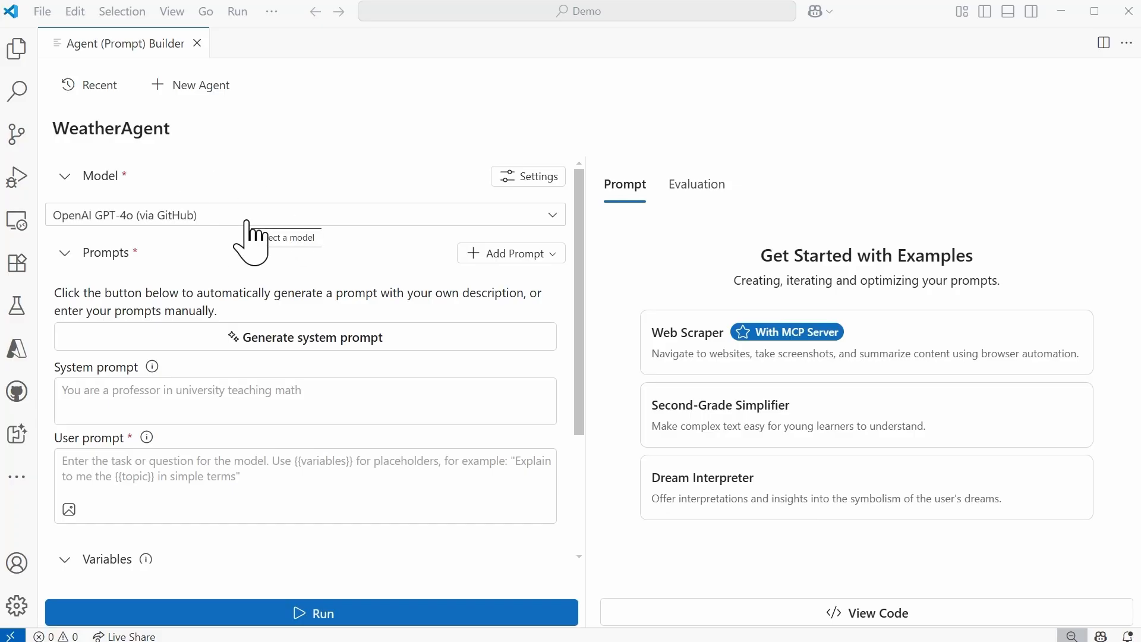
mouse_move(589, 269)
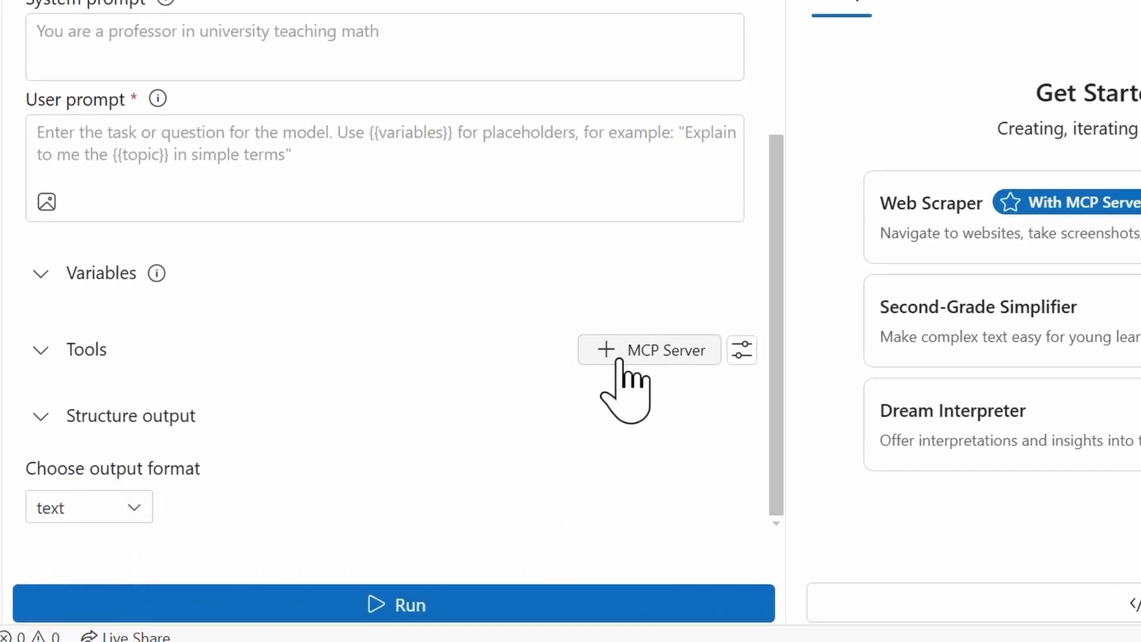
Choose + MCP Server under WeatherAgent's Tools, then + Add Server
left_click(648, 350)
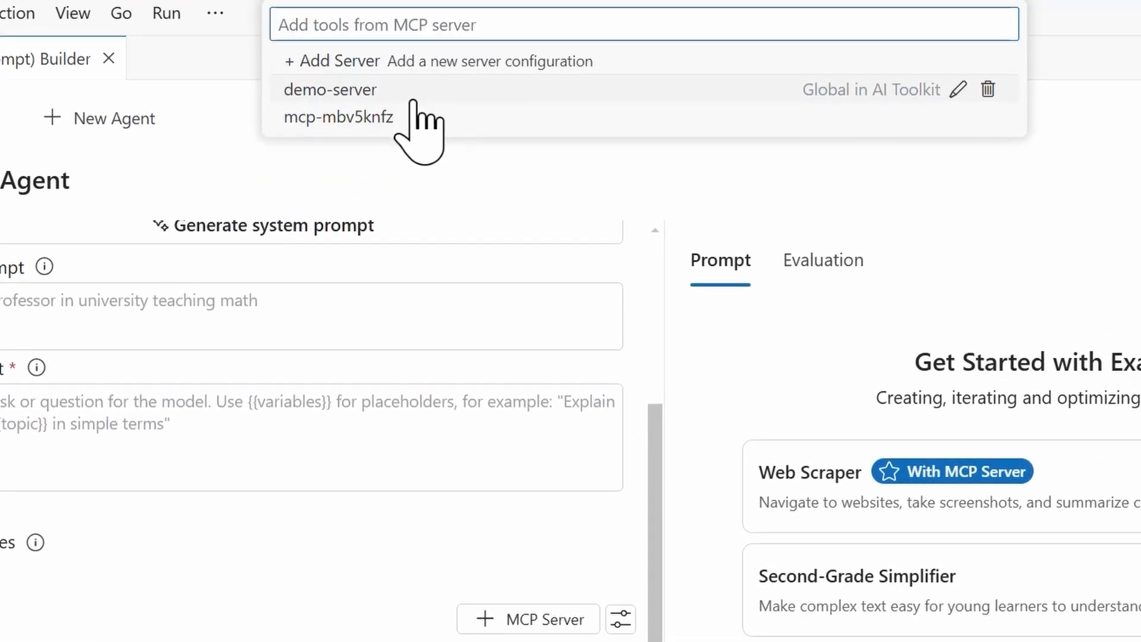
mouse_move(414, 116)
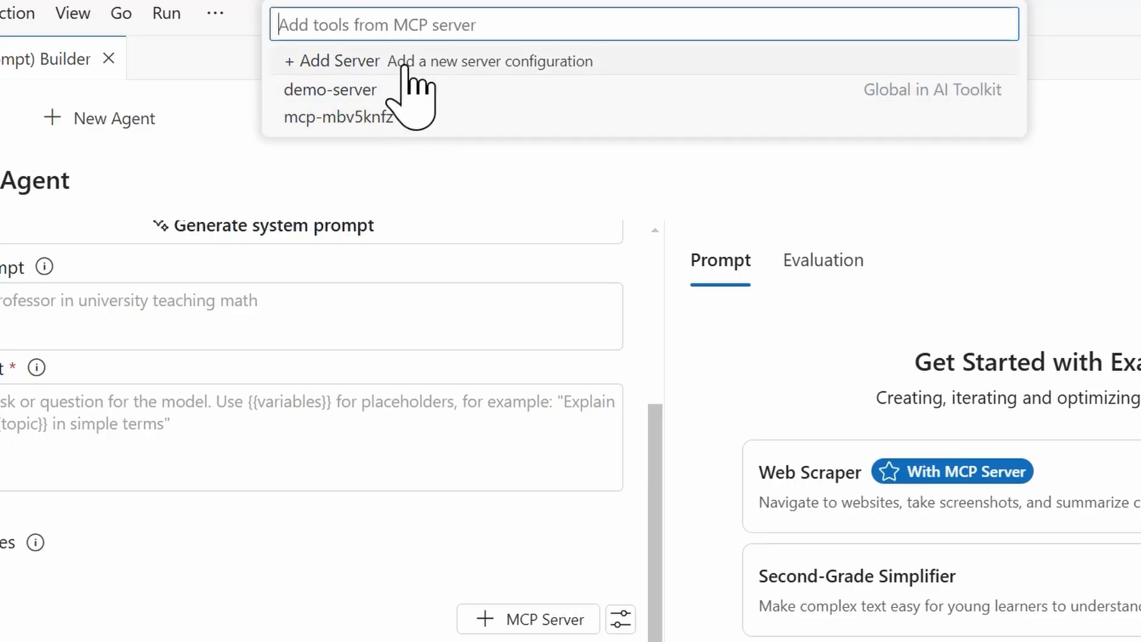
left_click(338, 61)
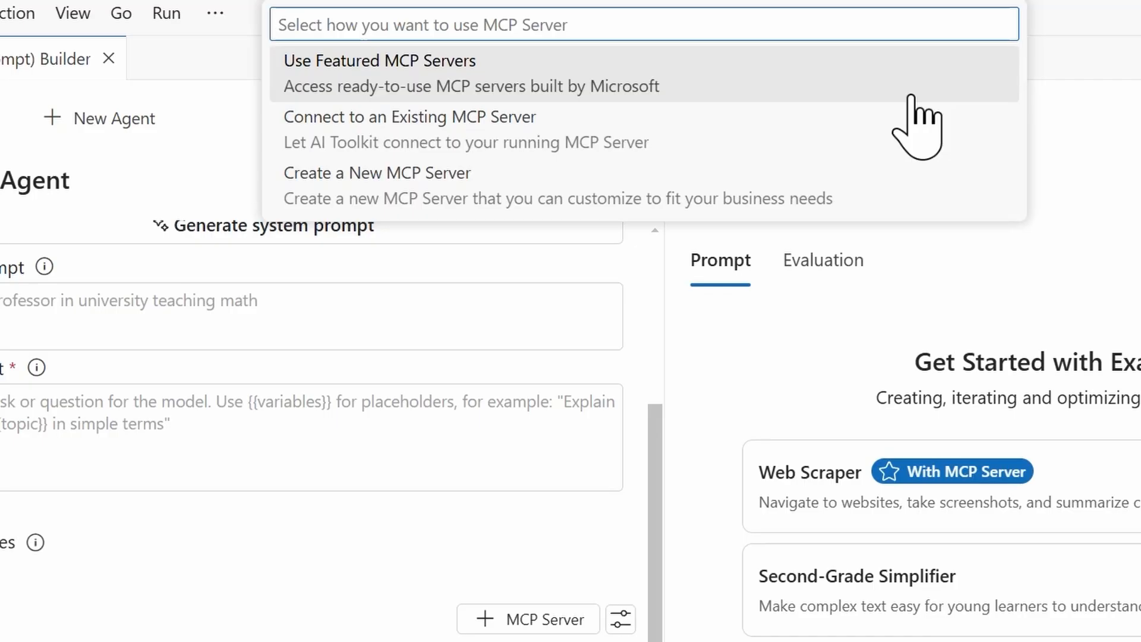
mouse_move(826, 135)
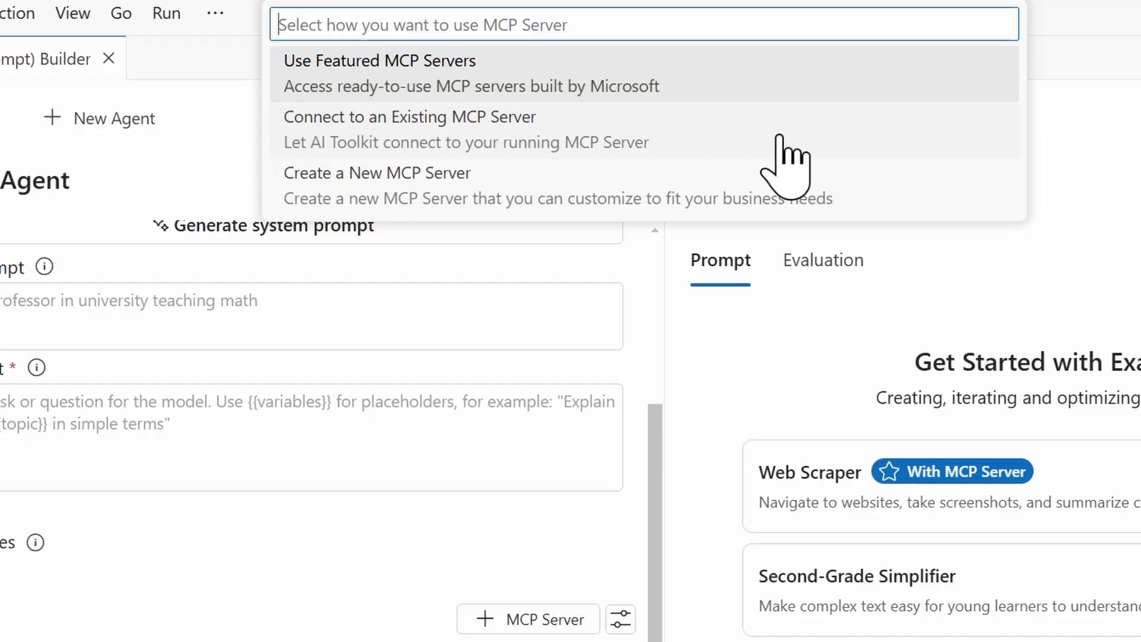
mouse_move(1002, 237)
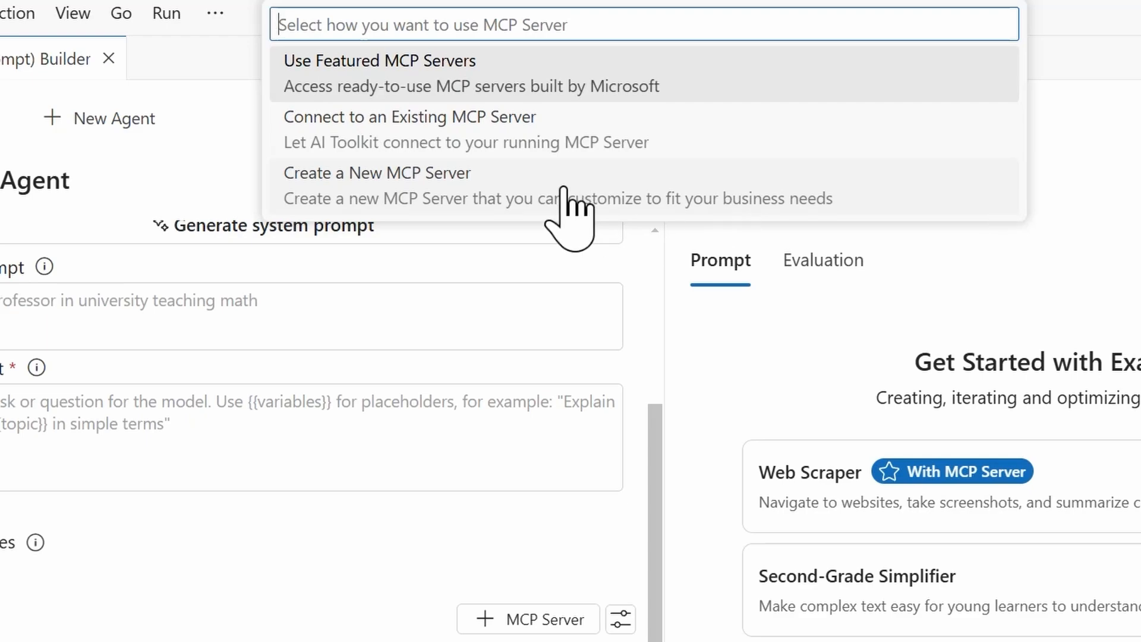
Choose Create a New MCP Server and pick the python-weather template
left_click(376, 172)
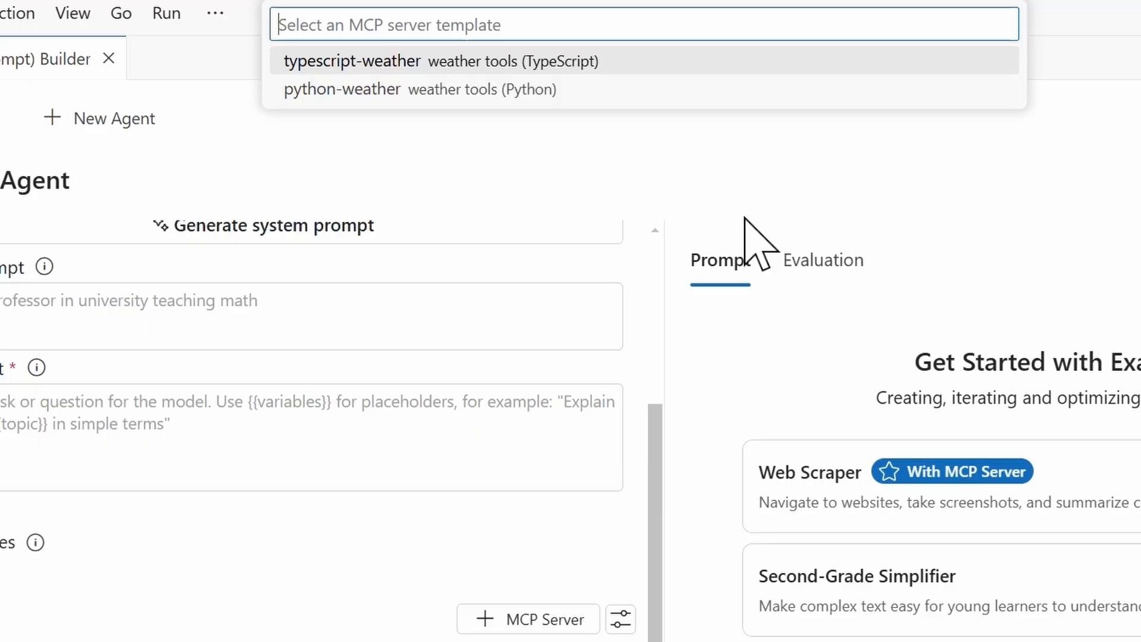
mouse_move(495, 138)
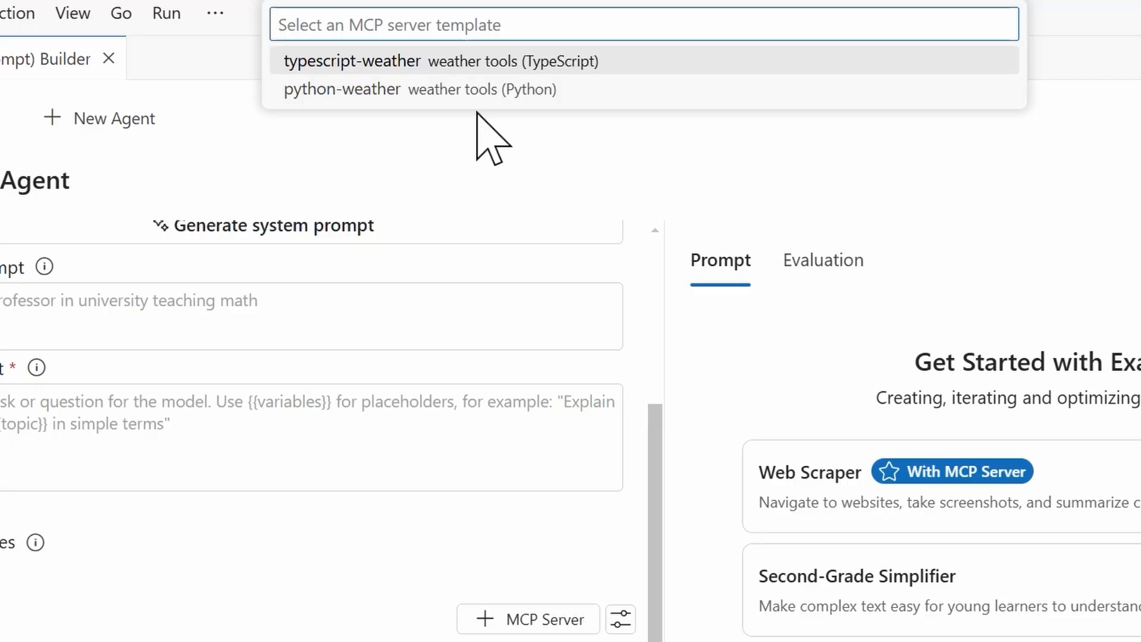
mouse_move(480, 89)
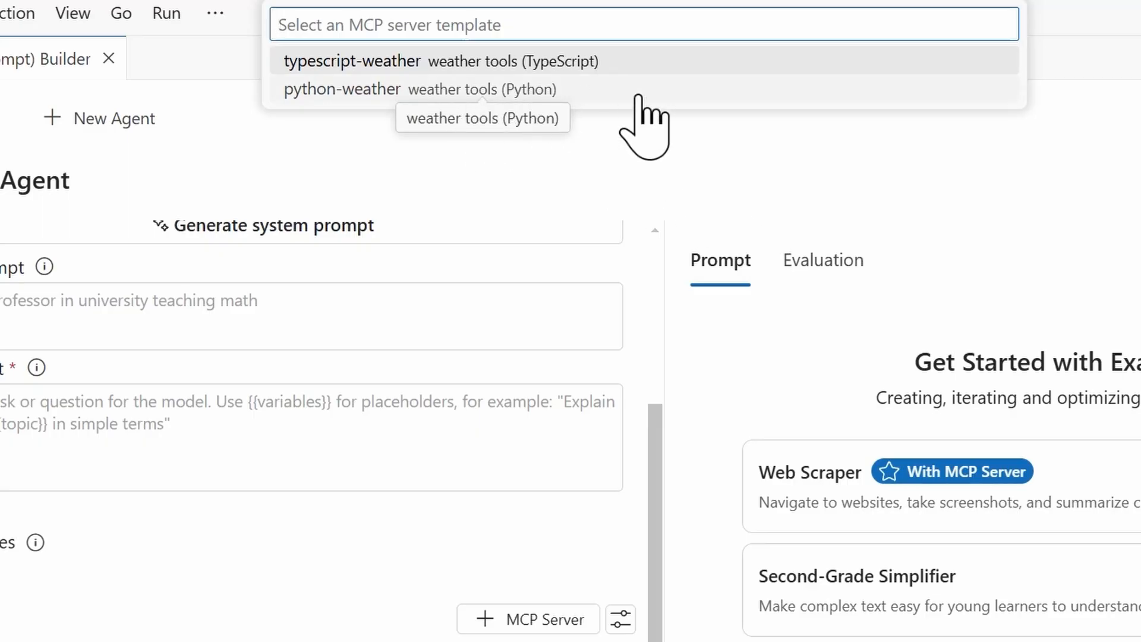
mouse_move(768, 153)
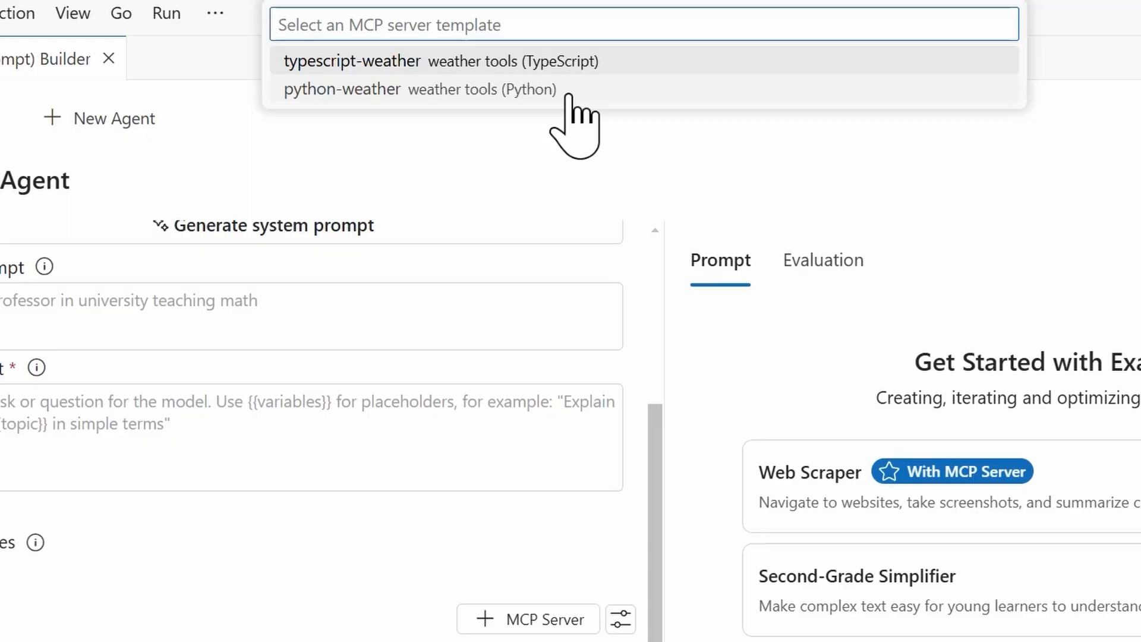
left_click(341, 89)
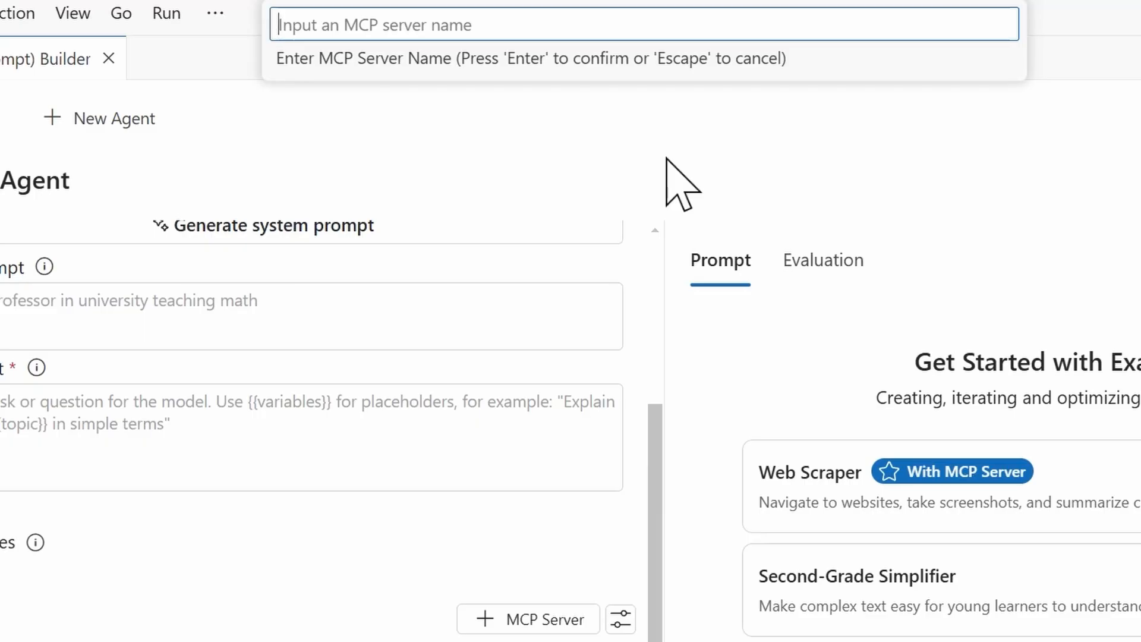
type("wea")
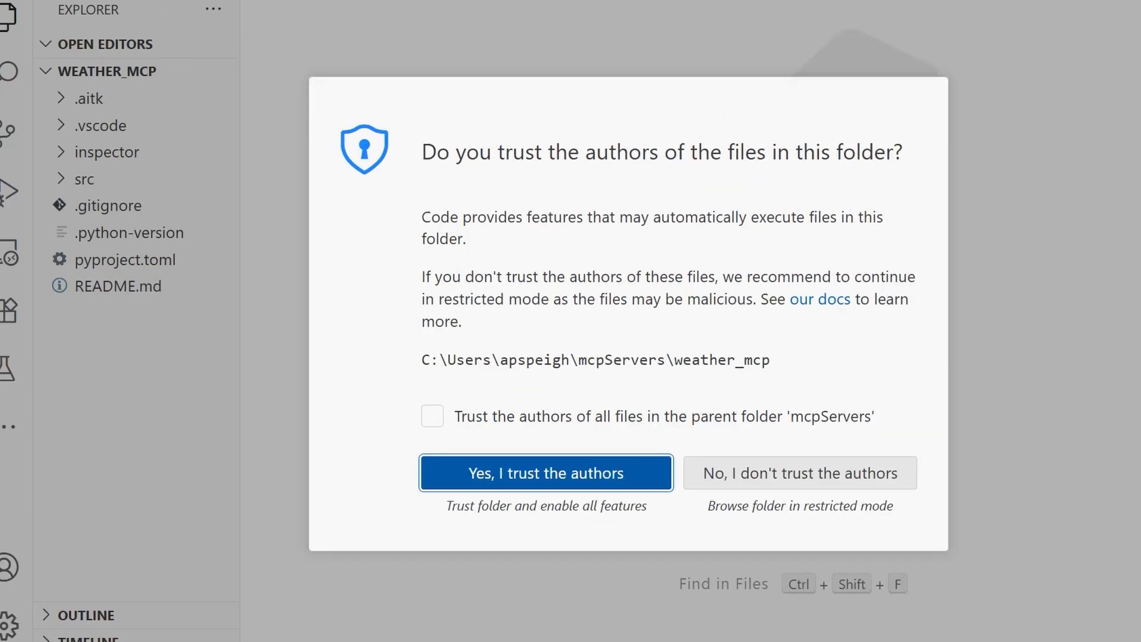
mouse_move(508, 460)
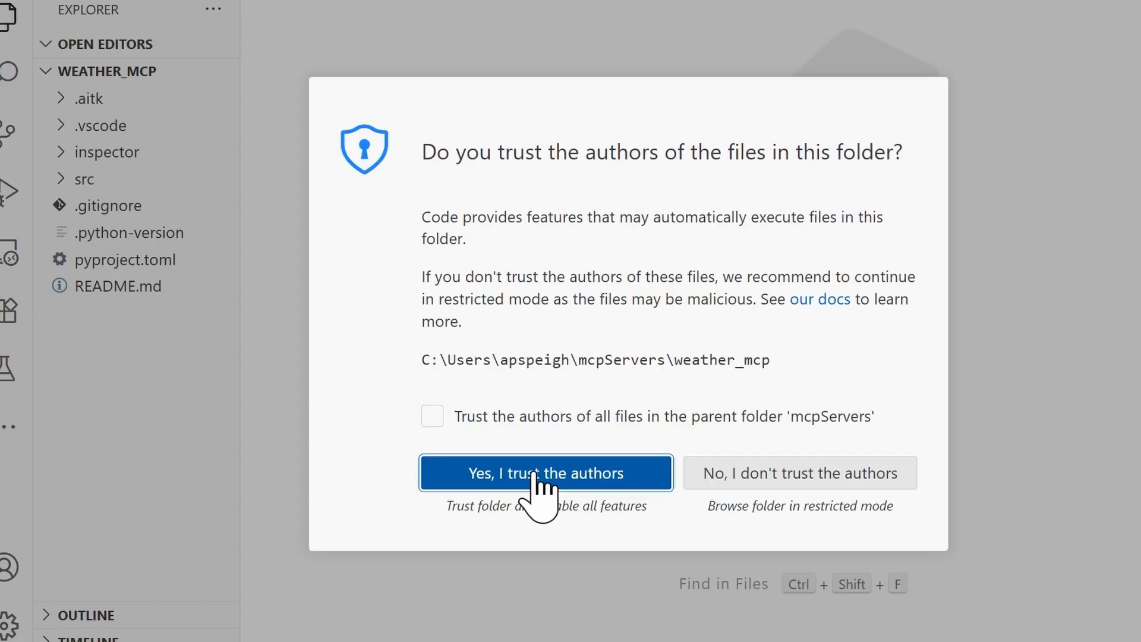
Trust the authors of the weather_mcp folder in the workspace trust dialog
left_click(545, 472)
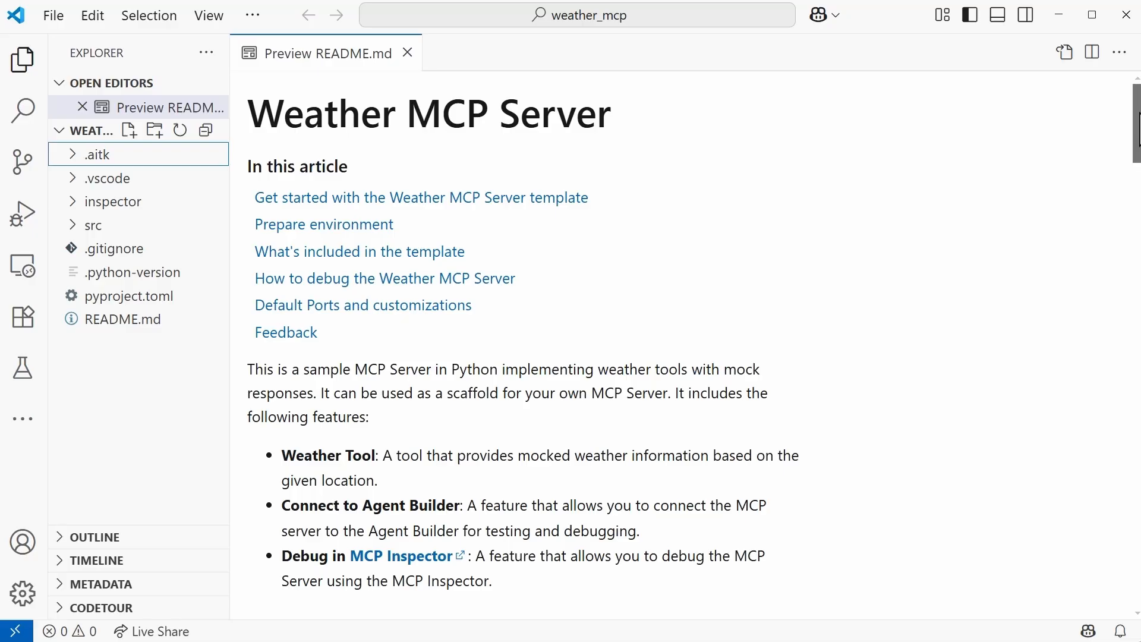
scroll("down", 3)
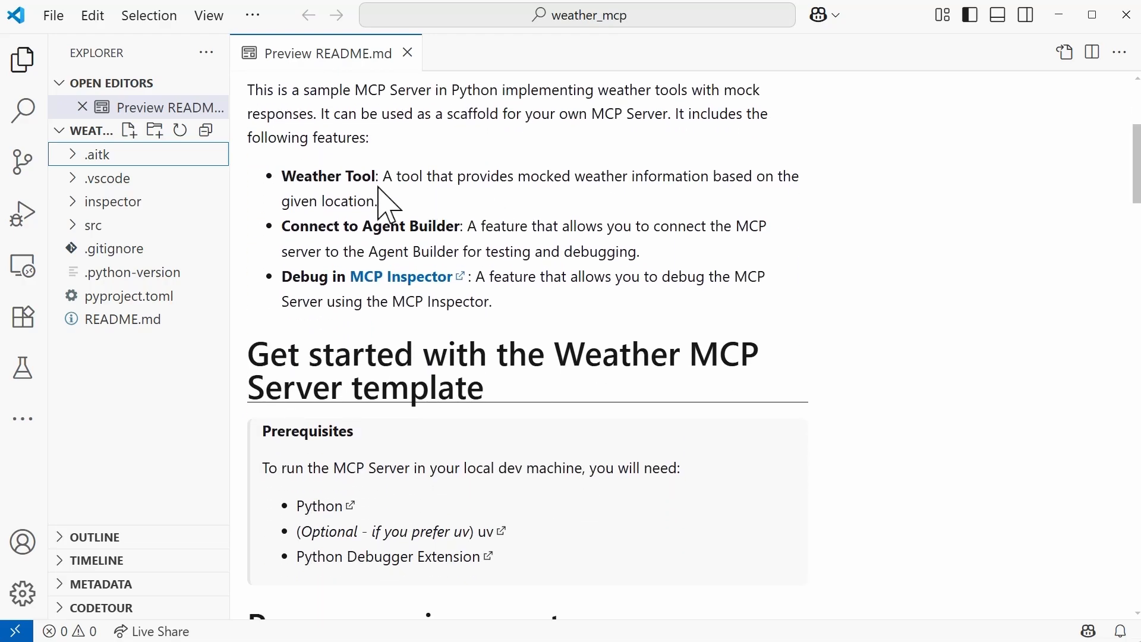
mouse_move(717, 218)
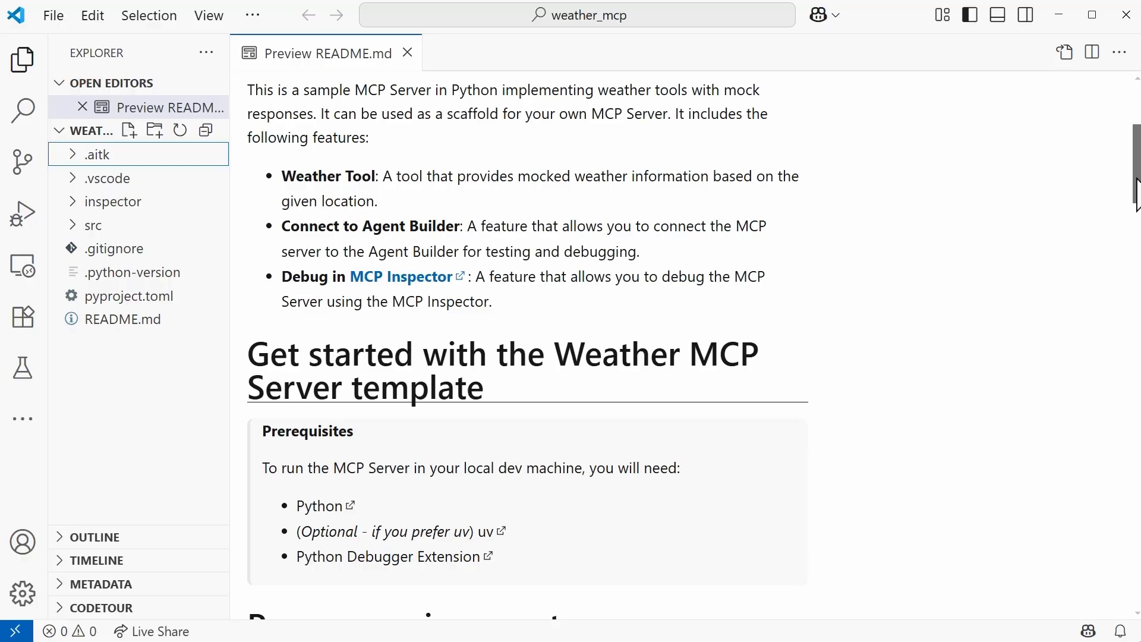
scroll("down", 3)
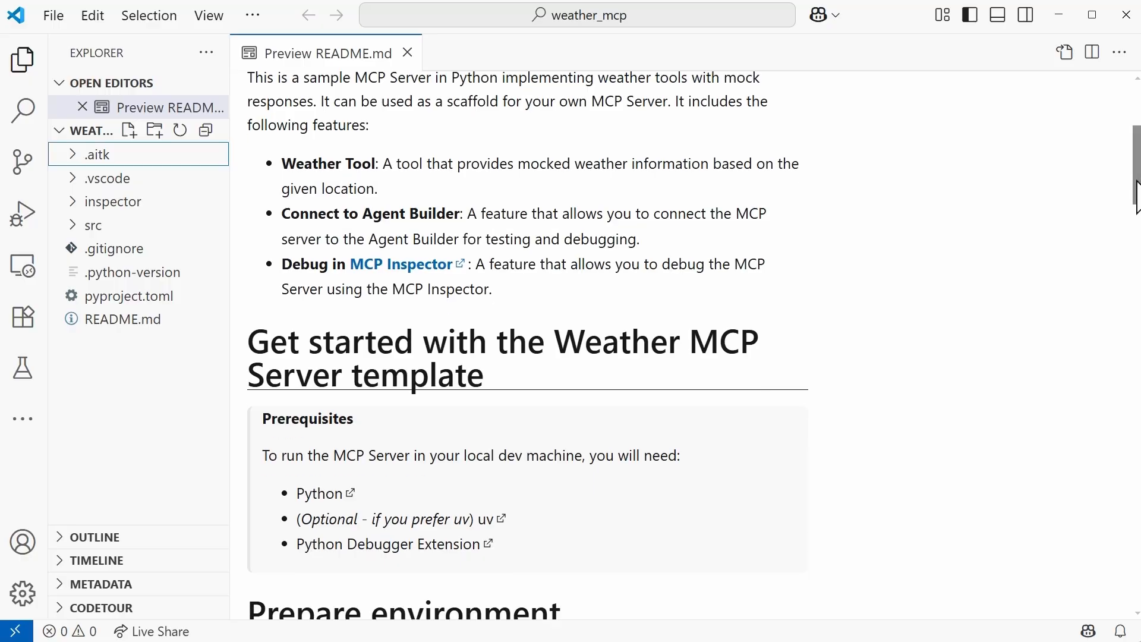
scroll("down", 3)
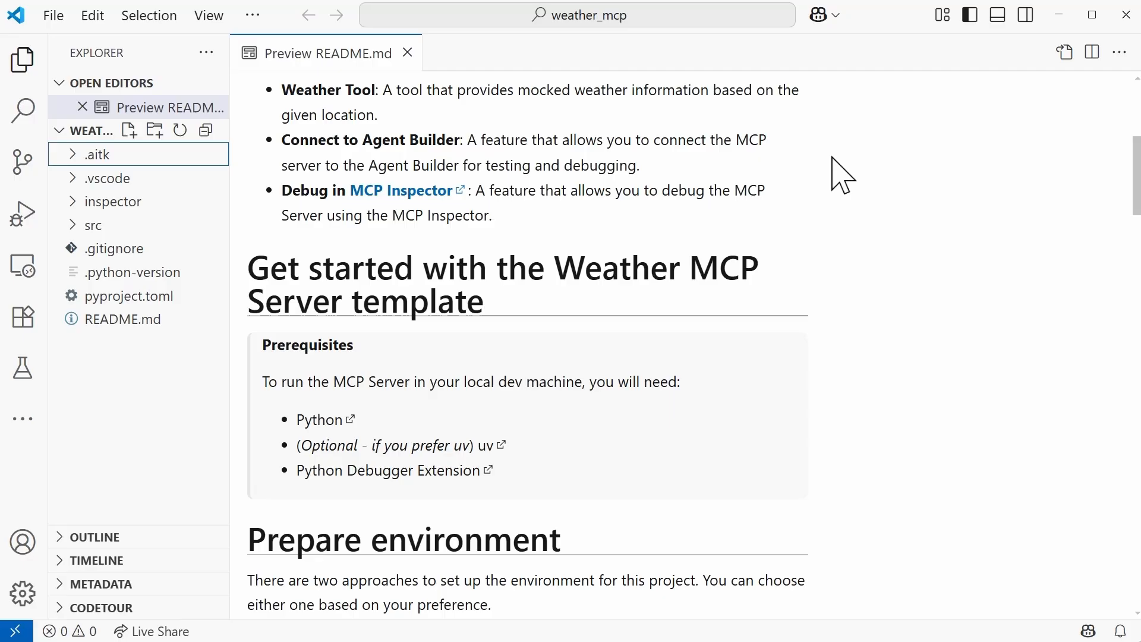
mouse_move(915, 186)
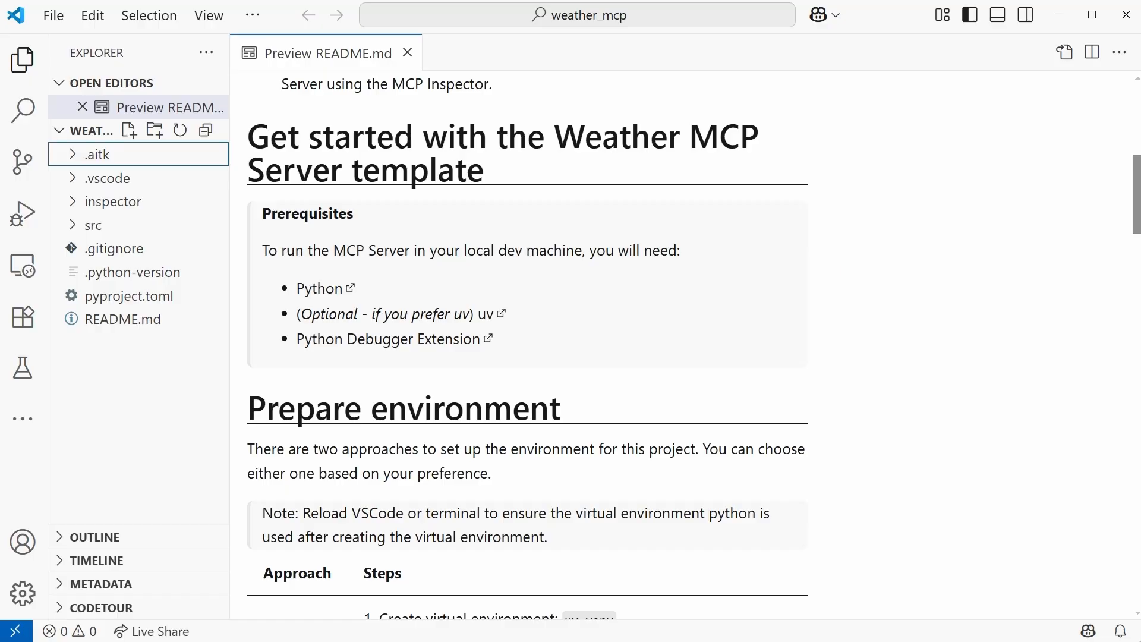
scroll("down", 3)
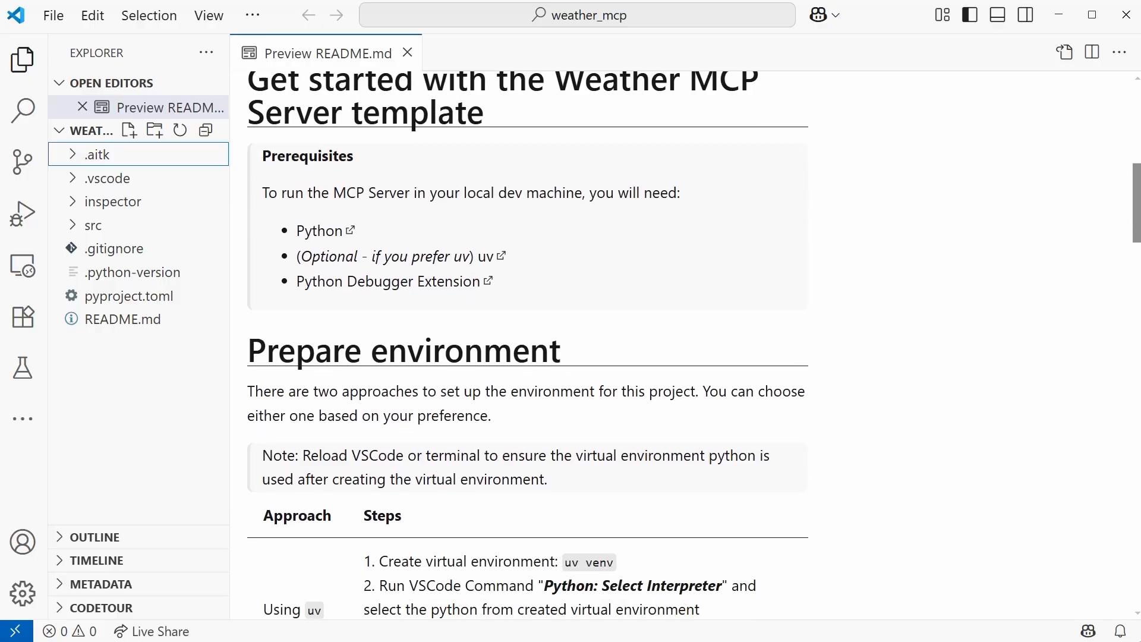
scroll("down", 3)
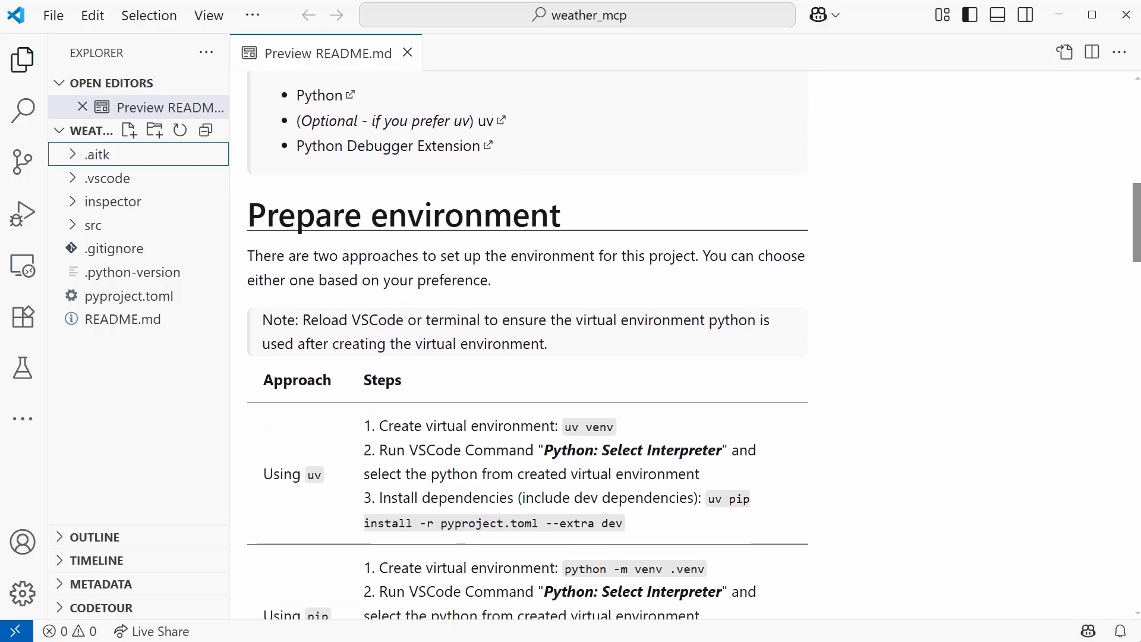
scroll("down", 3)
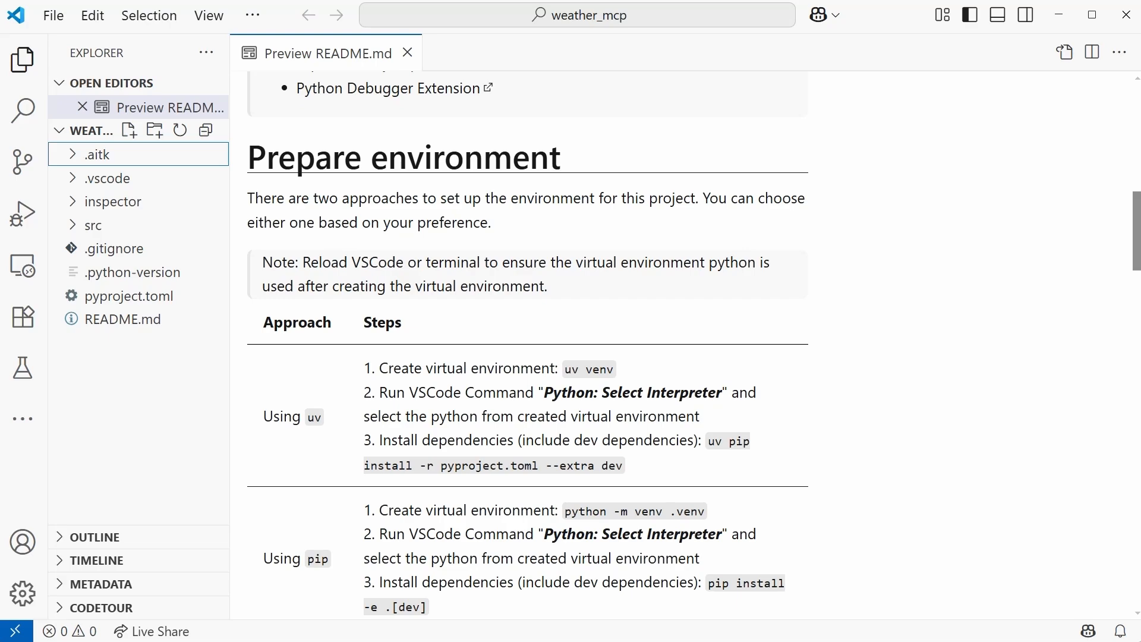
scroll("down", 3)
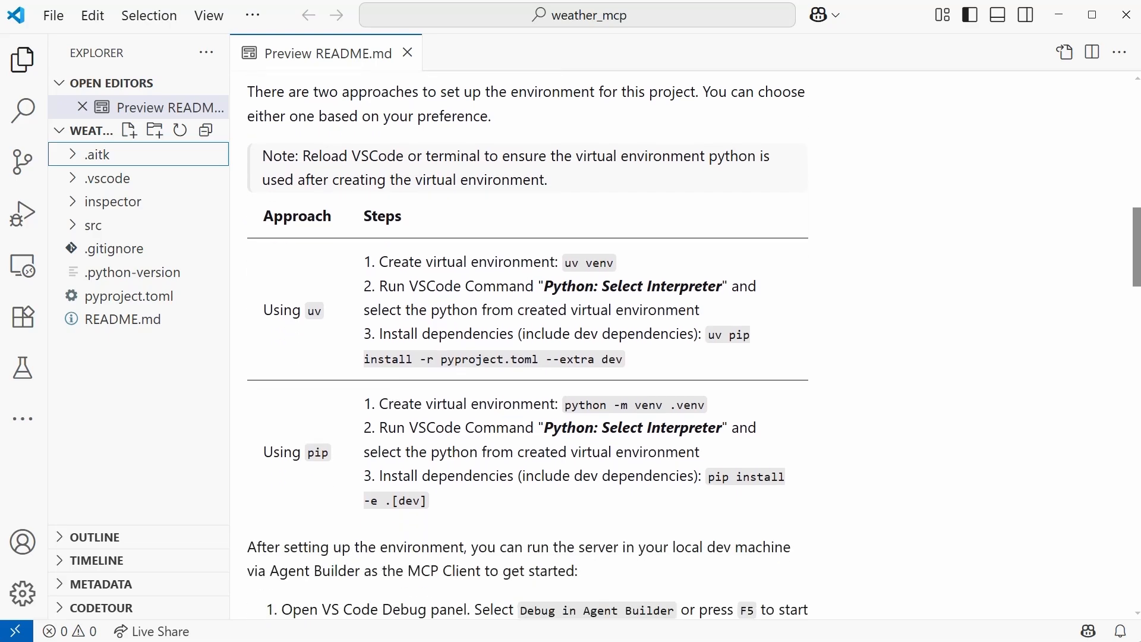
scroll("down", 3)
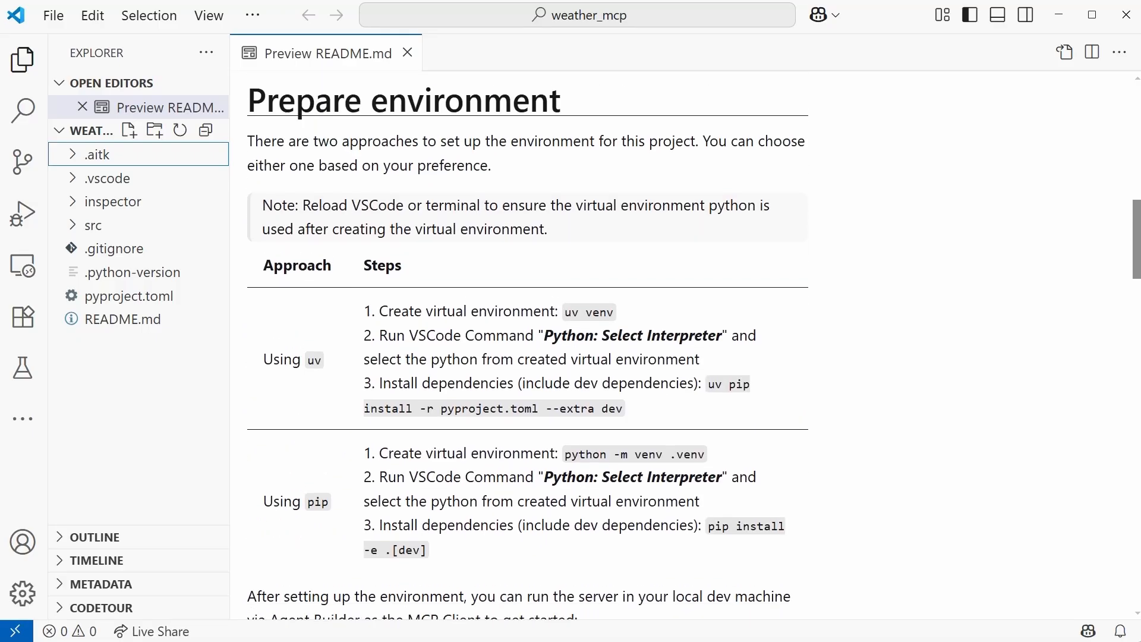
scroll("down", 3)
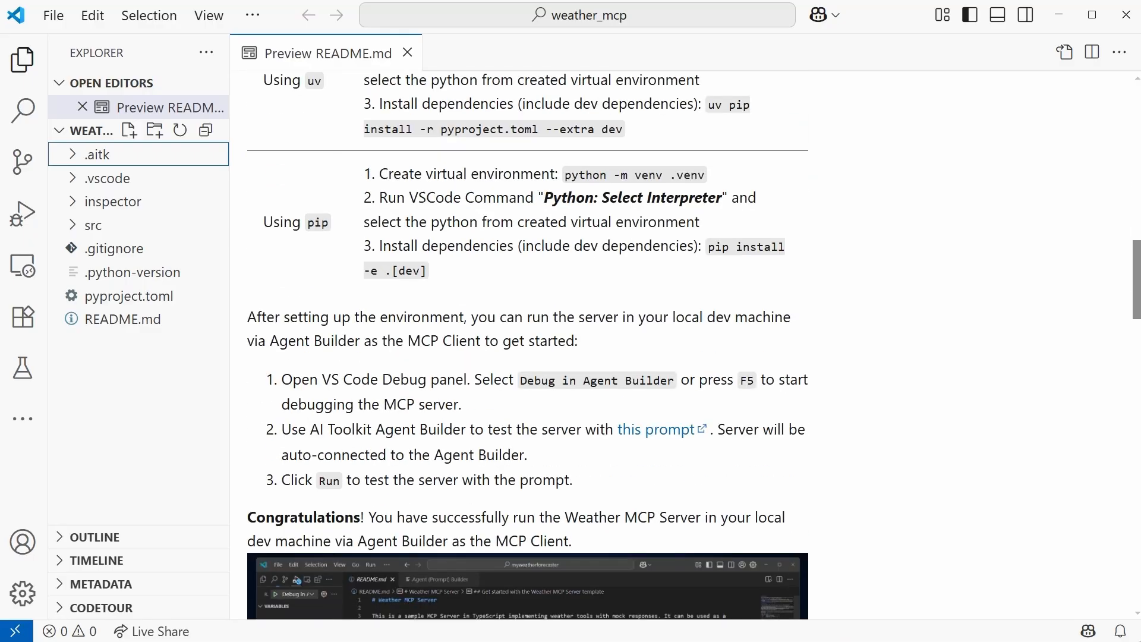
scroll("down", 3)
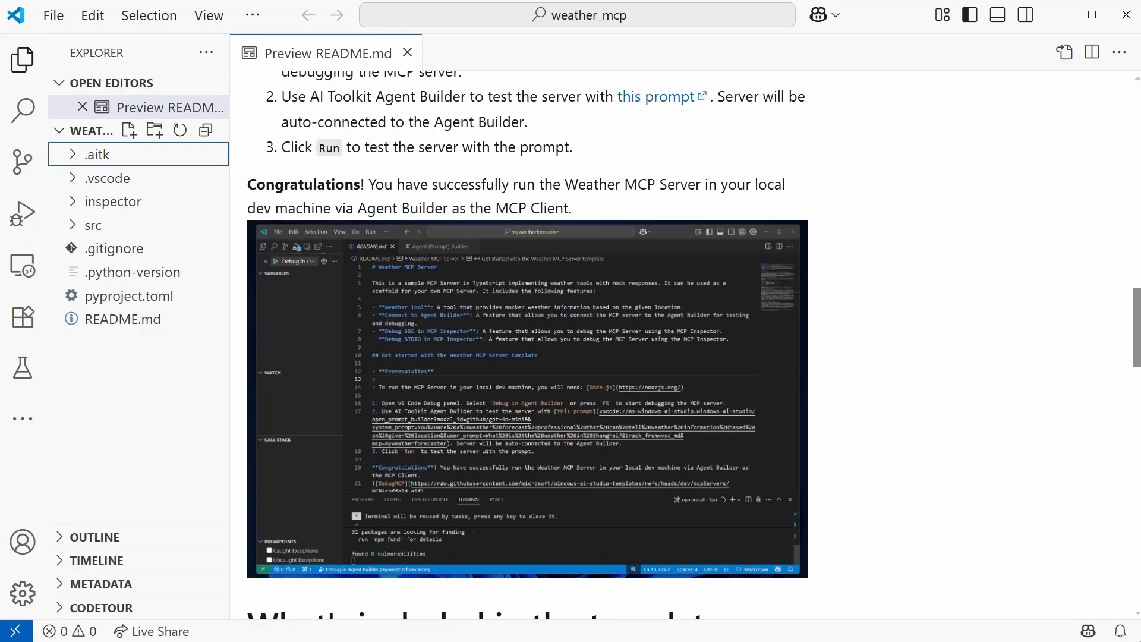
scroll("down", 3)
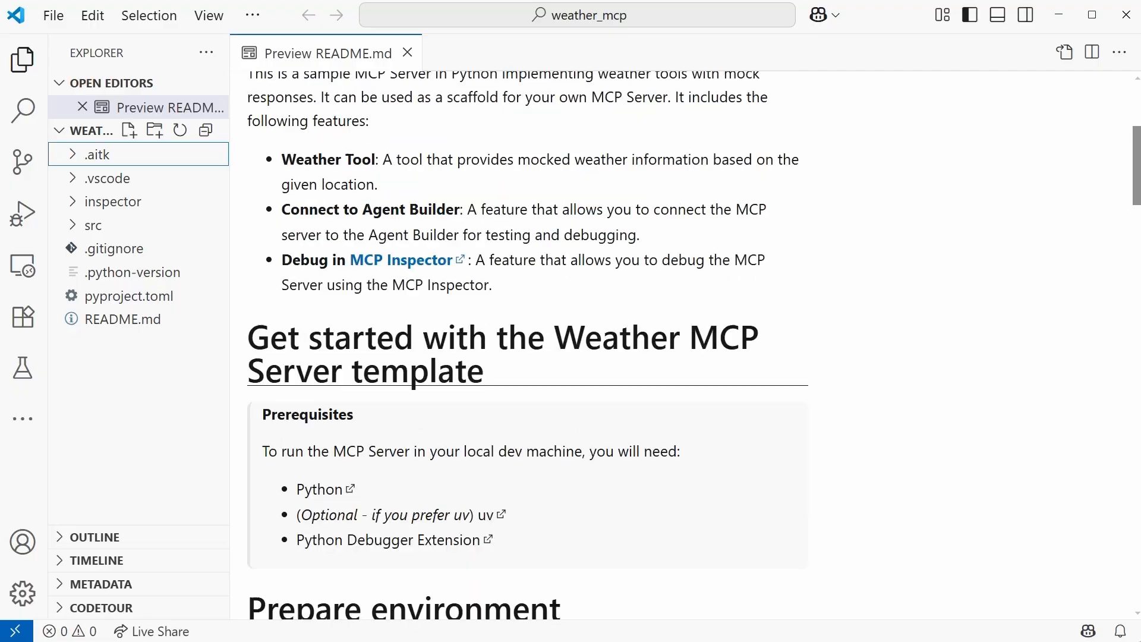
scroll("up", 3)
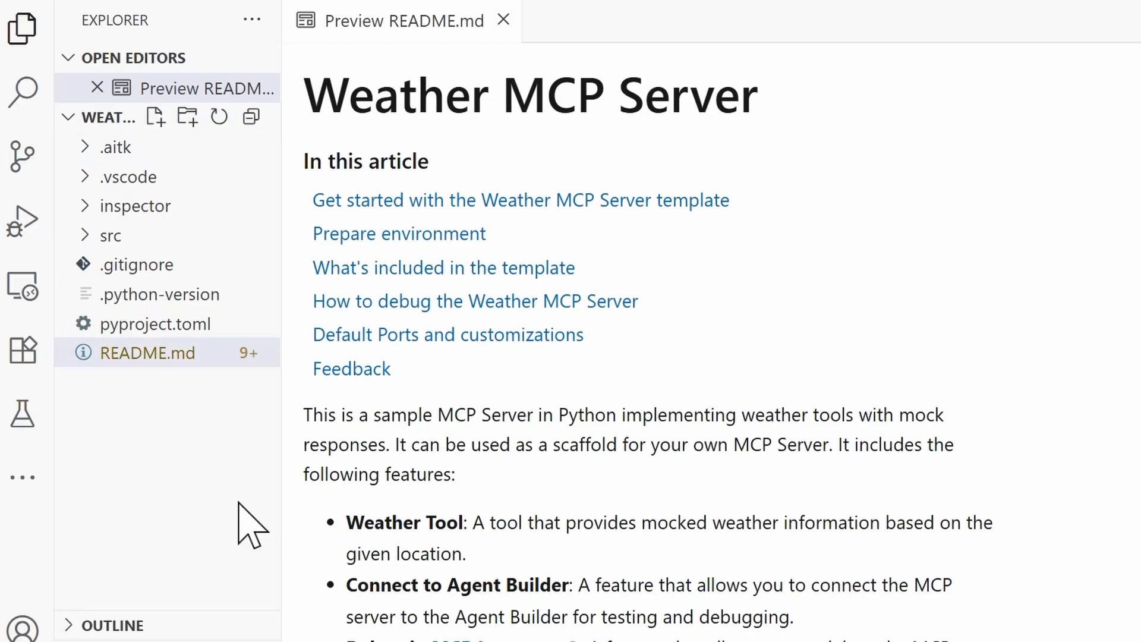
mouse_move(109, 234)
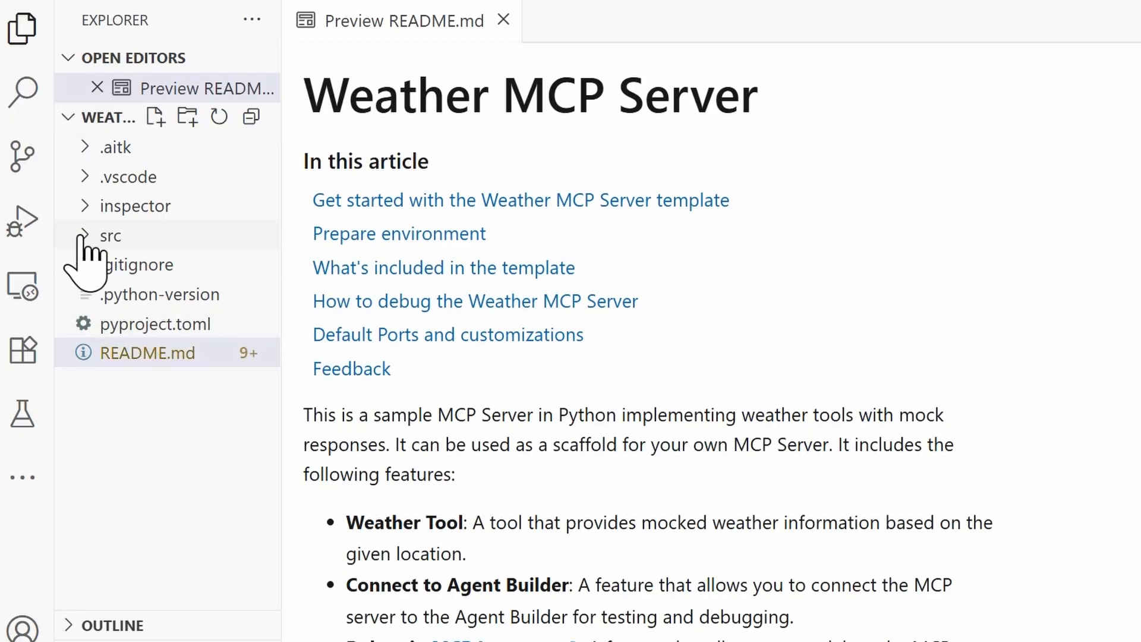
Expand the src folder in the Explorer
left_click(110, 236)
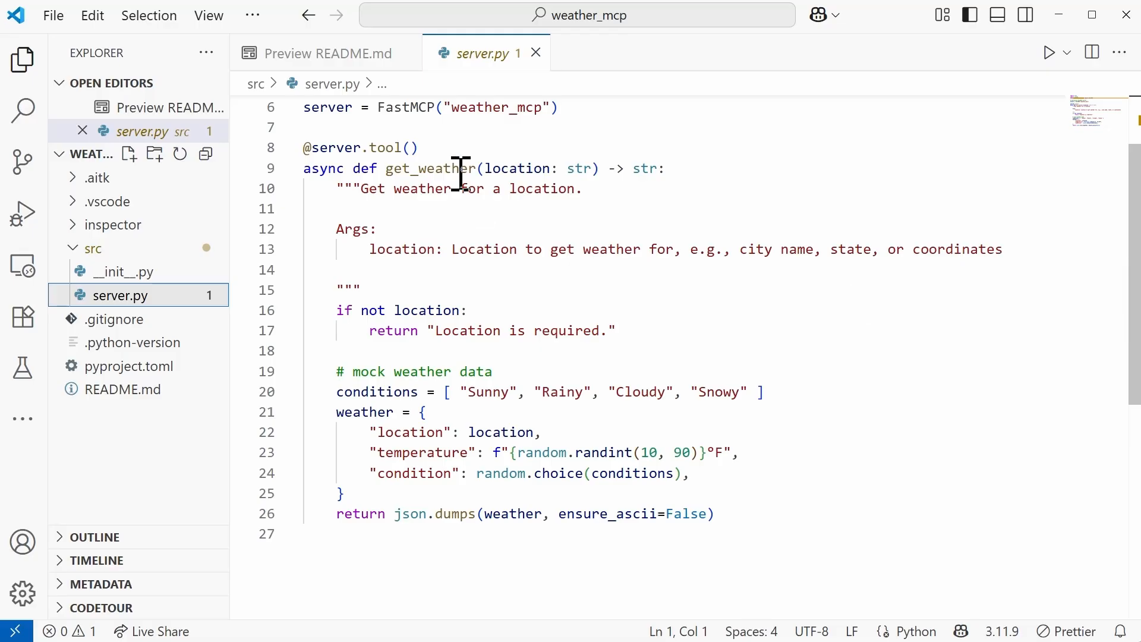
mouse_move(753, 509)
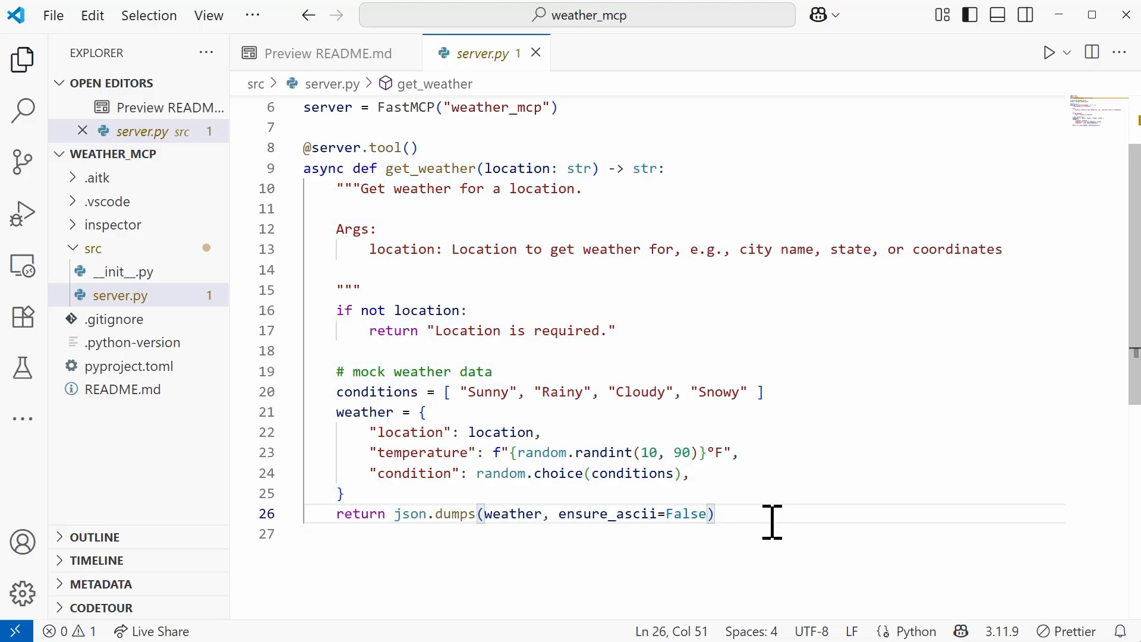
mouse_move(764, 538)
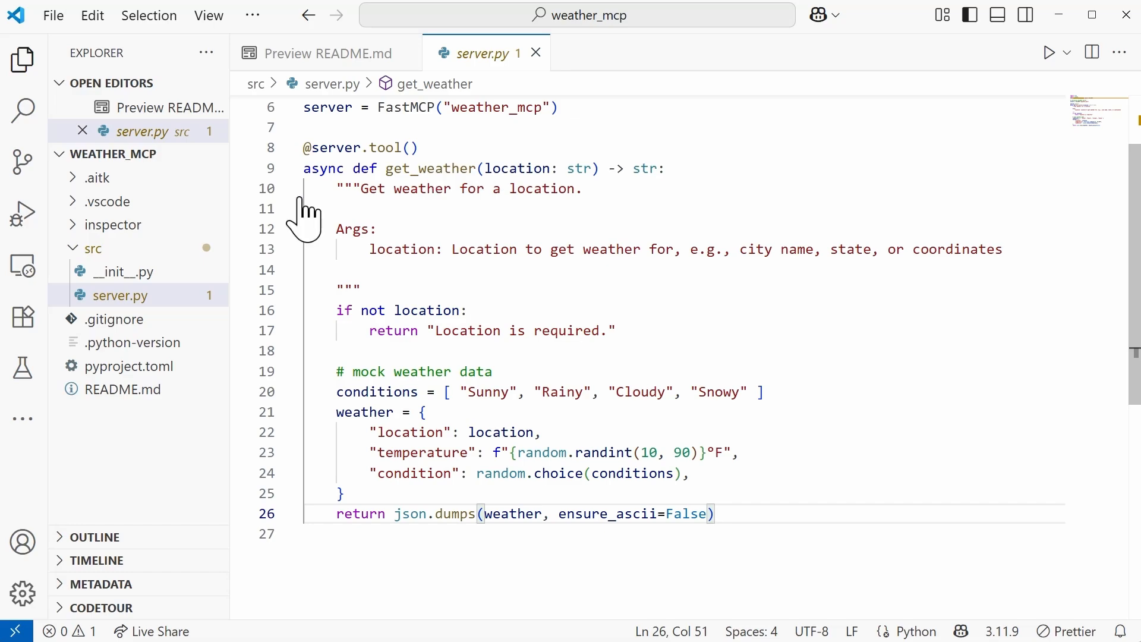
mouse_move(684, 363)
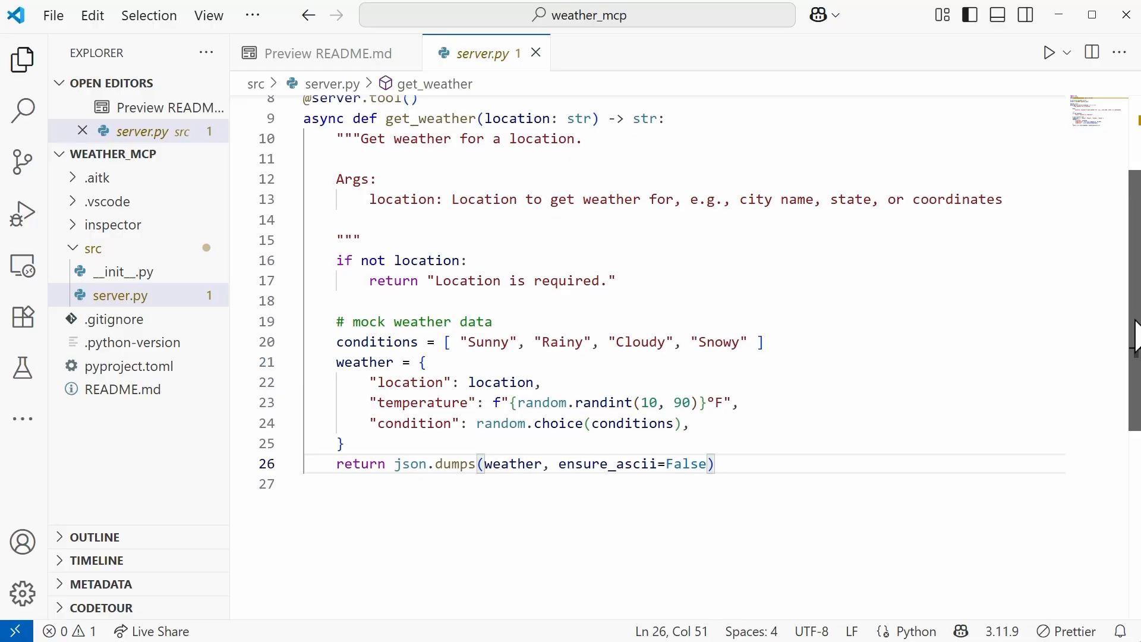
Read through the mock get_weather function and FastMCP setup in server.py
scroll("down", 3)
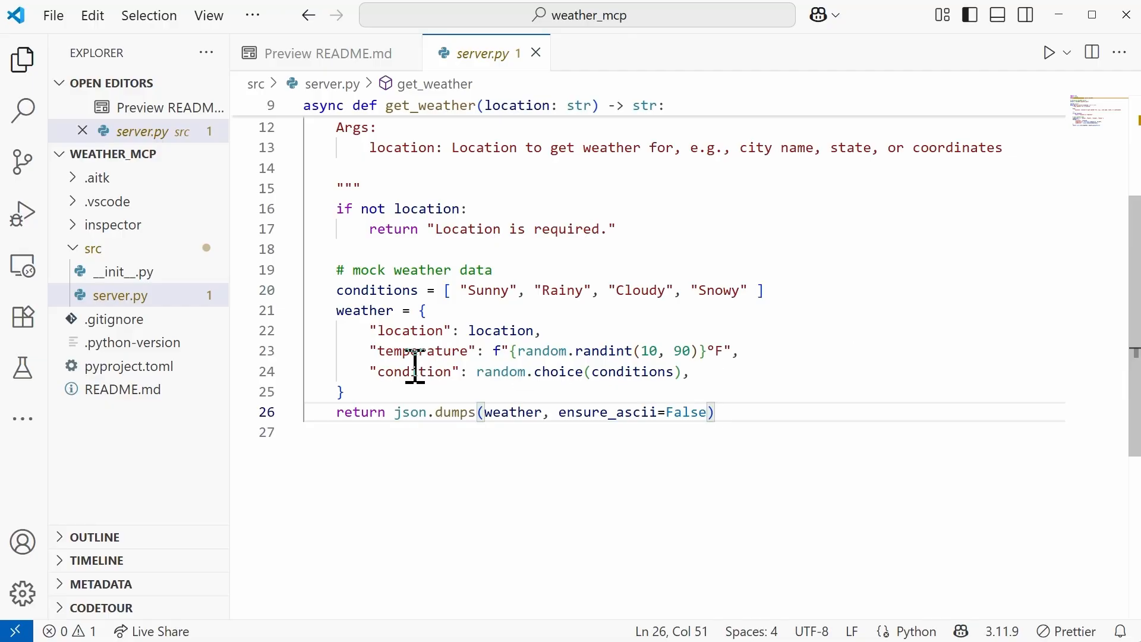
mouse_move(557, 321)
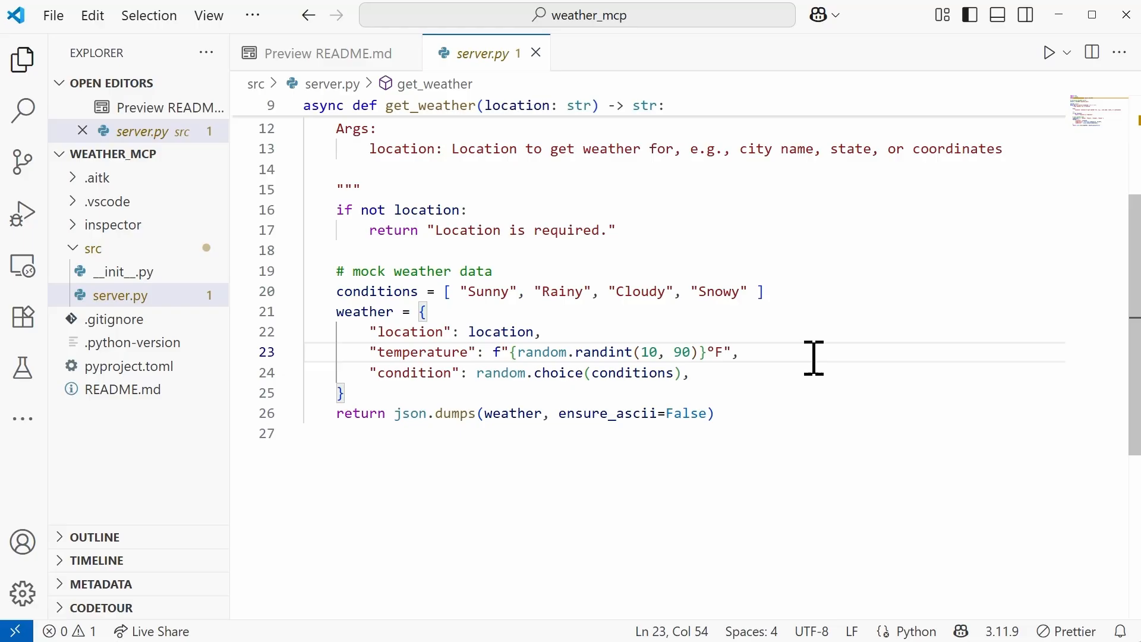
mouse_move(558, 406)
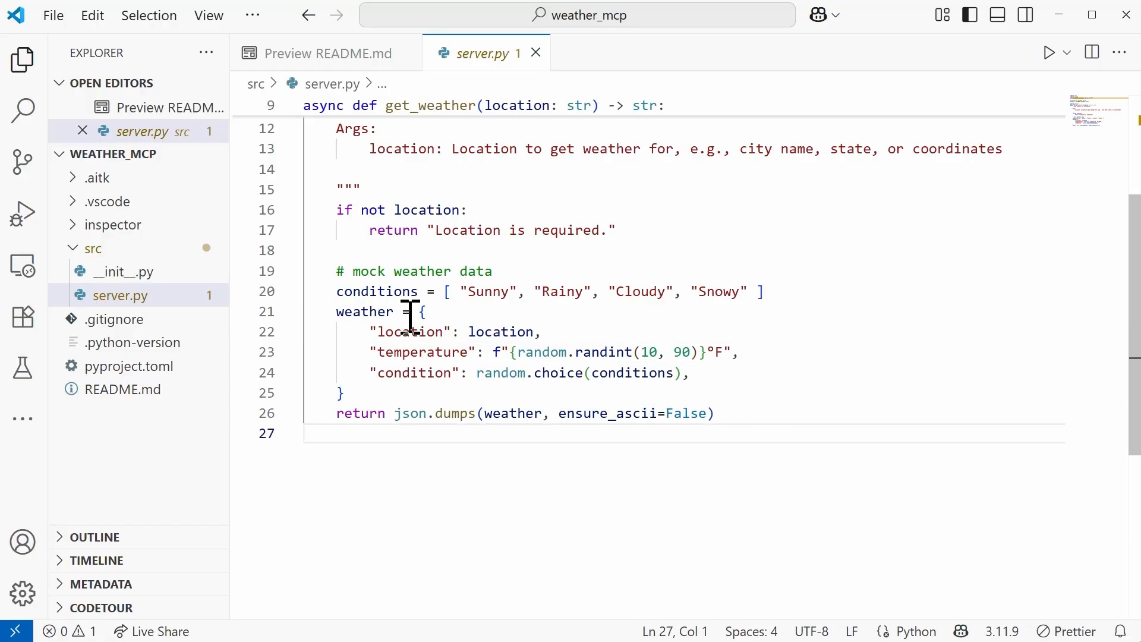
mouse_move(675, 322)
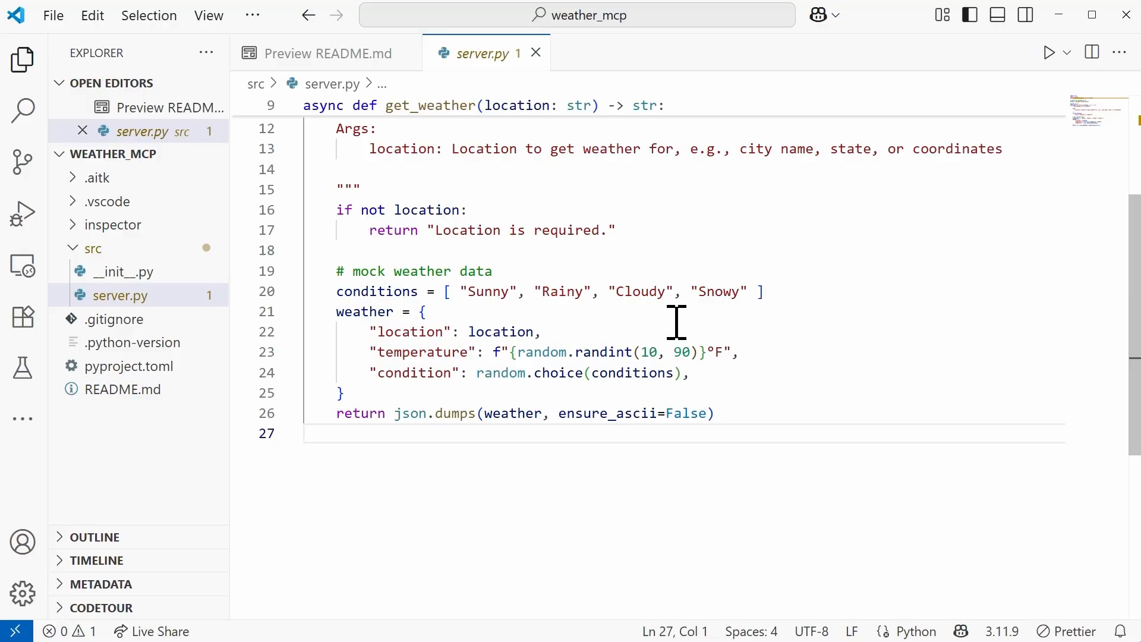
mouse_move(807, 490)
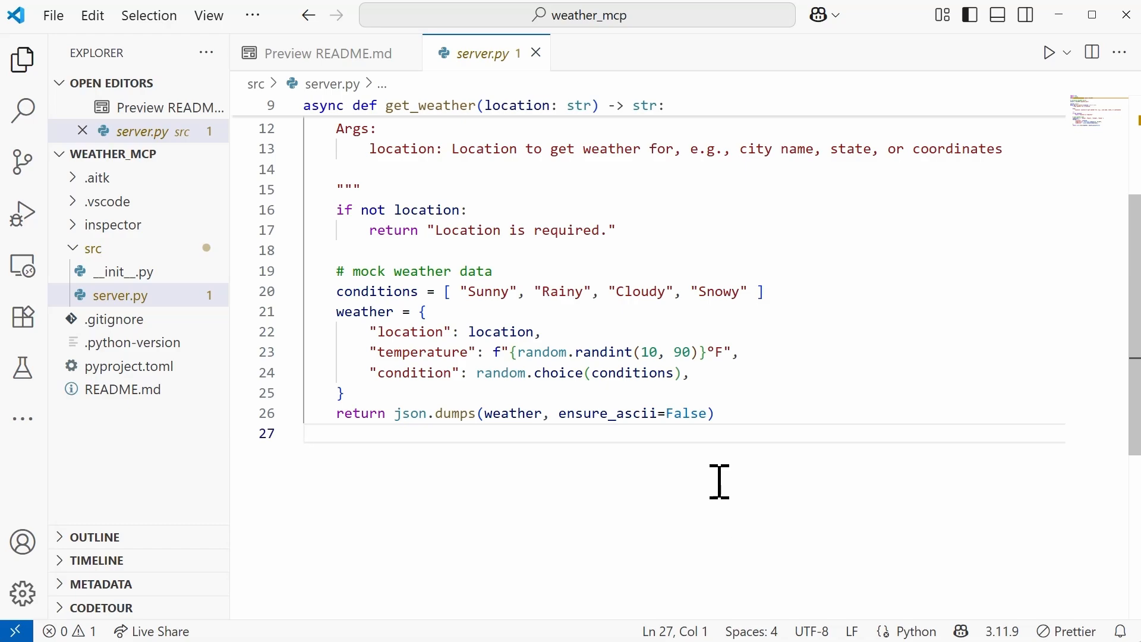
mouse_move(811, 528)
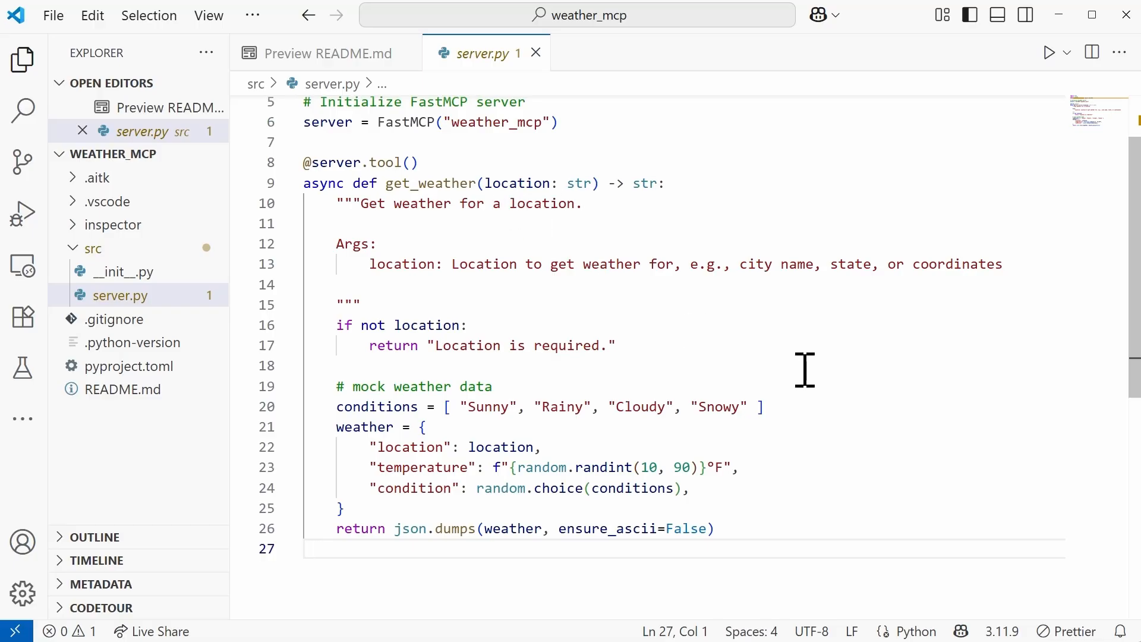
left_click(306, 548)
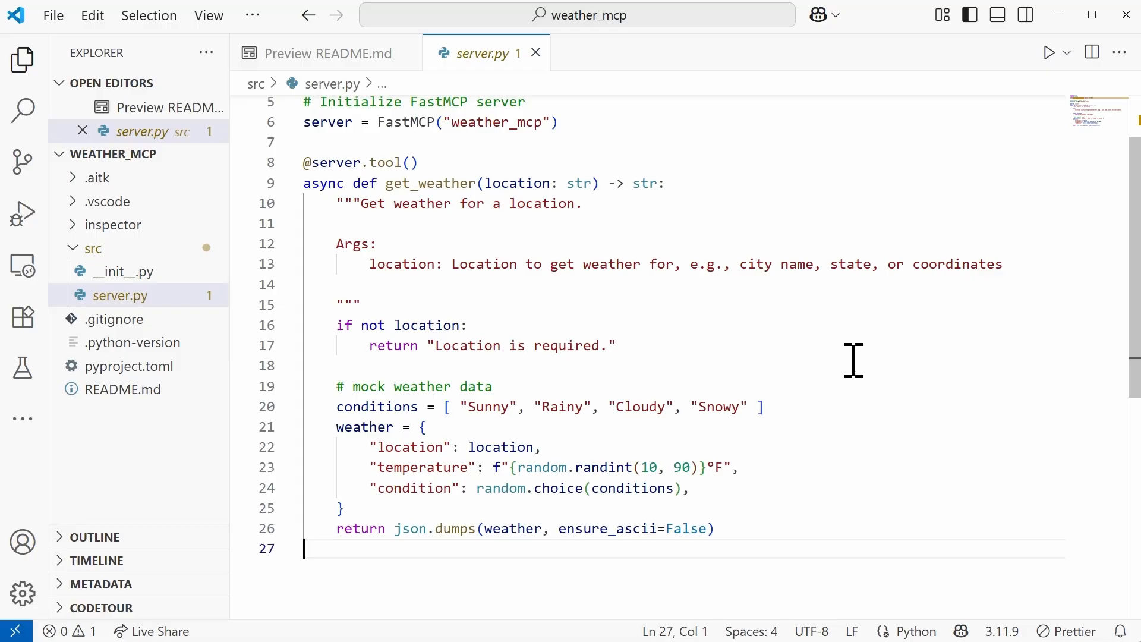
mouse_move(1048, 335)
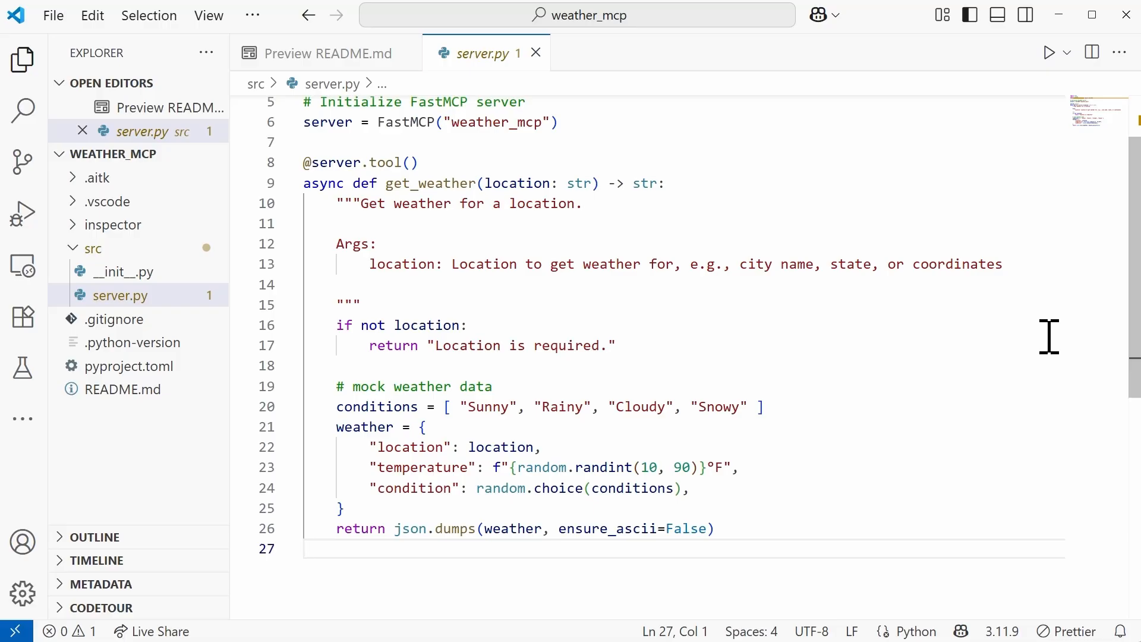
mouse_move(1095, 356)
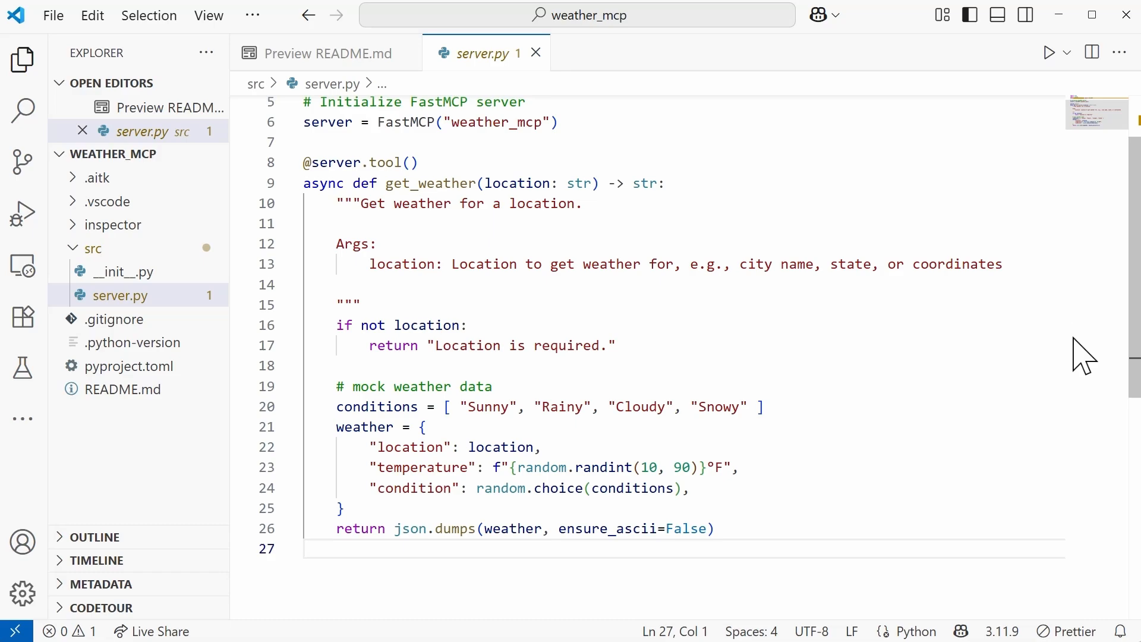
mouse_move(1132, 313)
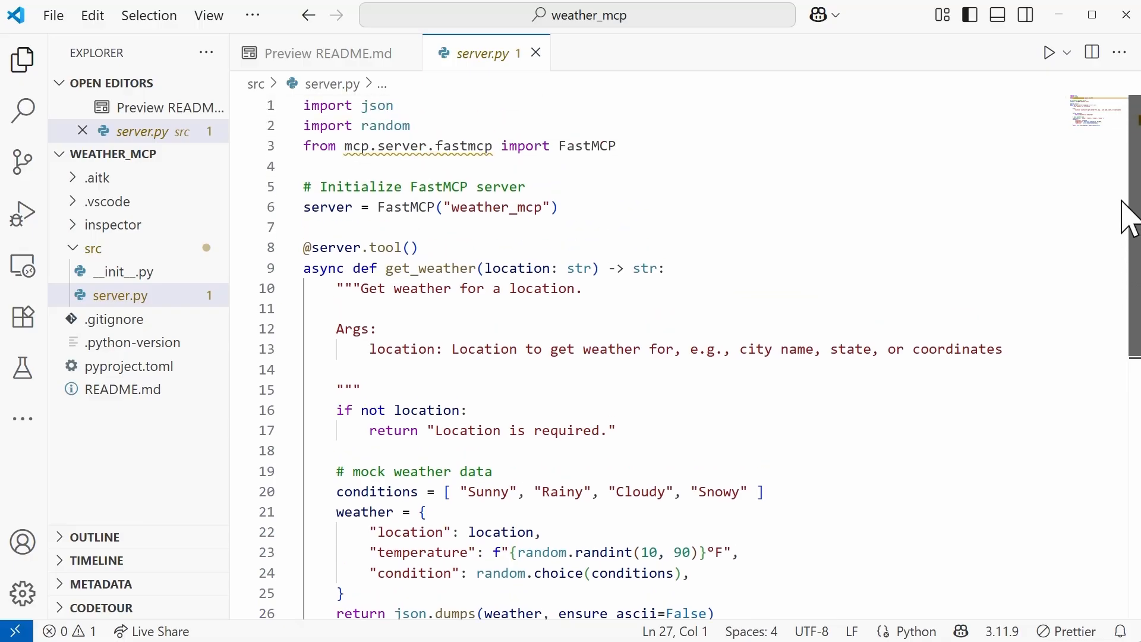
mouse_move(956, 311)
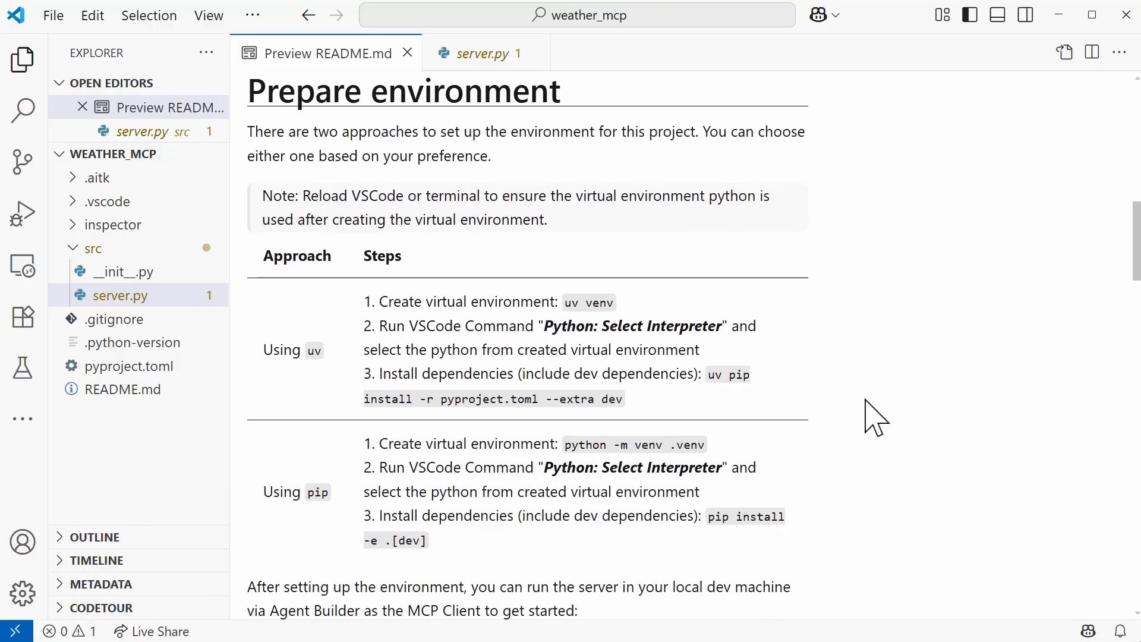
Scroll to the README's uv and pip setup steps and open the title-bar overflow menu
scroll("down", 3)
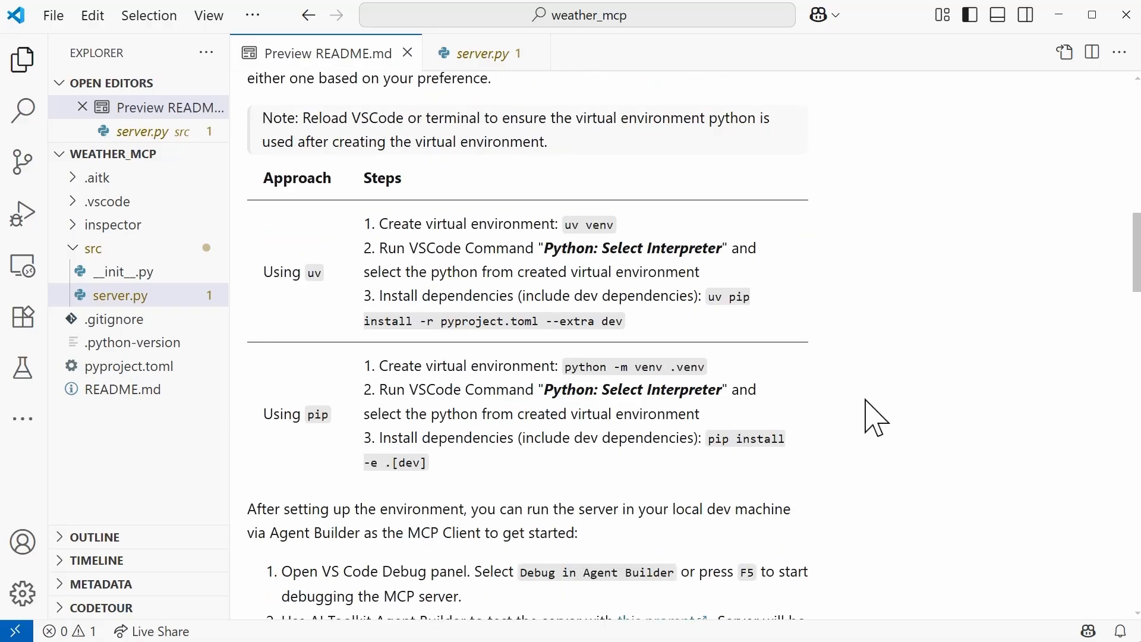
scroll("down", 3)
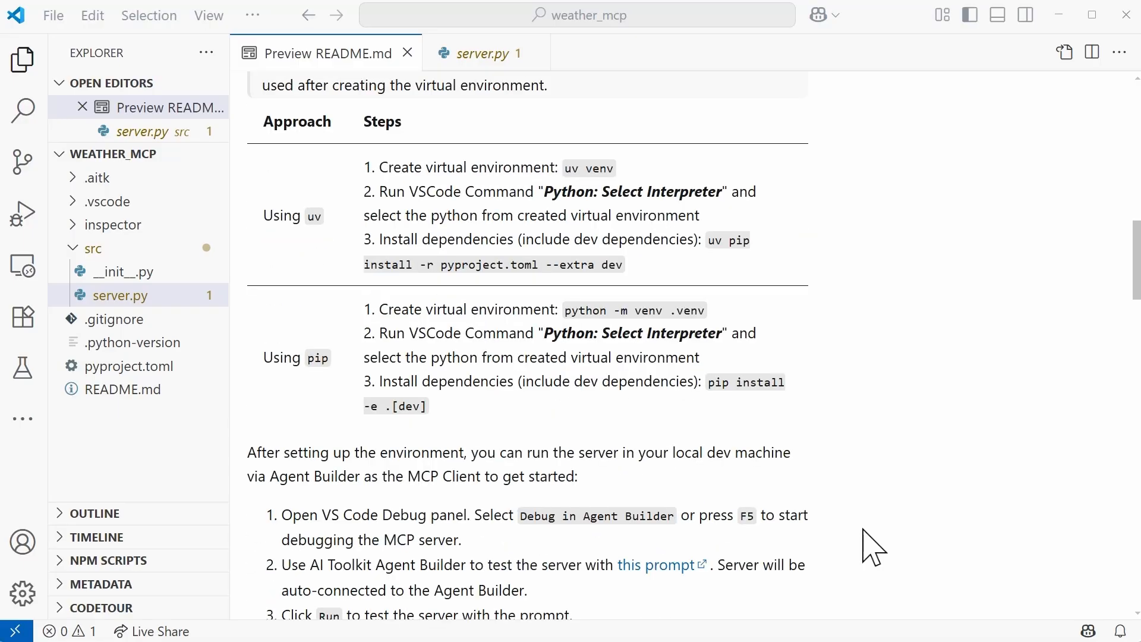
mouse_move(631, 295)
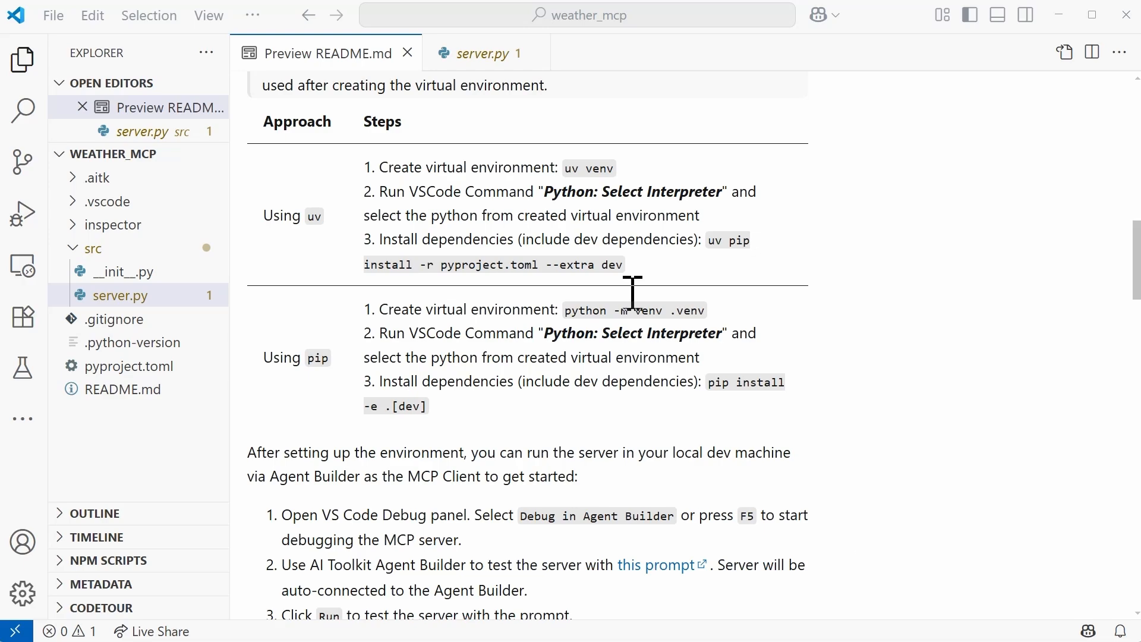
left_click(253, 14)
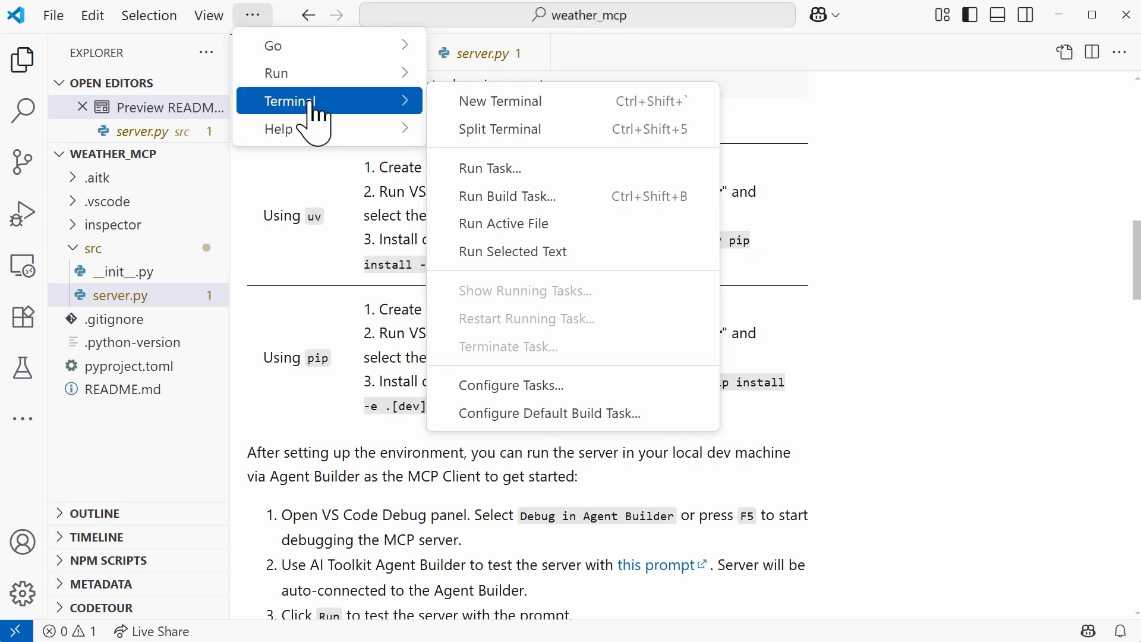
In a new terminal, create a .venv with python -m venv and activate it
left_click(500, 101)
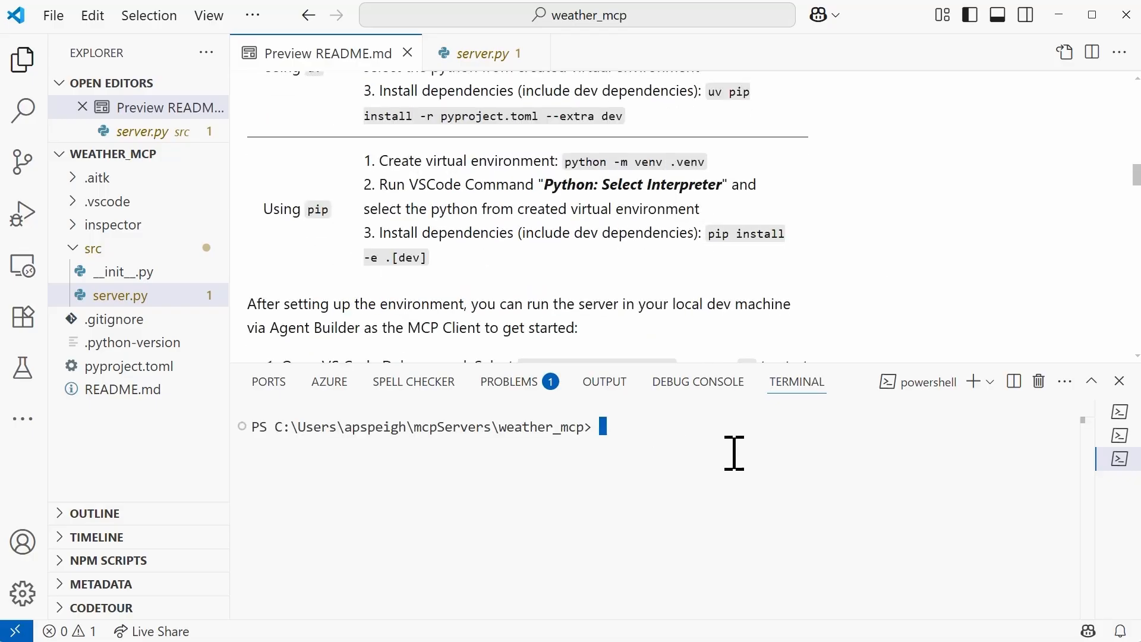
type("python")
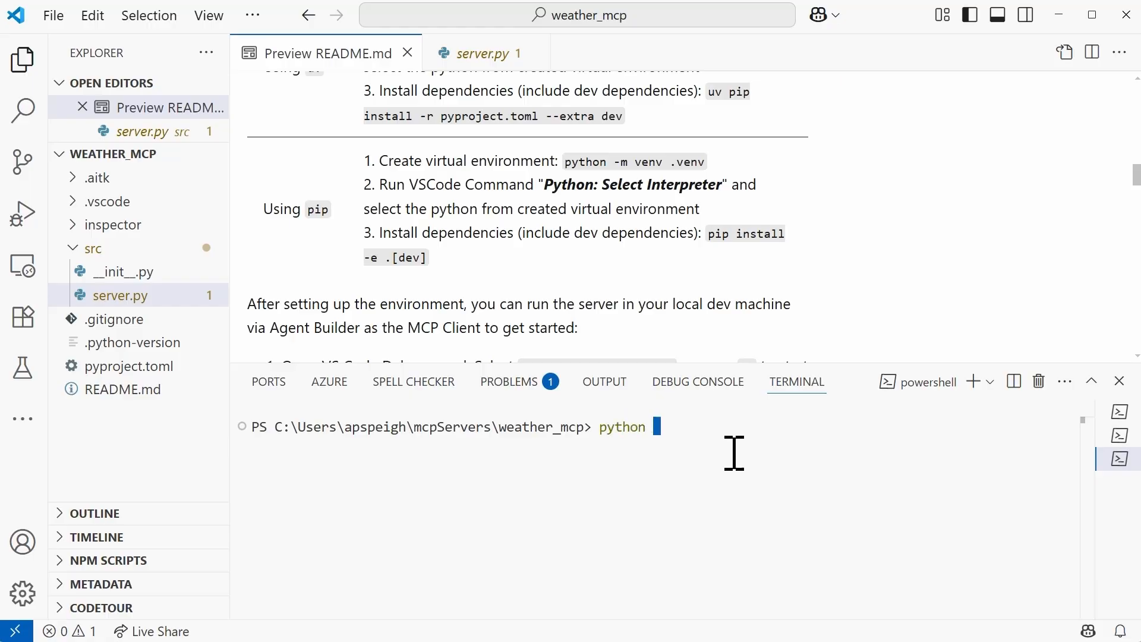
type("-m venv .venv")
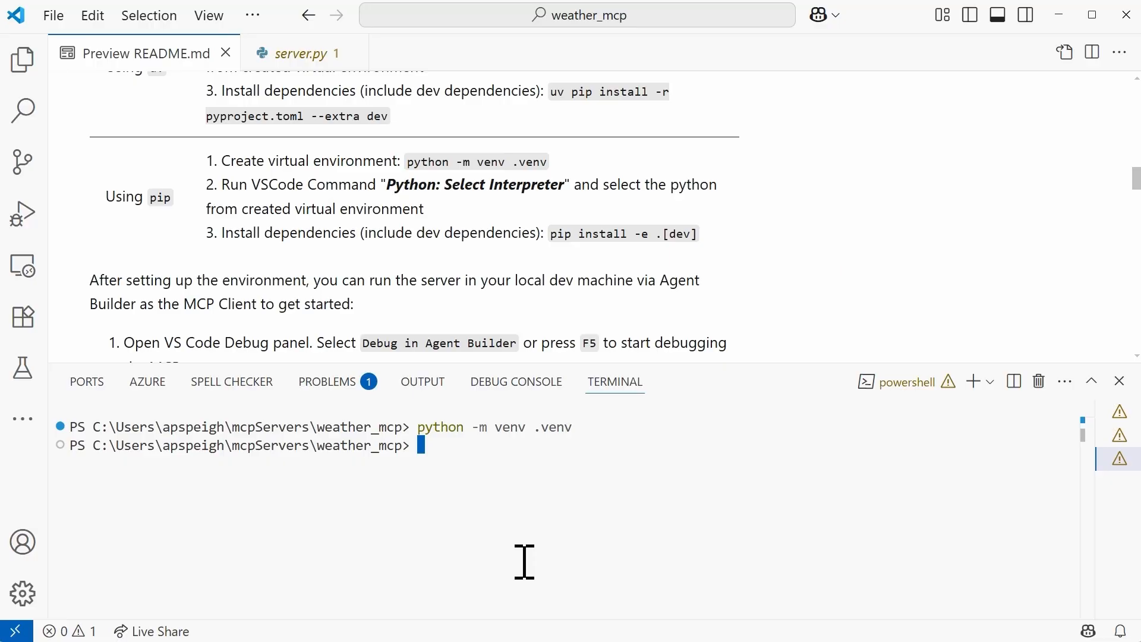
type(".v")
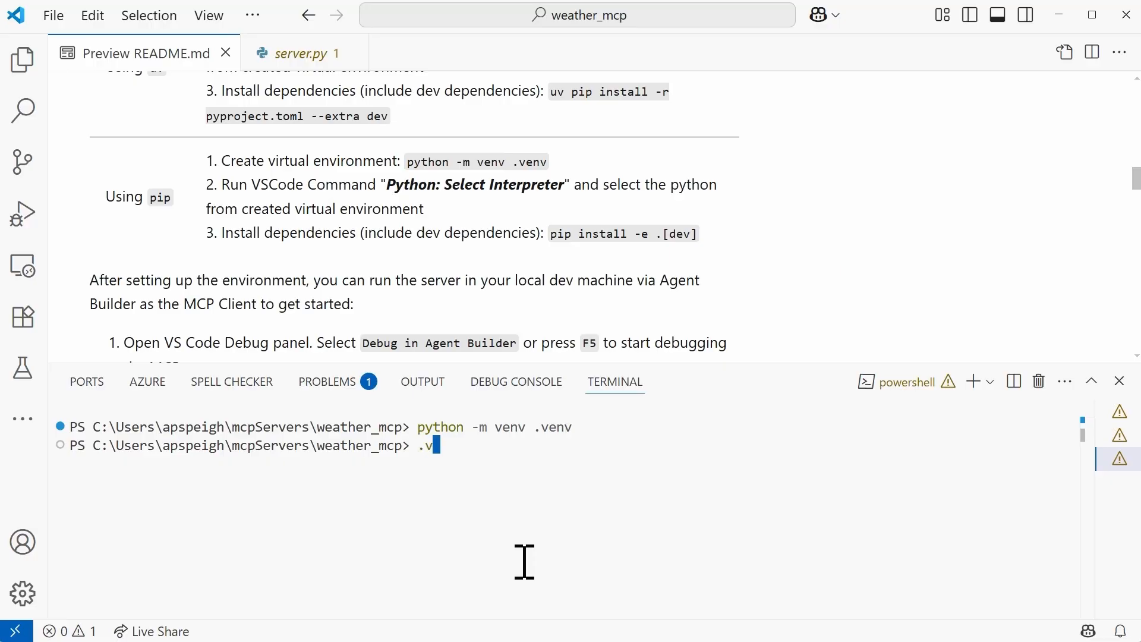
type("env\\")
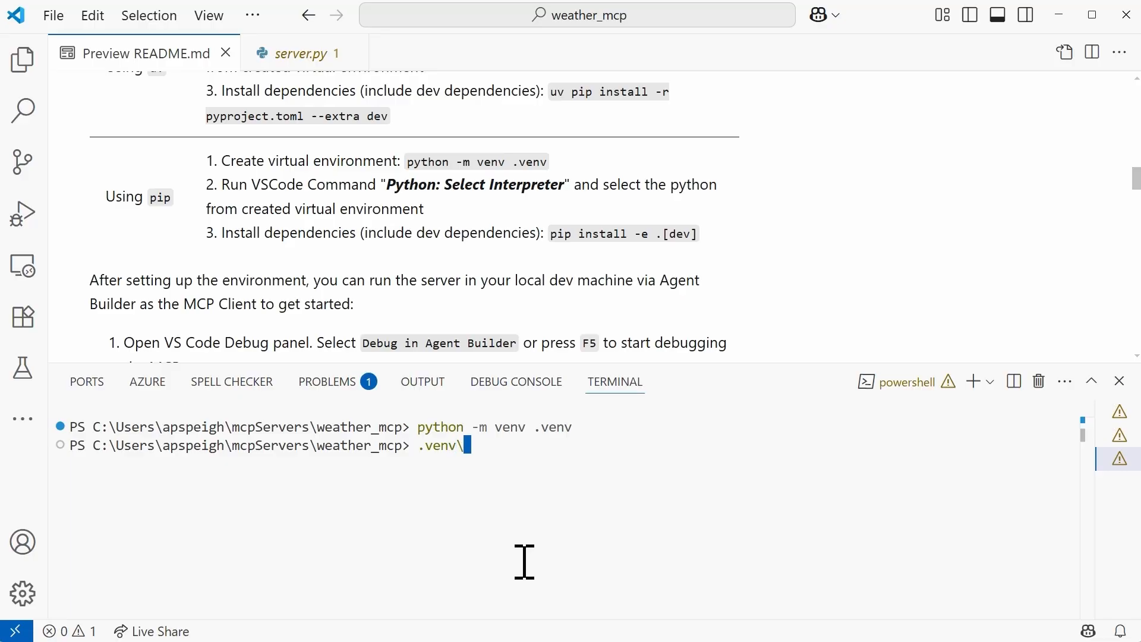
type("Scripts\\activate")
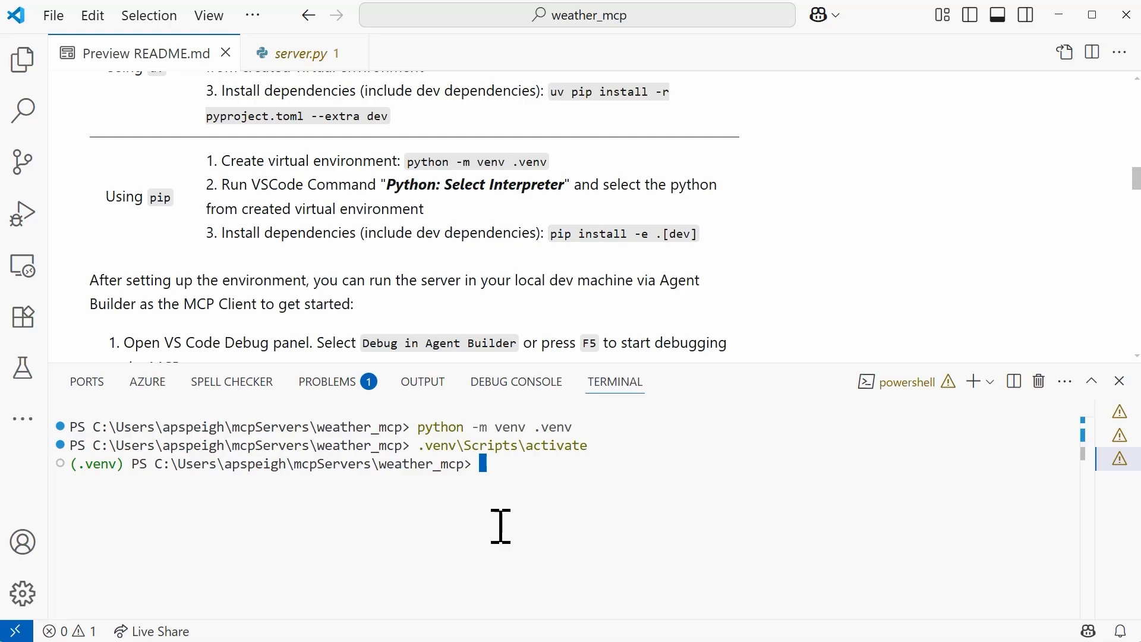
Install the project with its dev dependencies using pip install -e .[dev]
type("pip")
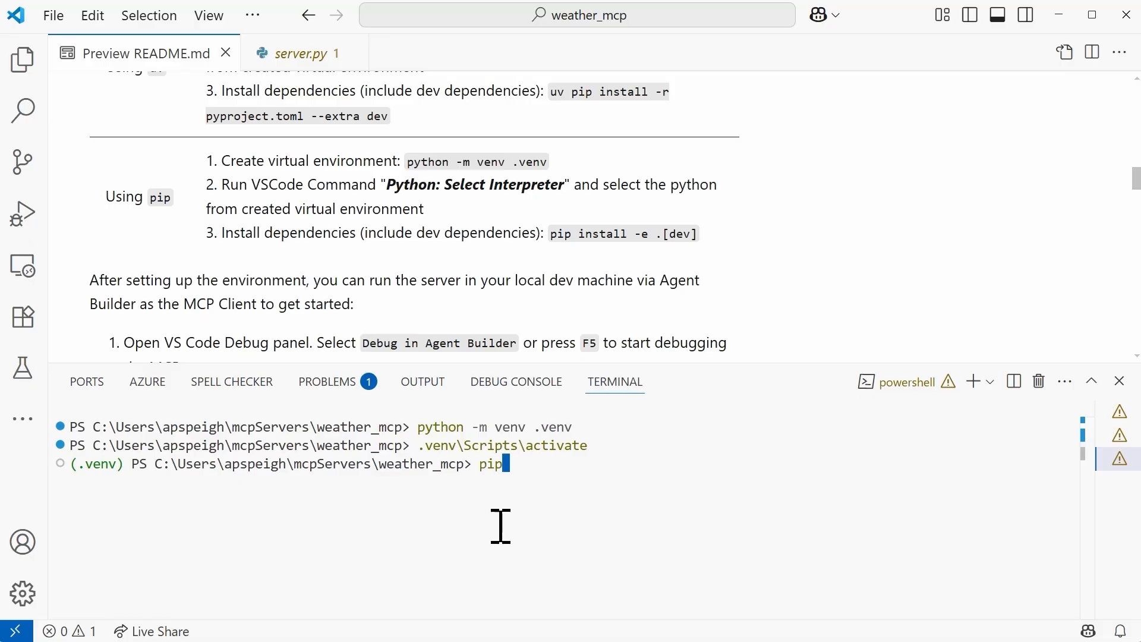
type("install")
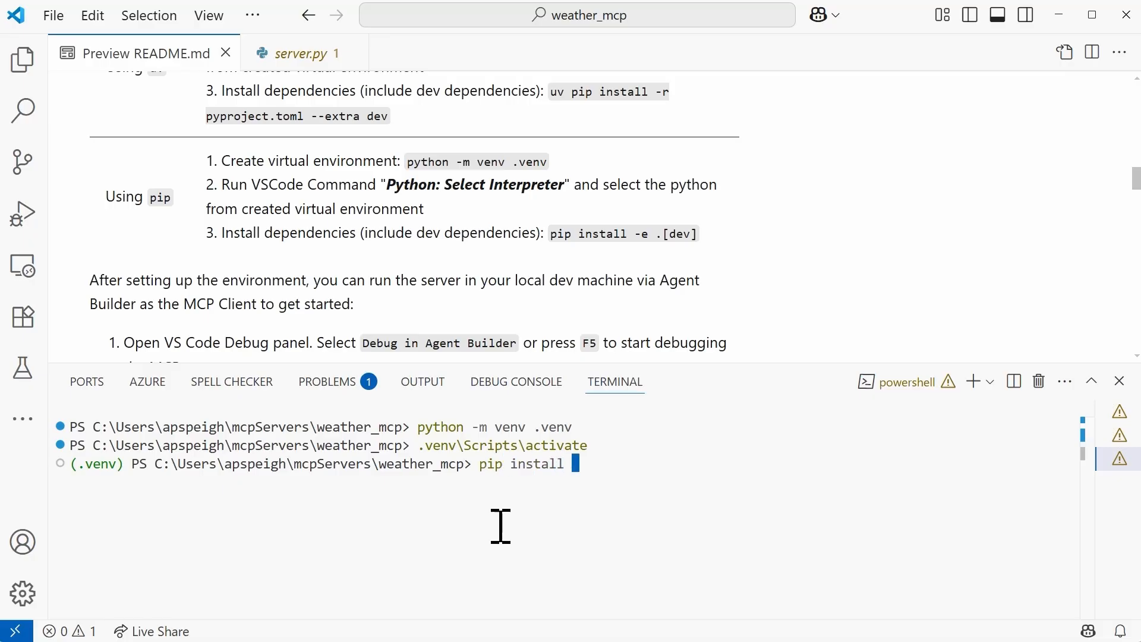
type("-e .")
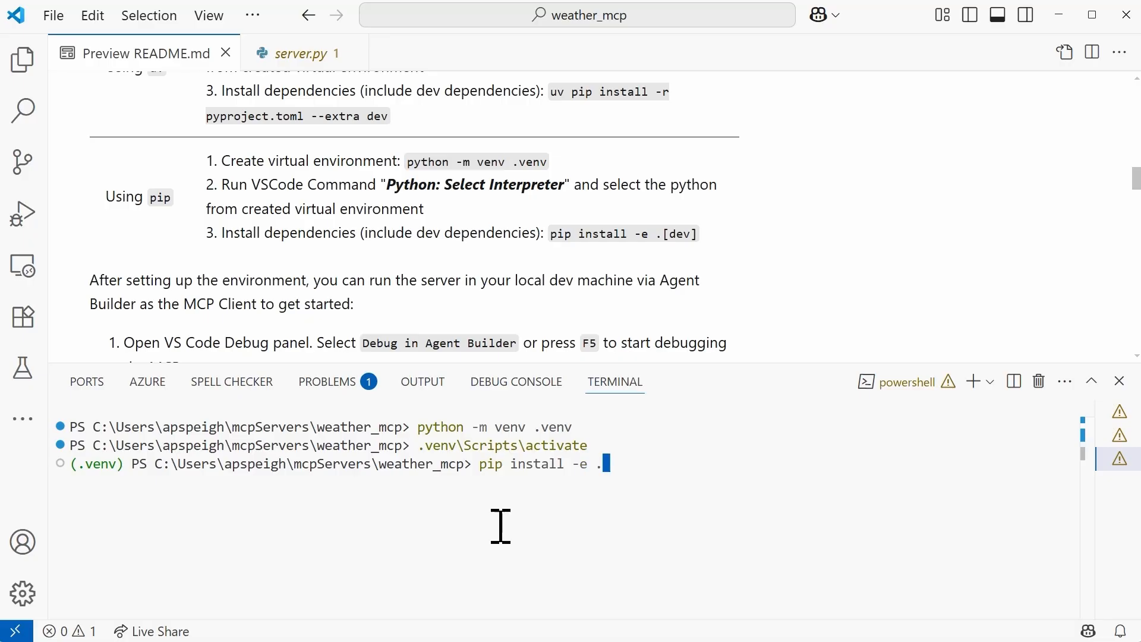
type("[dev]")
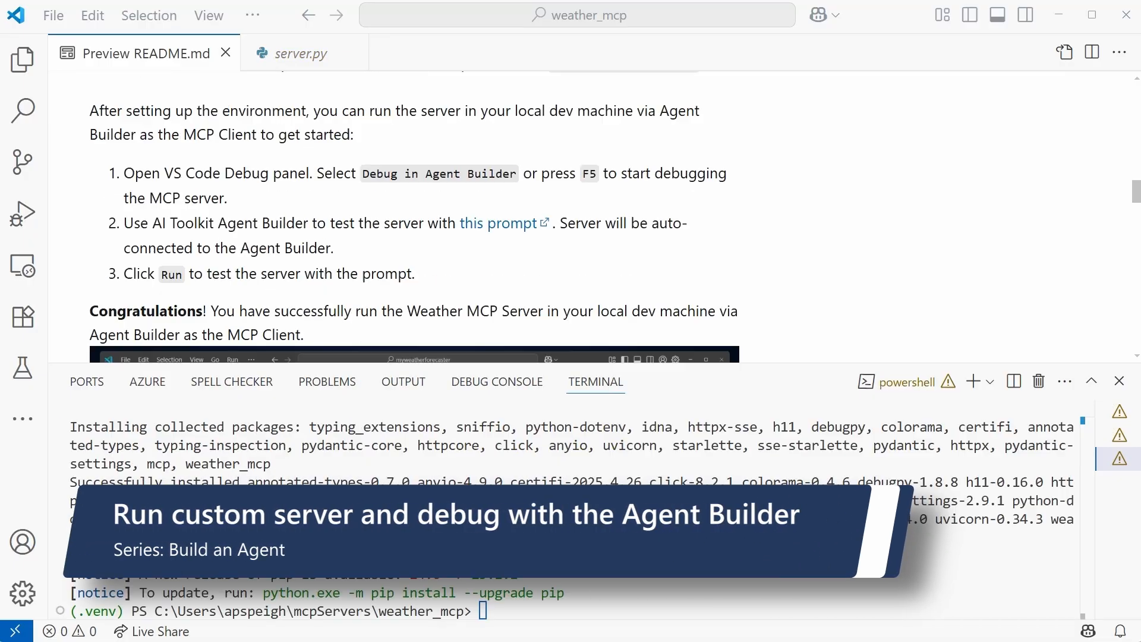
Open Run and Debug to launch Debug in Agent Builder
left_click(22, 213)
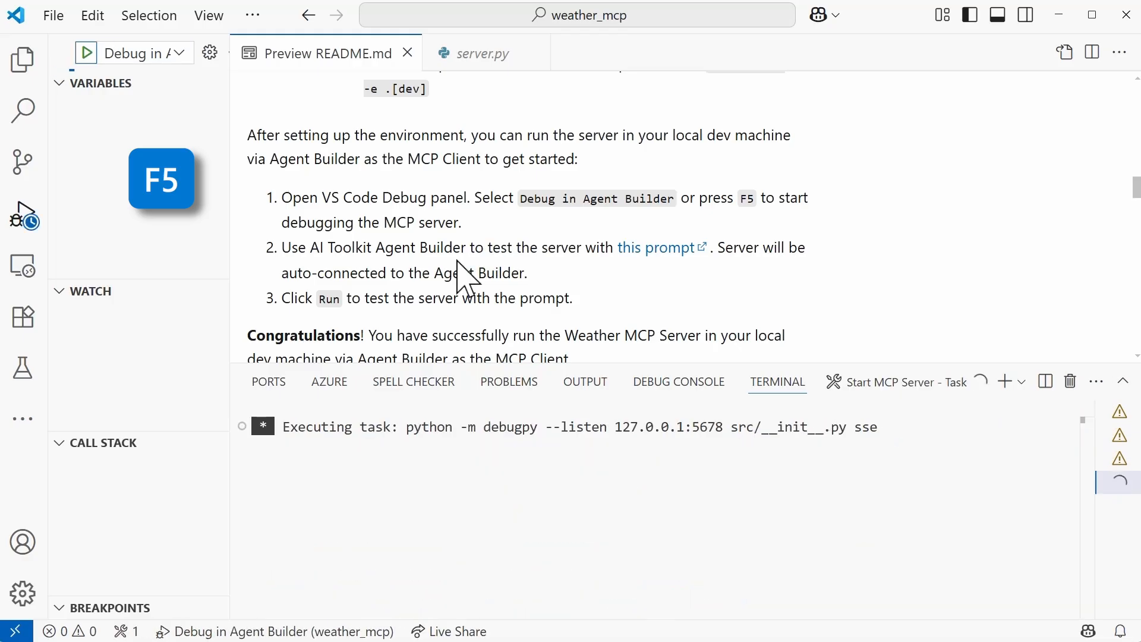
mouse_move(85, 53)
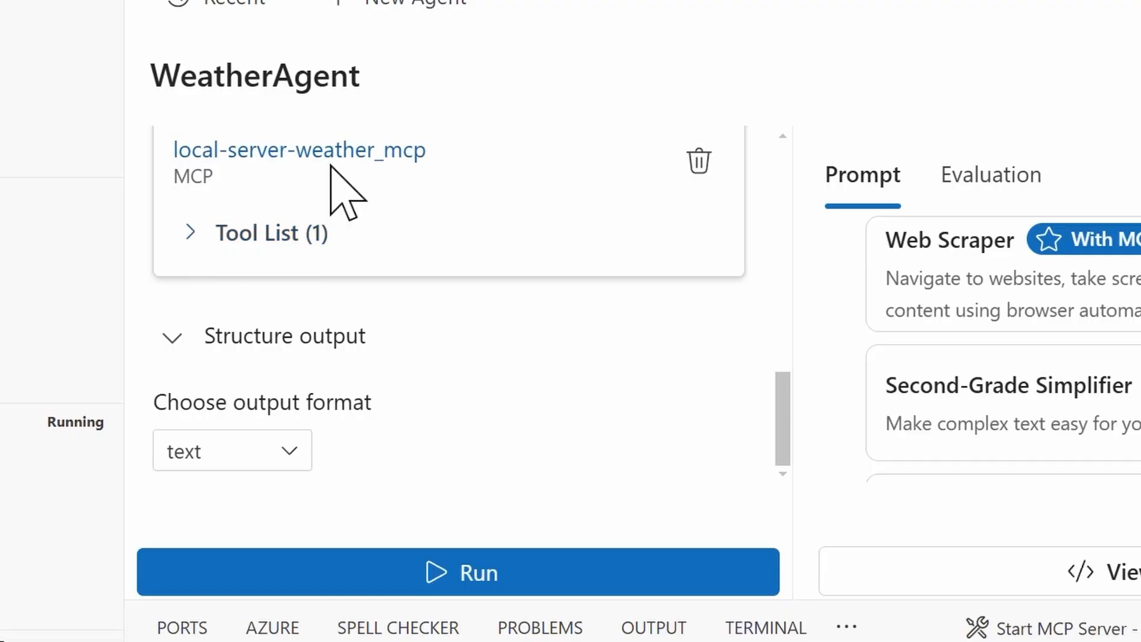
mouse_move(335, 152)
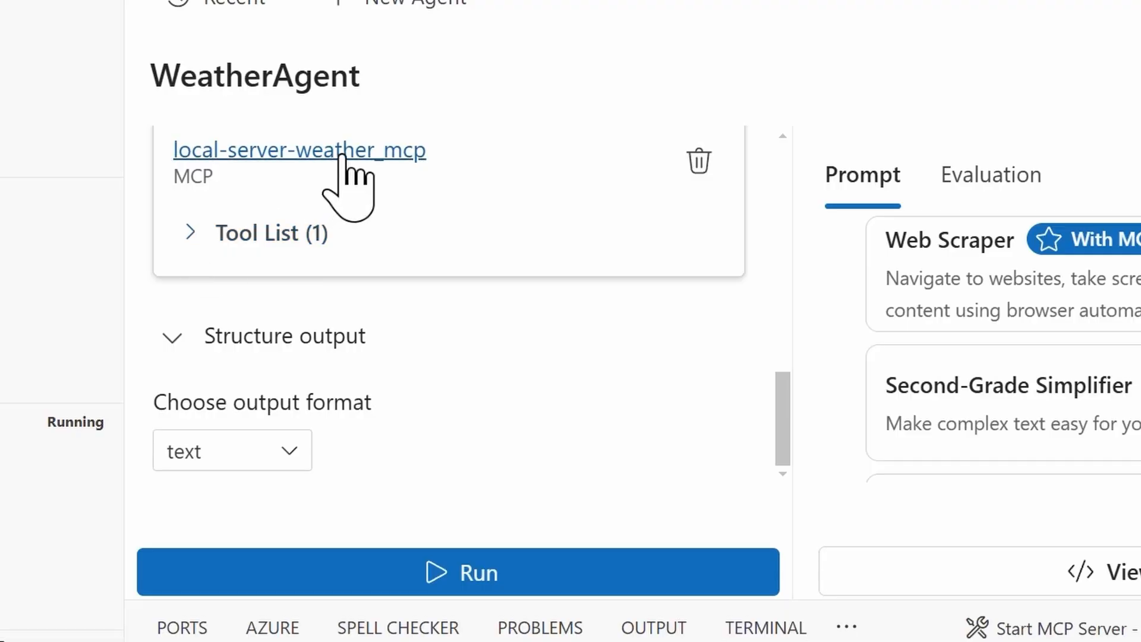
Check the local server's tool list, then run WeatherAgent with 'What's the weather in los angeles?'
left_click(189, 233)
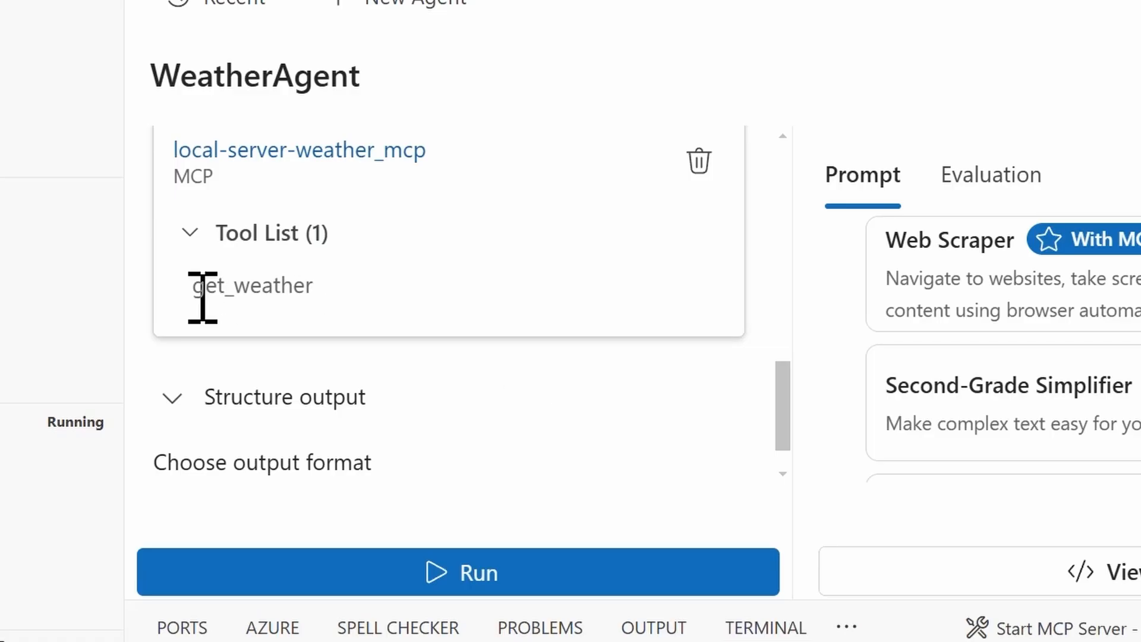
left_click(189, 233)
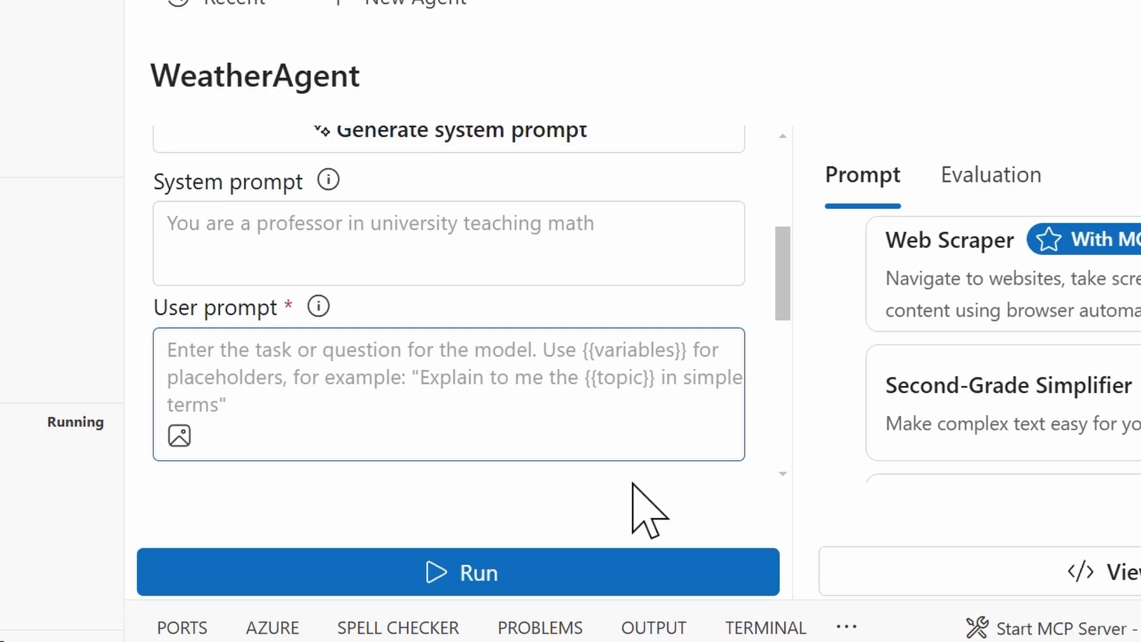
type("What's the weather i")
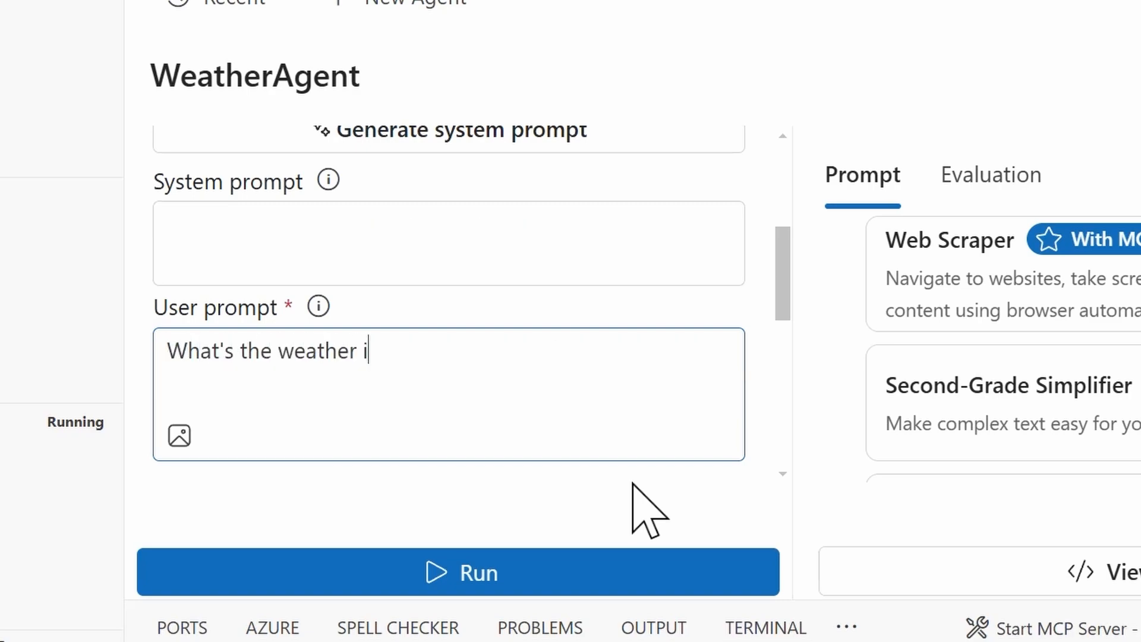
type("n los angeles?")
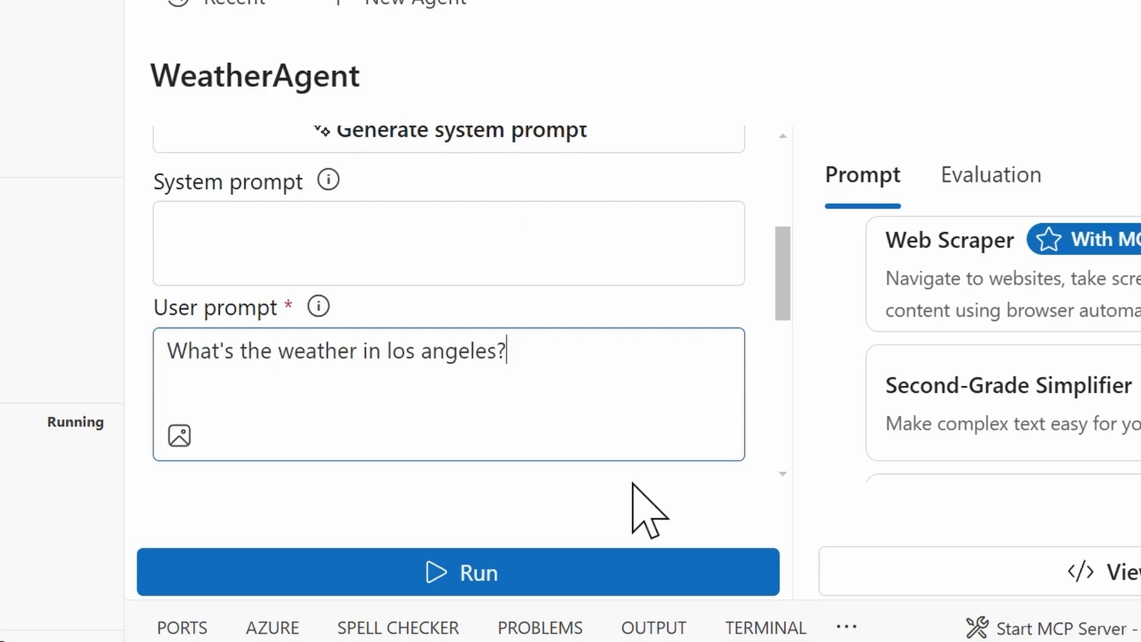
left_click(459, 571)
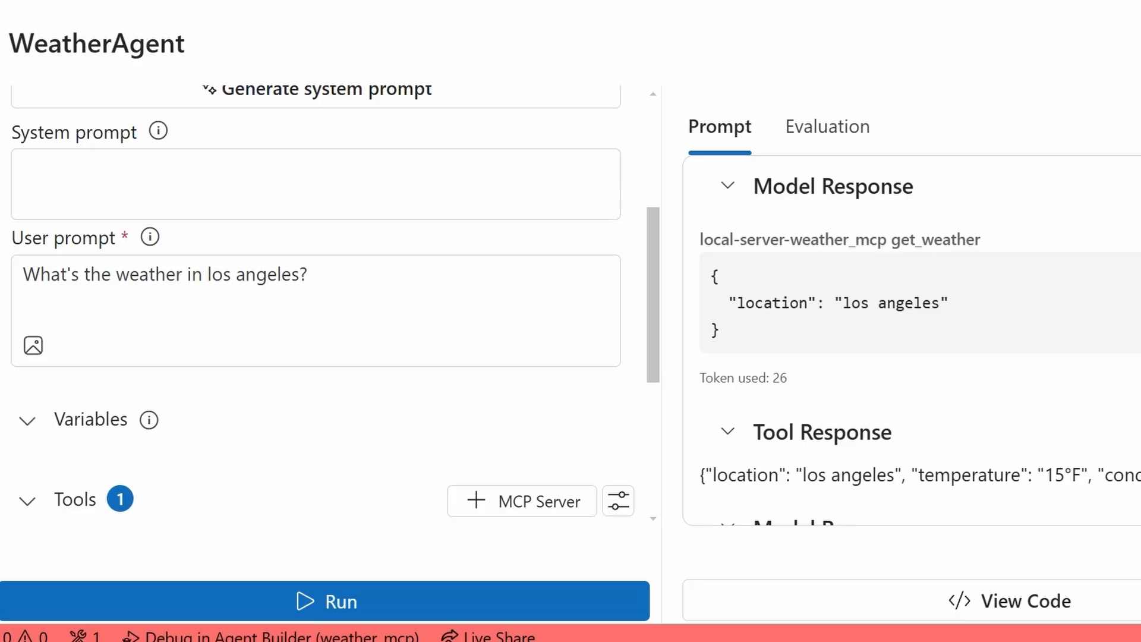
Inspect get_weather's mock data in server.py, then scroll back through the Agent Builder results
scroll("down", 3)
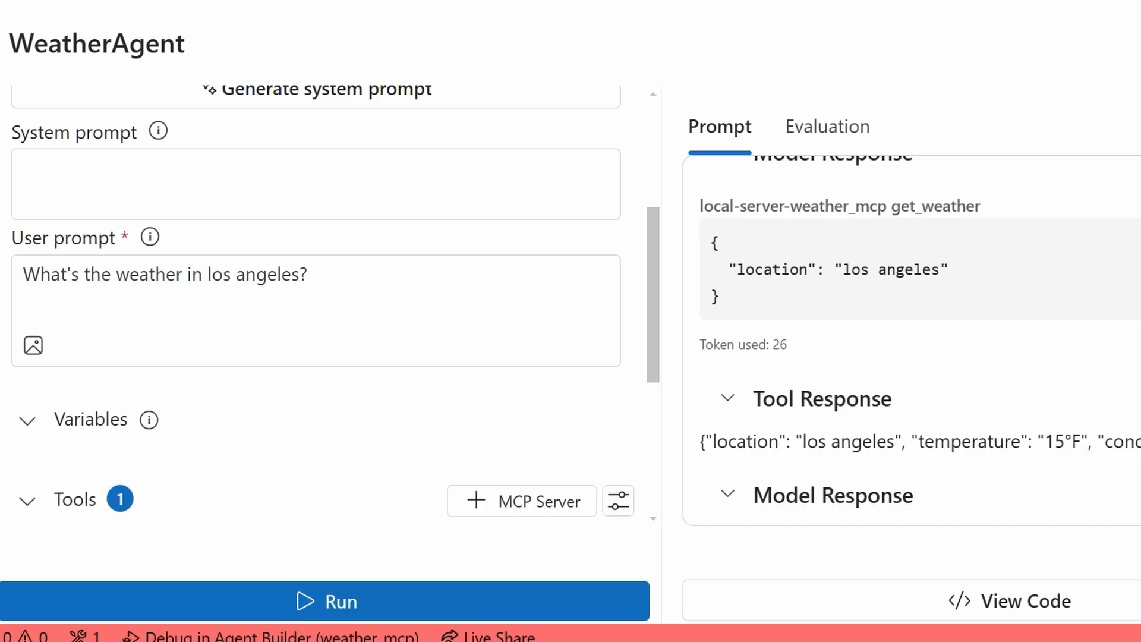
left_click(507, 53)
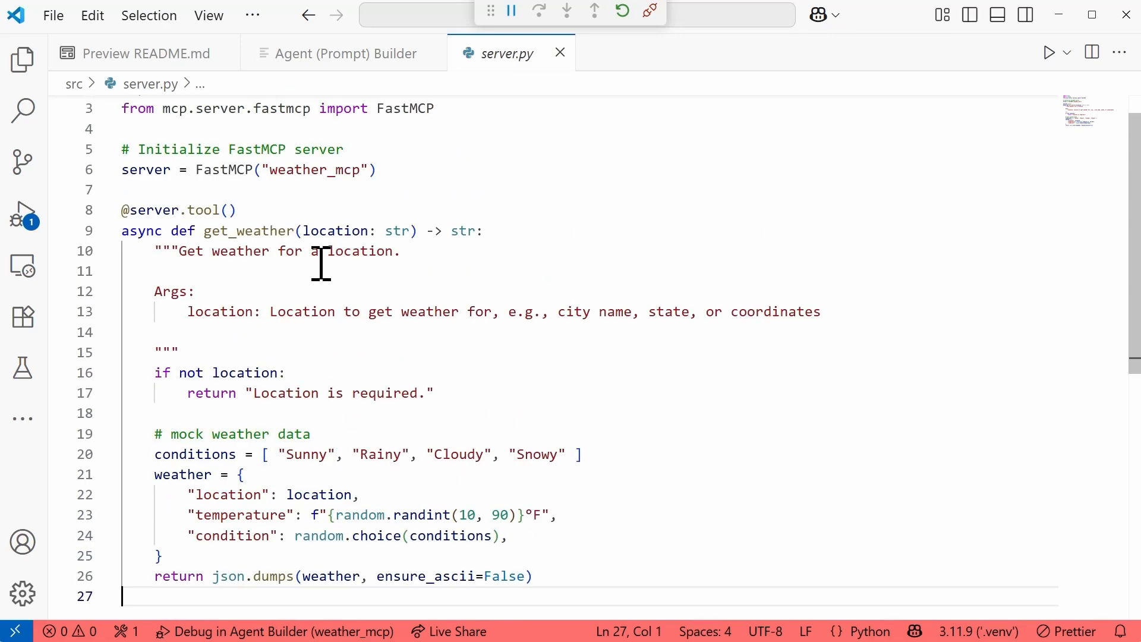
left_click(340, 52)
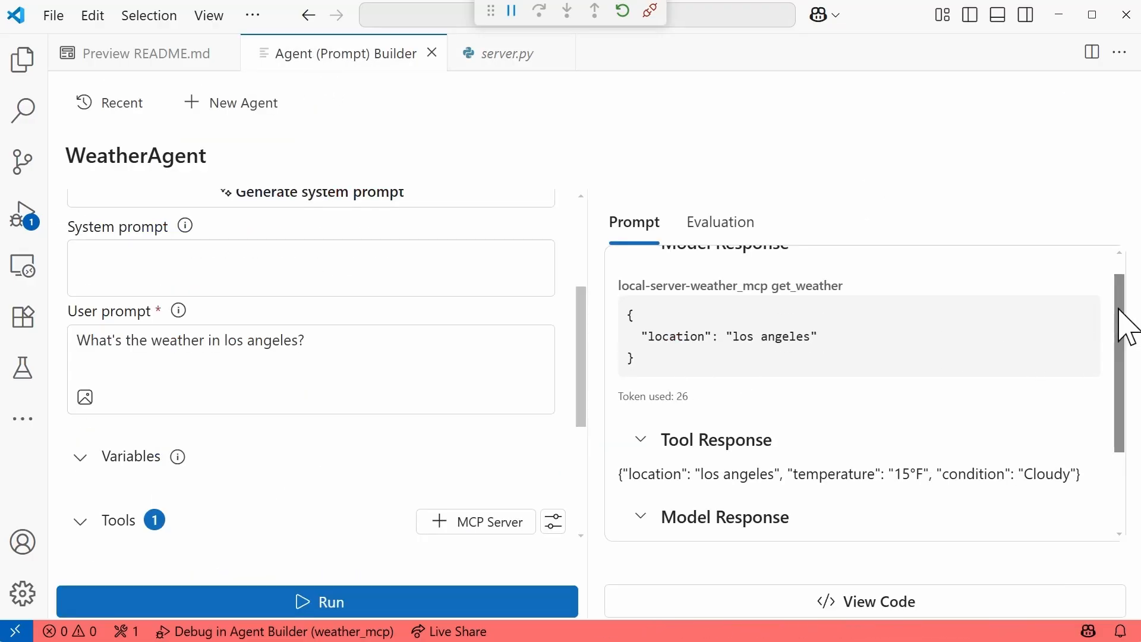
scroll("down", 3)
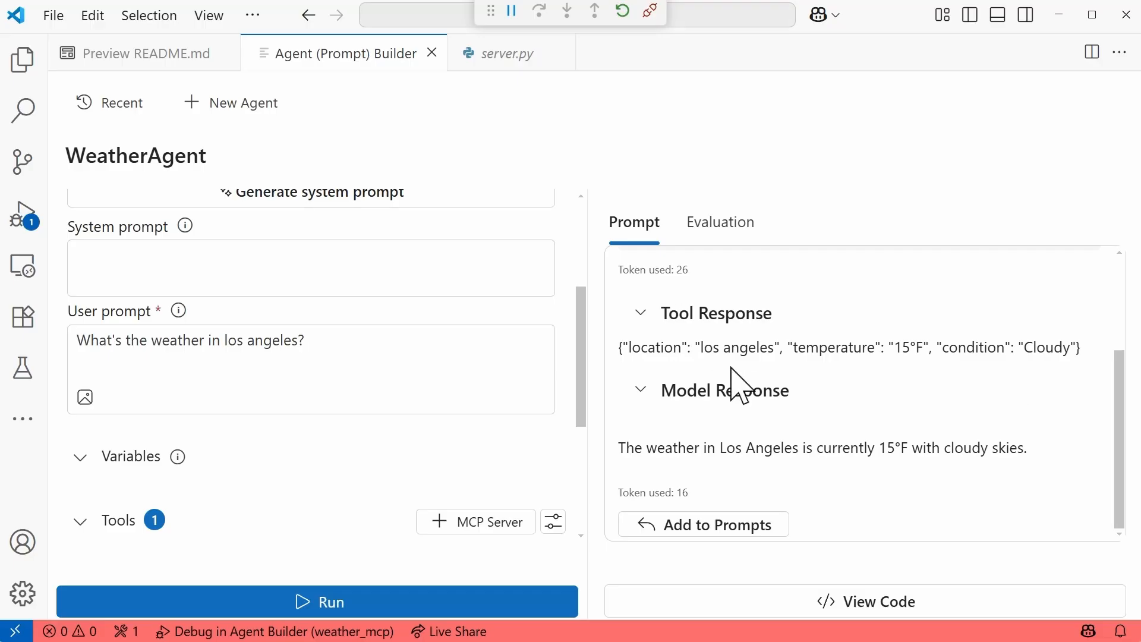
mouse_move(701, 399)
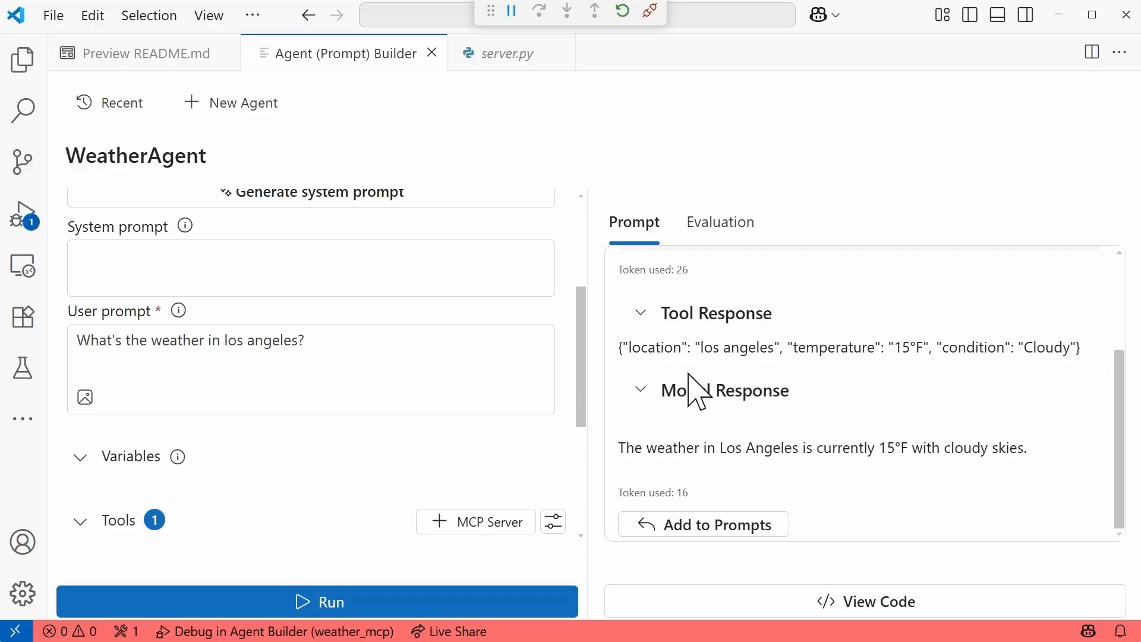
mouse_move(736, 385)
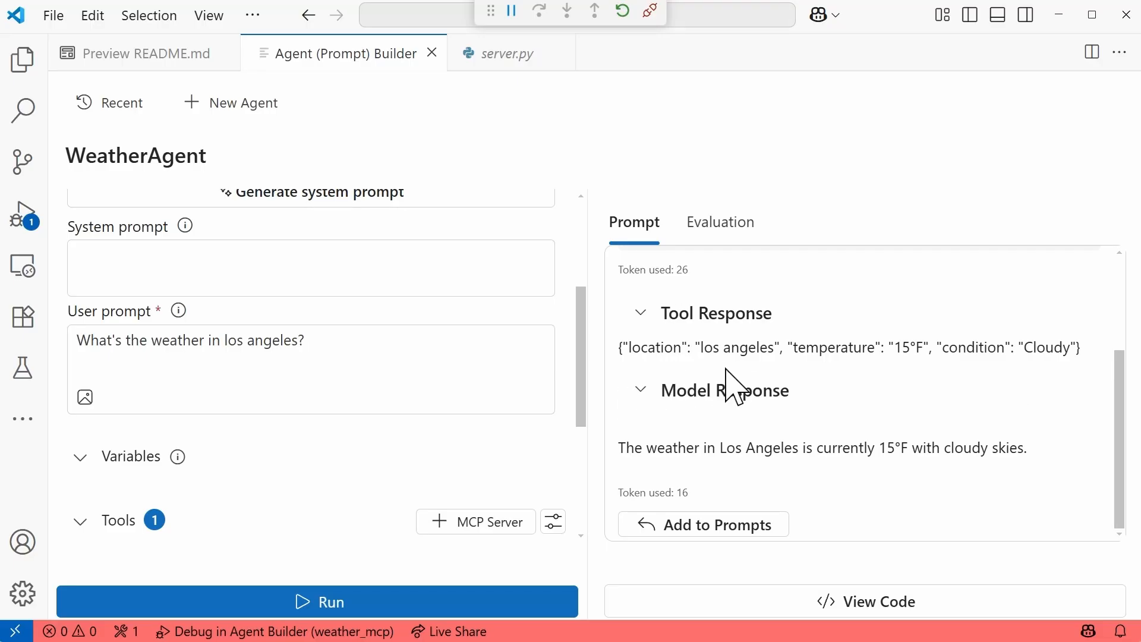
mouse_move(931, 383)
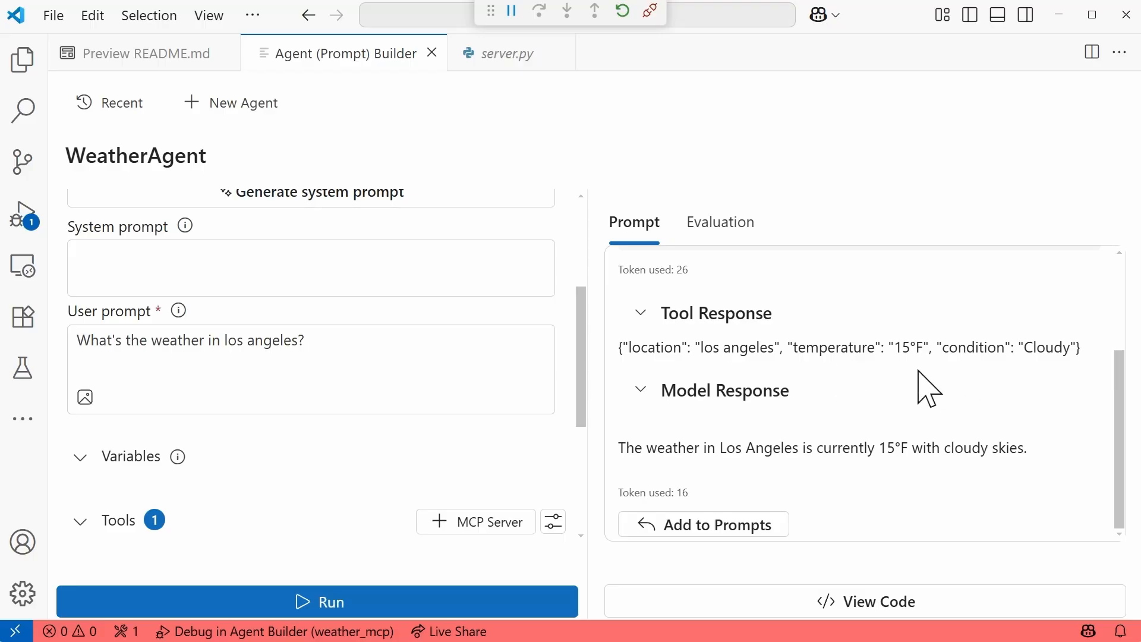
mouse_move(1099, 393)
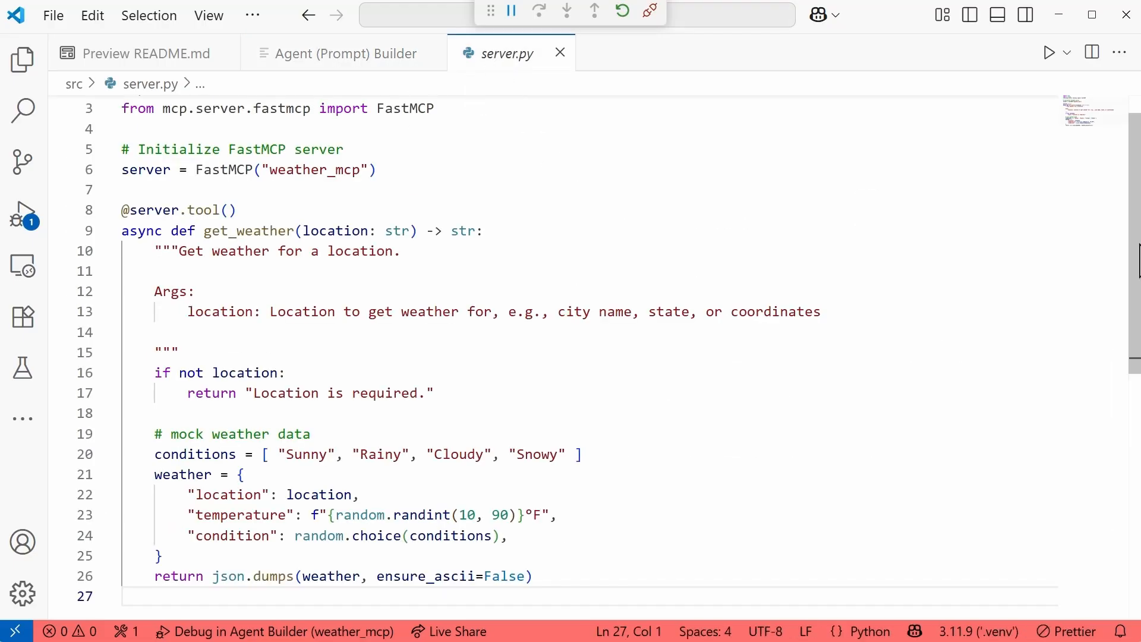
View WeatherAgent's Los Angeles answer and the local-server-weather_mcp tool in Agent Builder
scroll("down", 3)
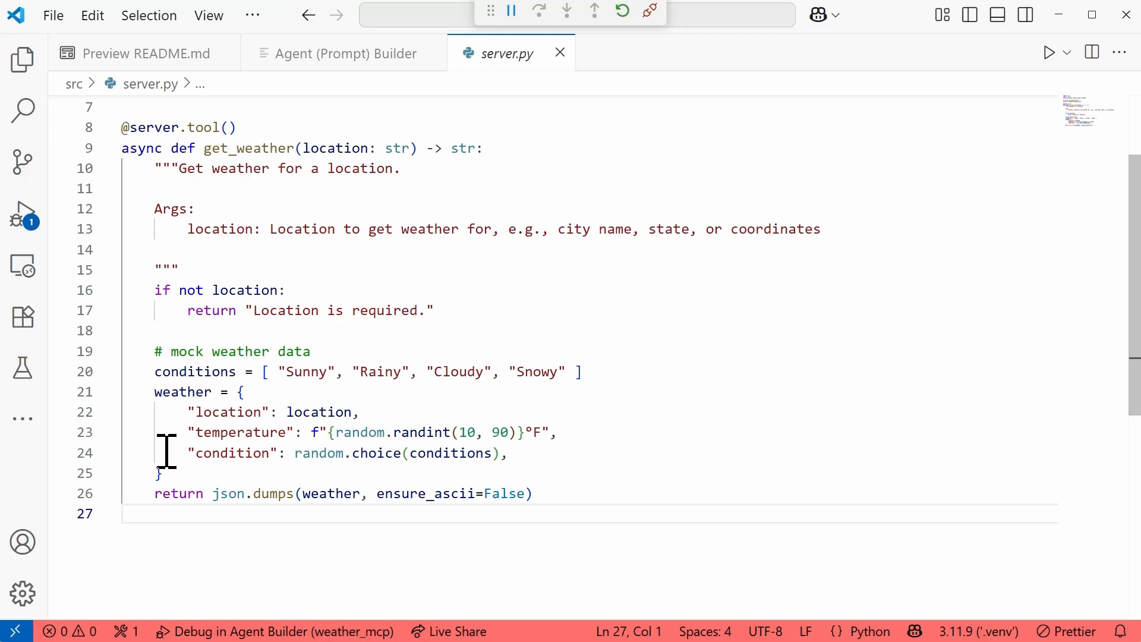
mouse_move(247, 493)
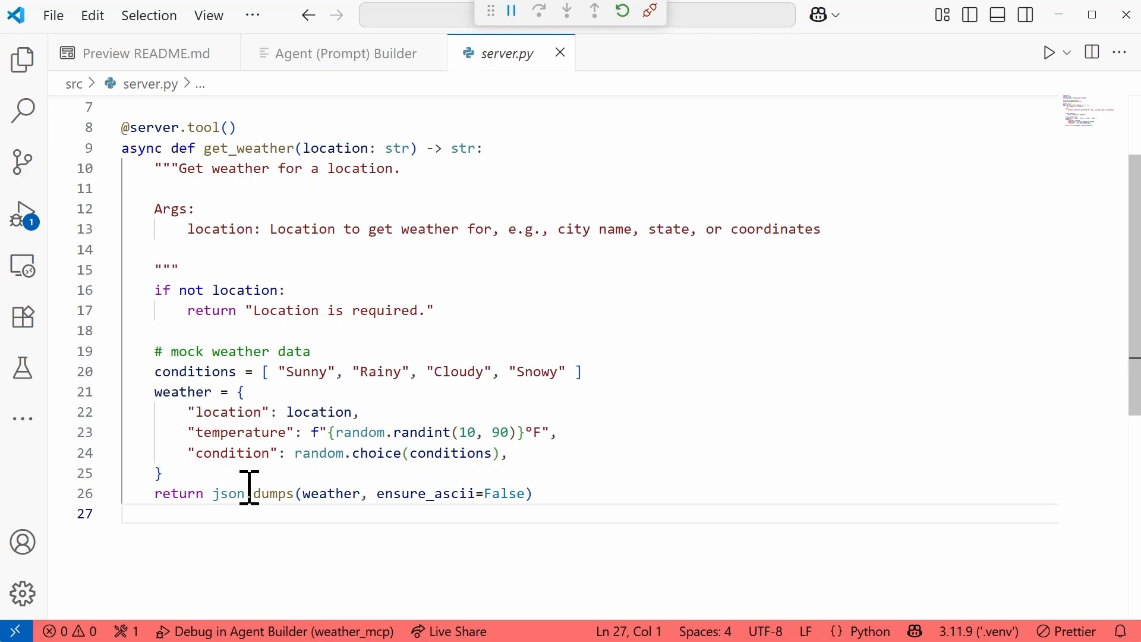
mouse_move(234, 440)
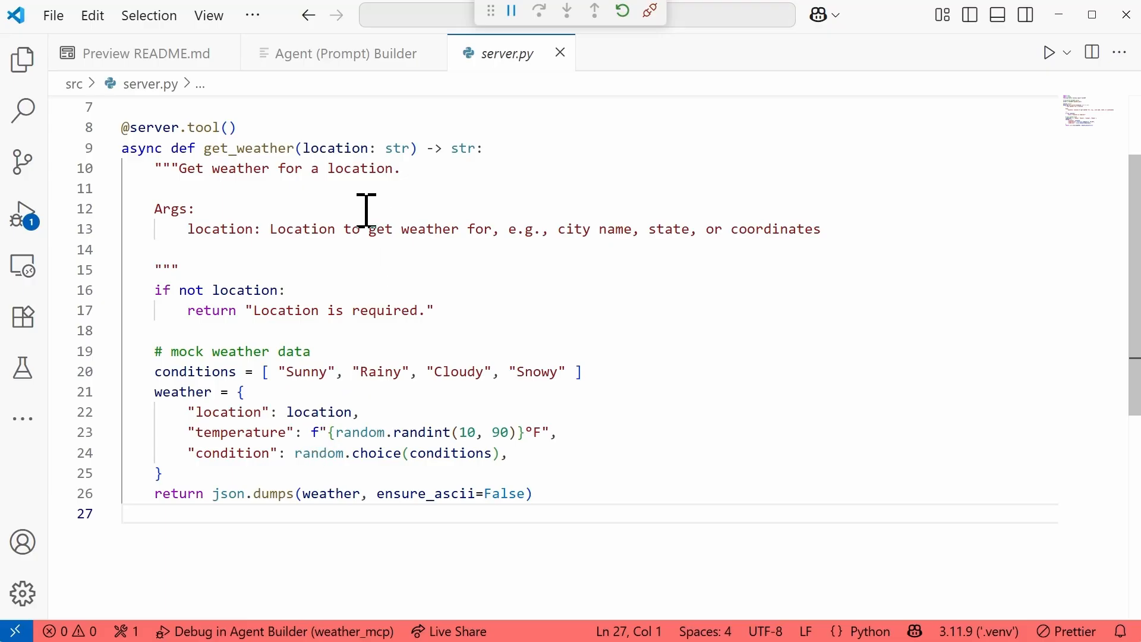
mouse_move(395, 251)
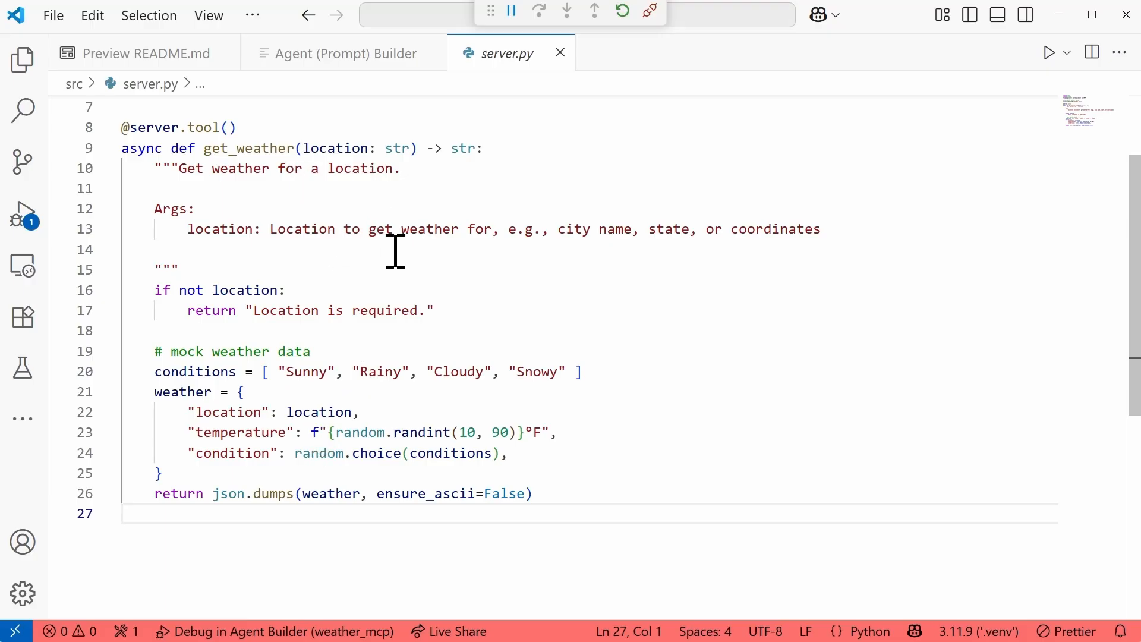
mouse_move(311, 452)
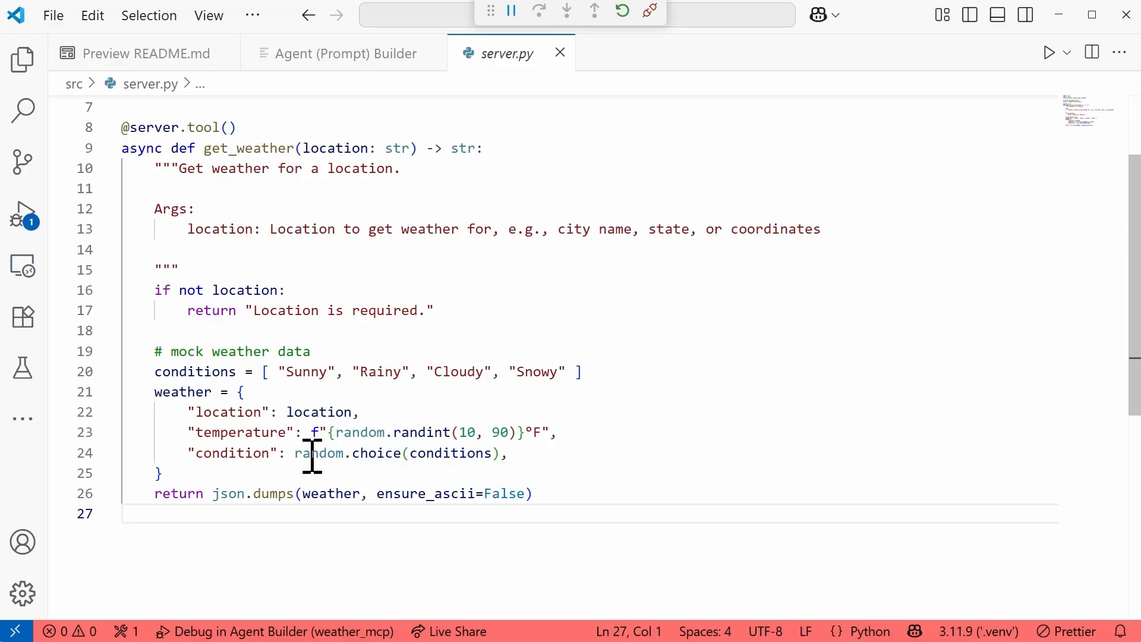
mouse_move(571, 466)
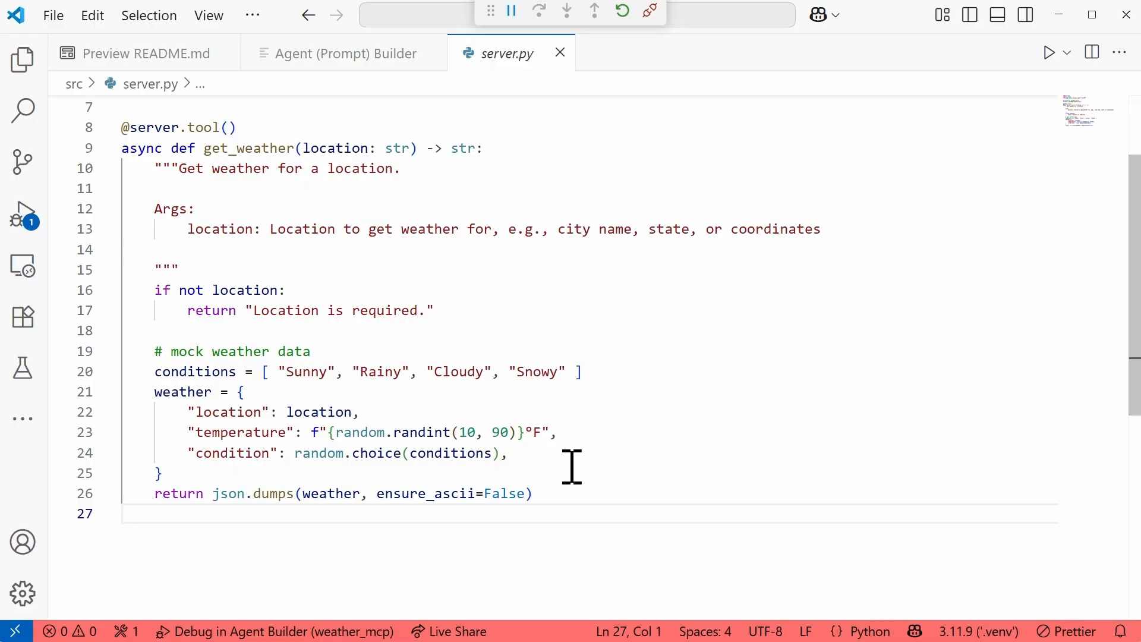
mouse_move(339, 53)
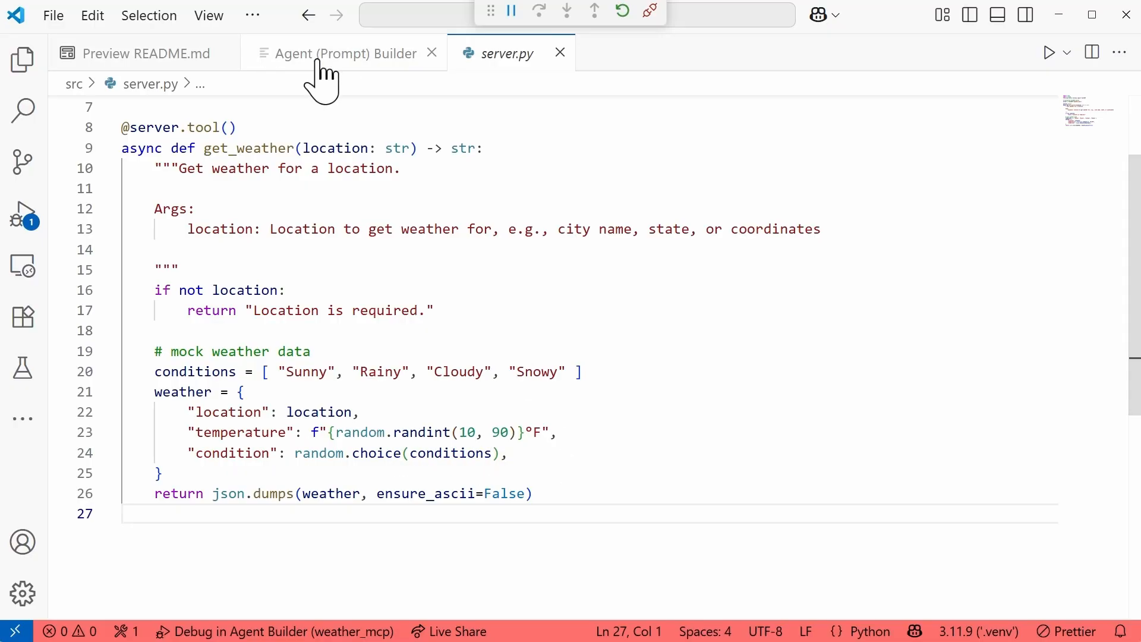
left_click(343, 53)
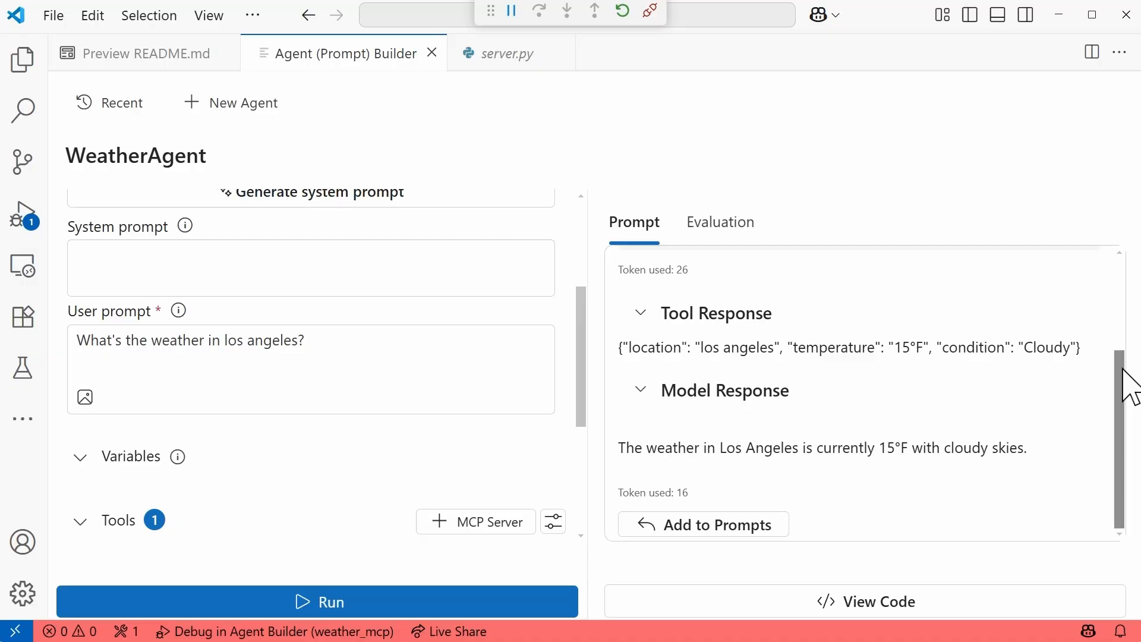
mouse_move(662, 484)
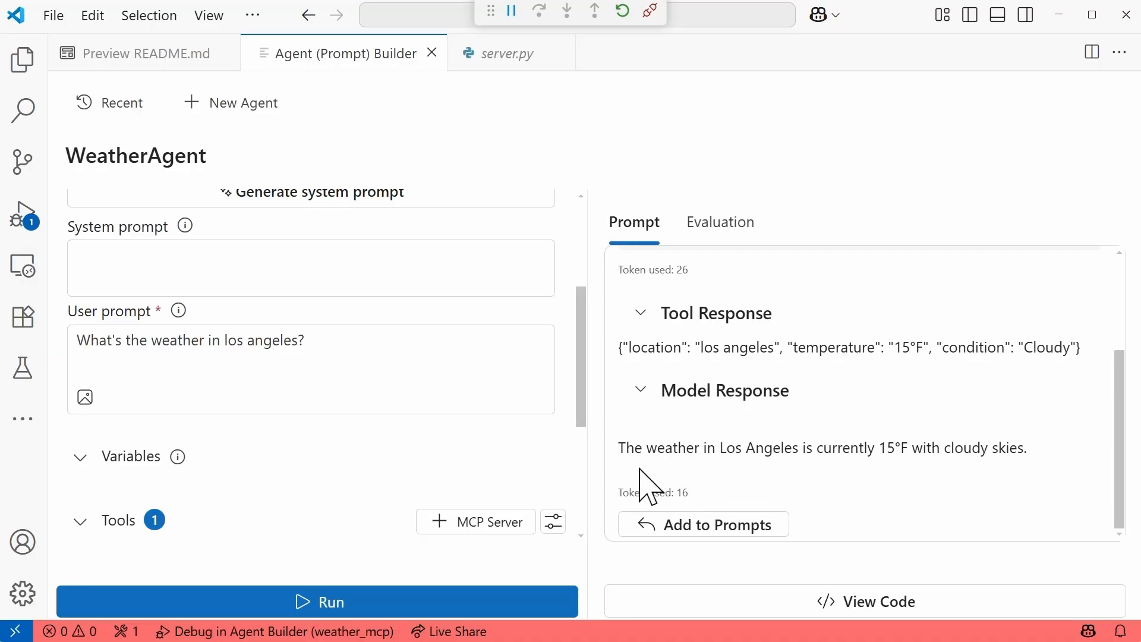
mouse_move(939, 489)
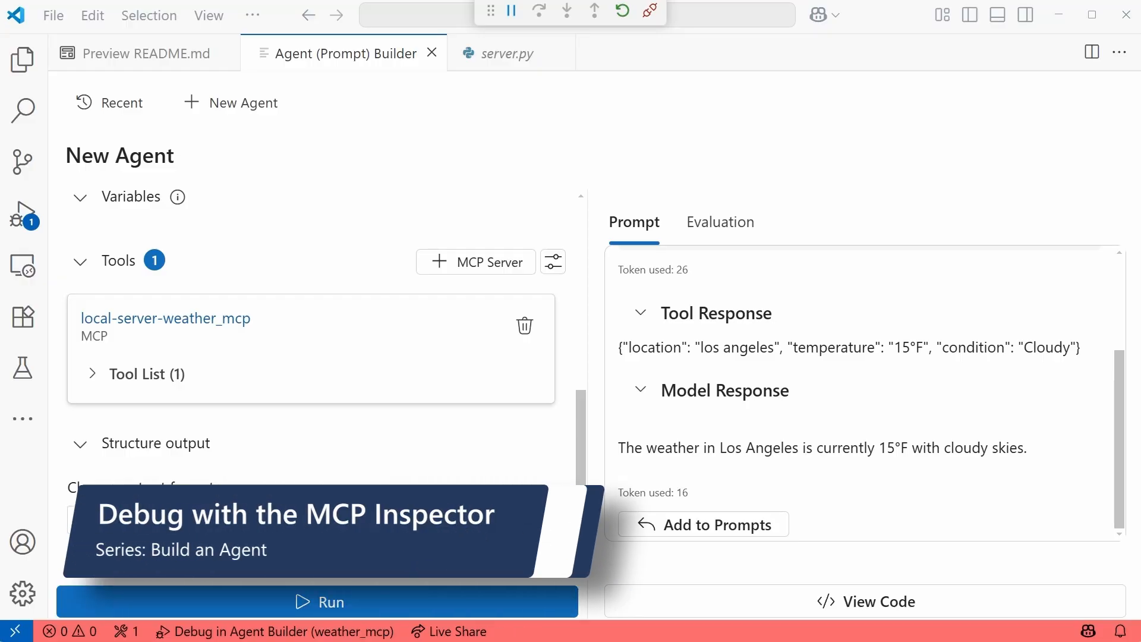
Preview README.md and scroll down to the MCP Inspector debugging steps
left_click(143, 53)
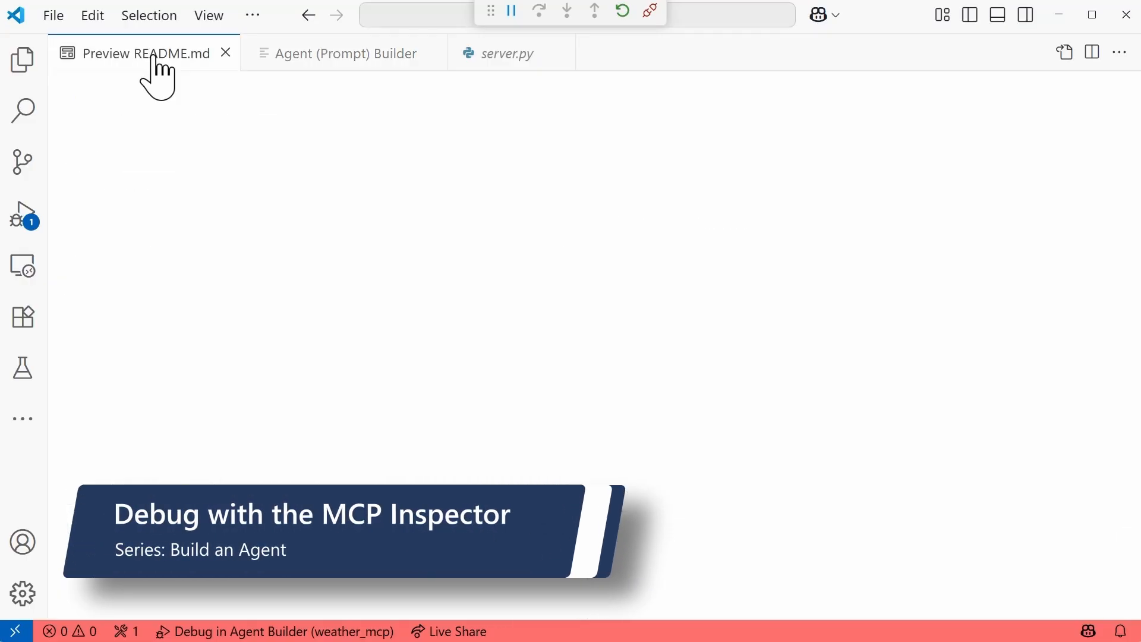
scroll("down", 3)
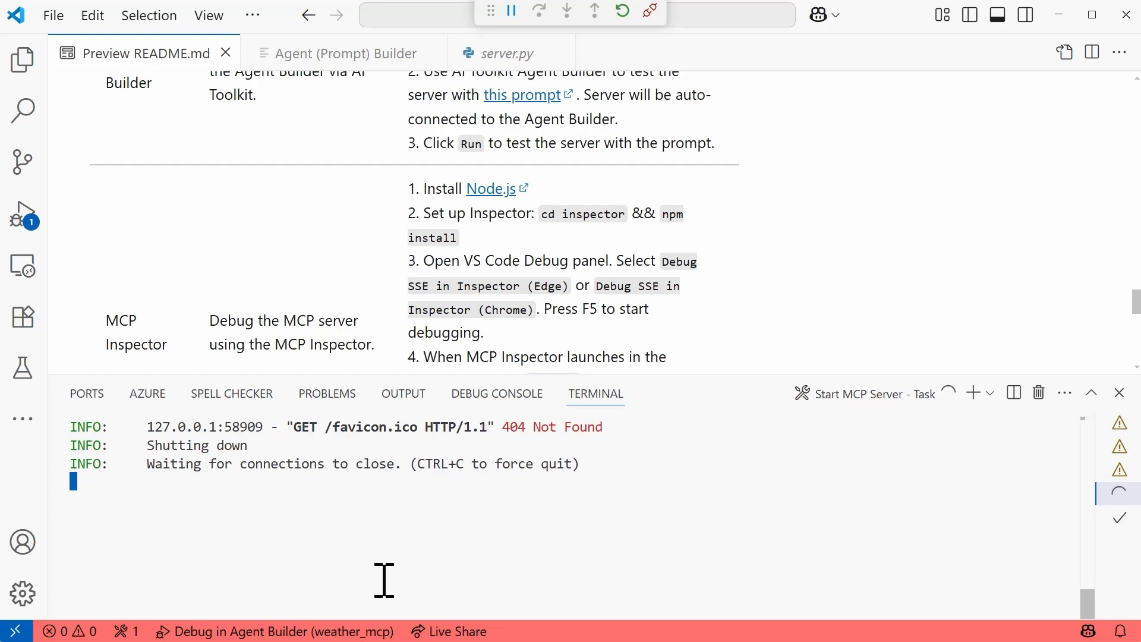
scroll("down", 3)
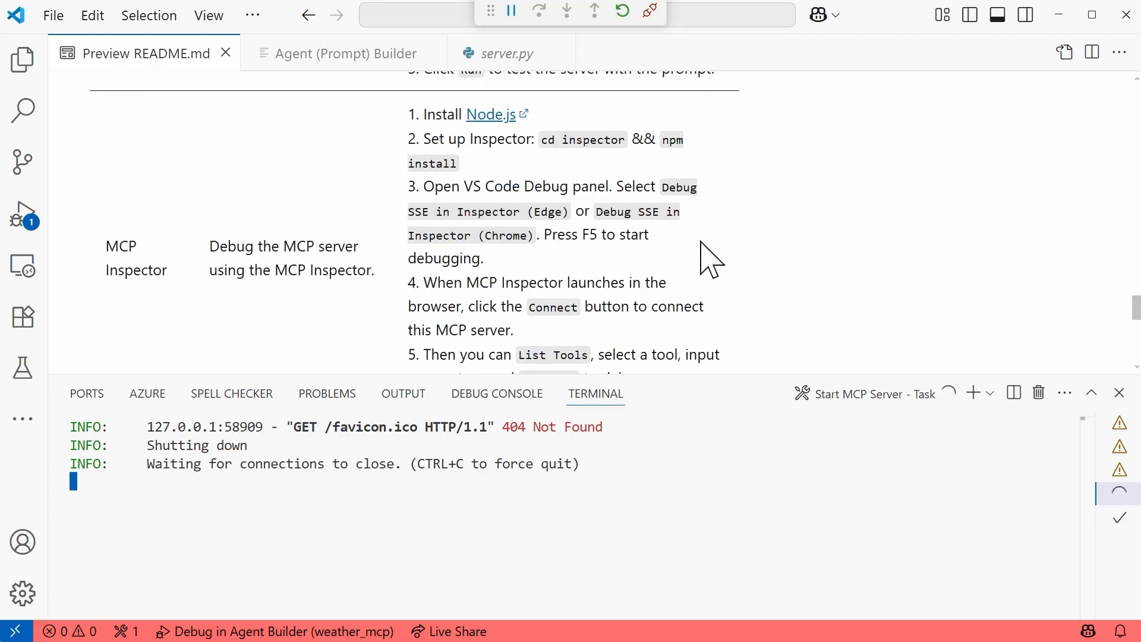
mouse_move(600, 515)
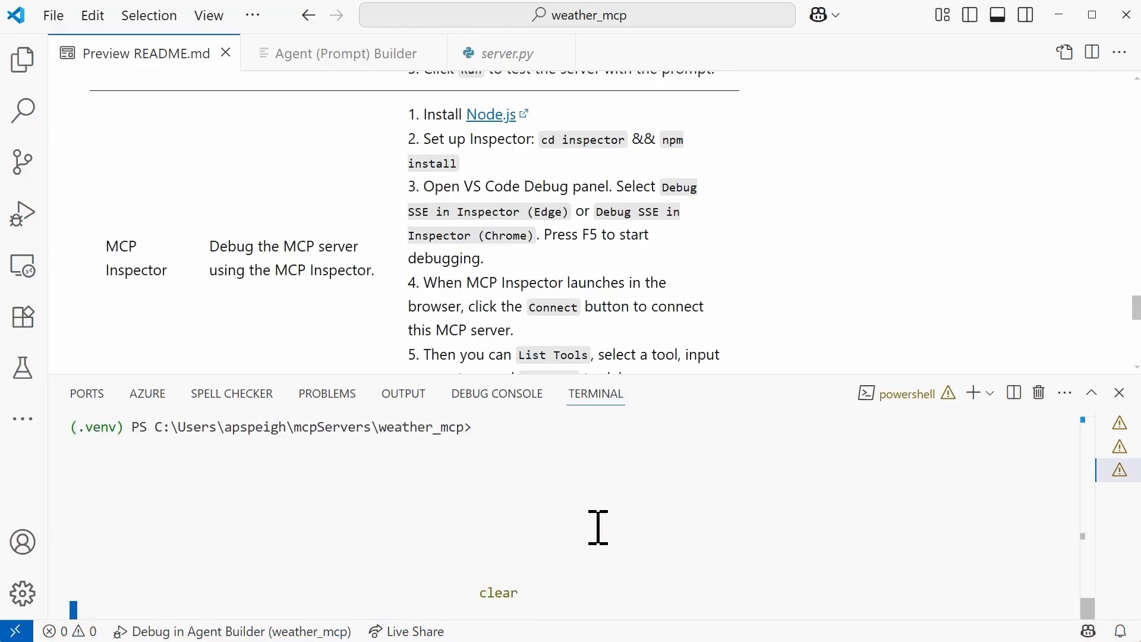
Run 'cd inspector' and 'npm install' in the terminal, briefly showing the inspector folder
type("cd")
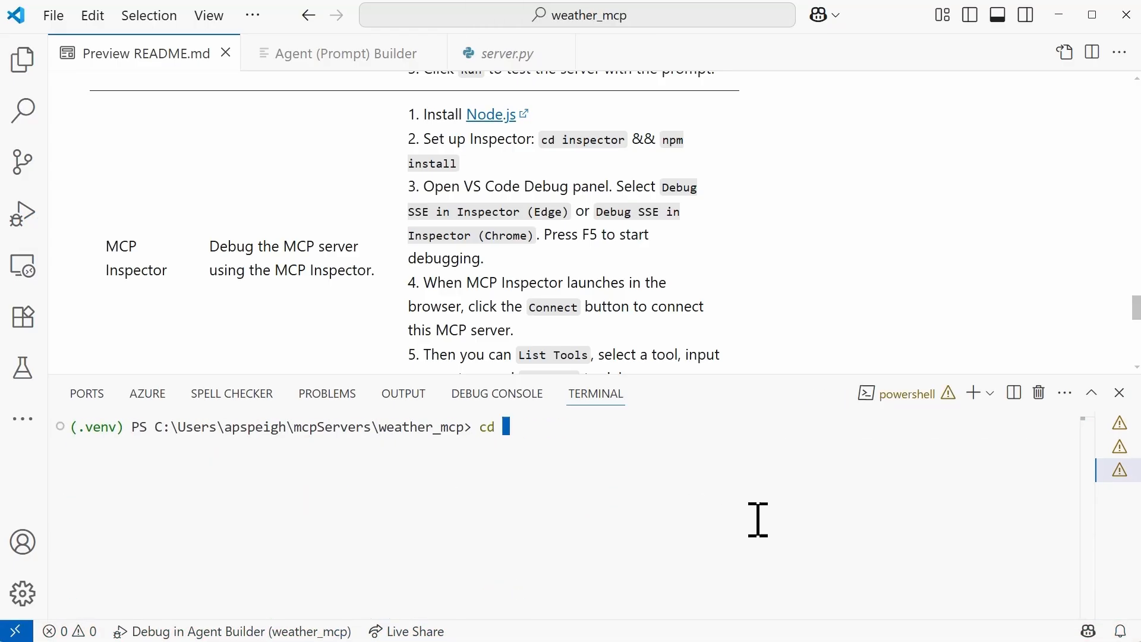
type("inspector")
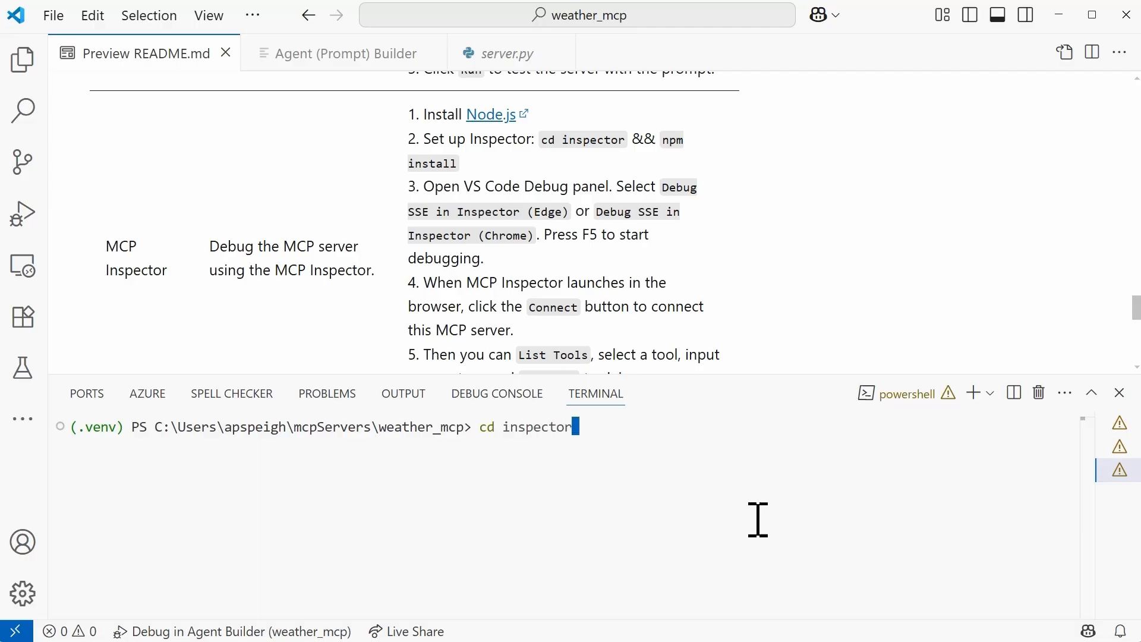
left_click(22, 59)
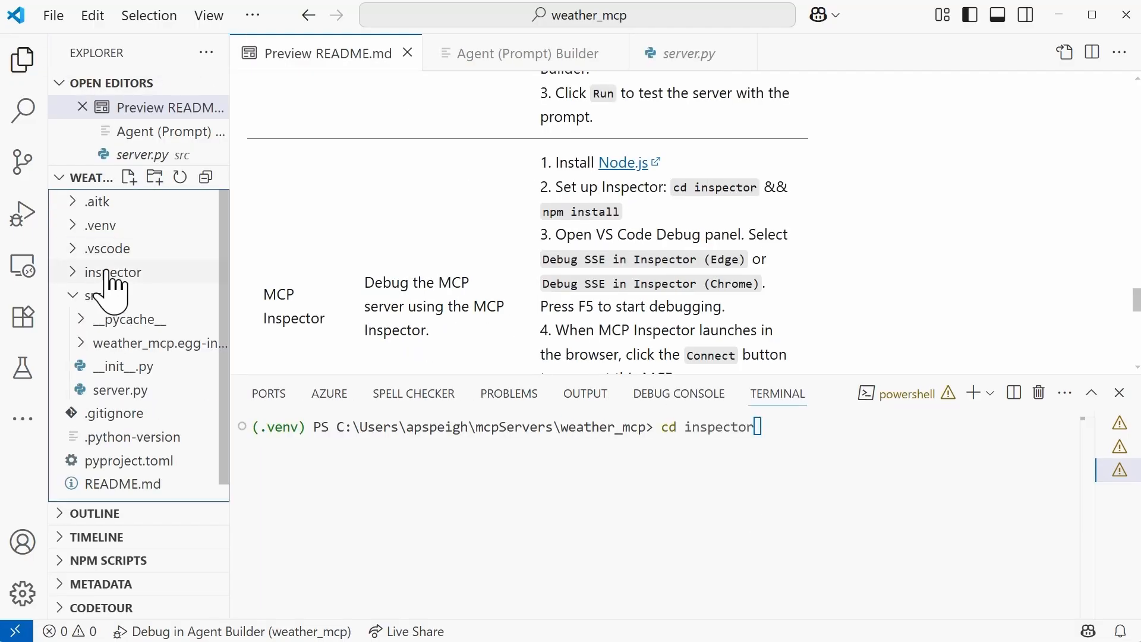
left_click(23, 58)
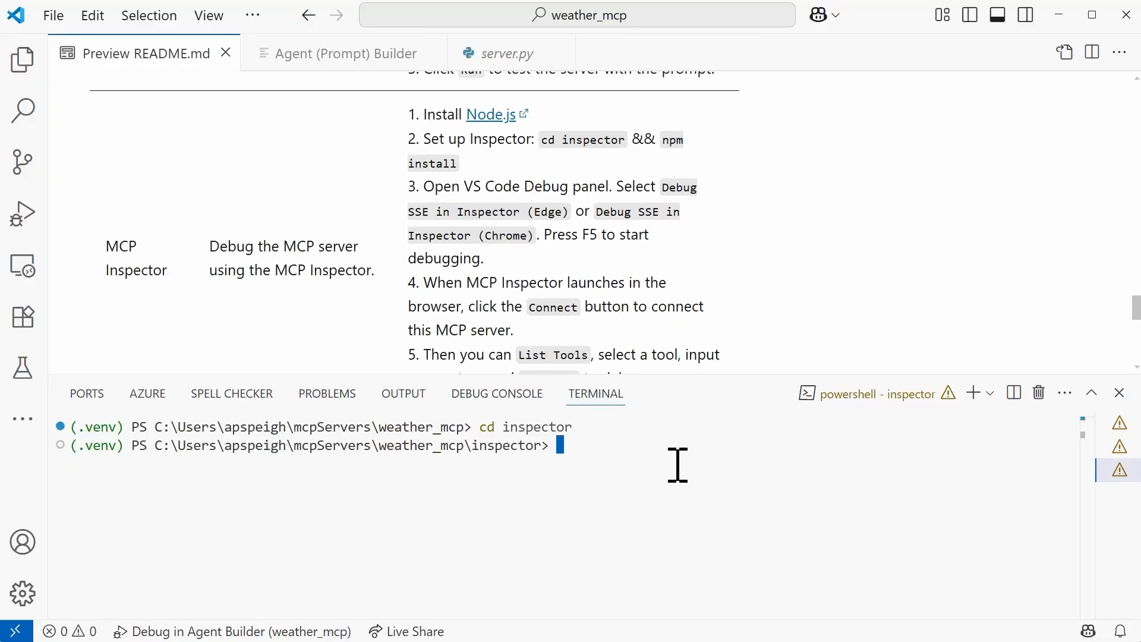
type("npm")
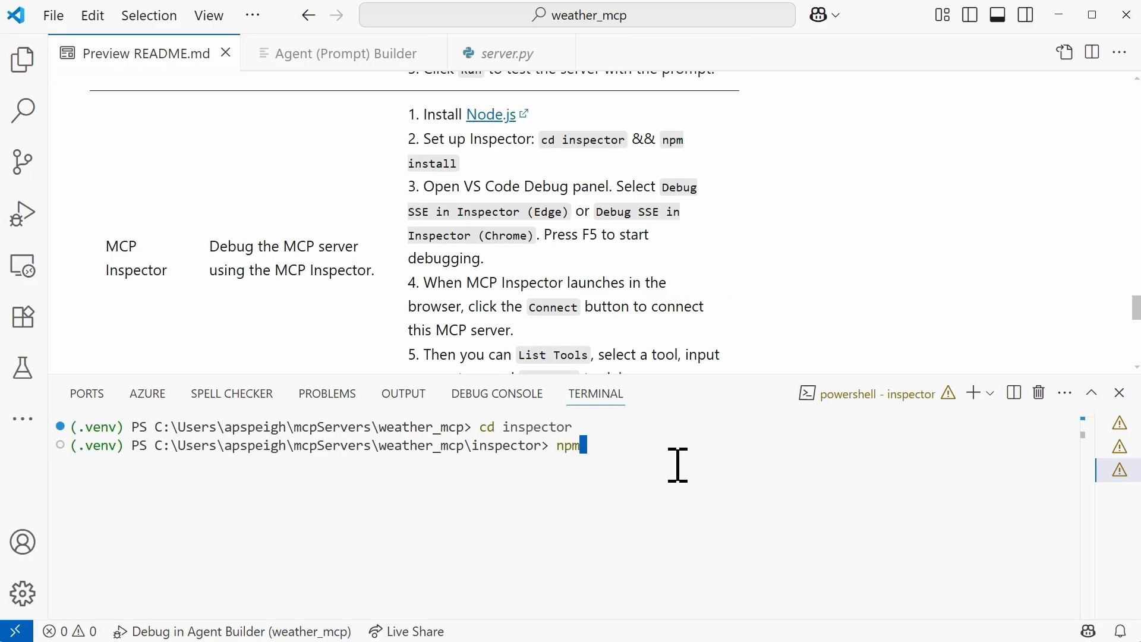
type("install")
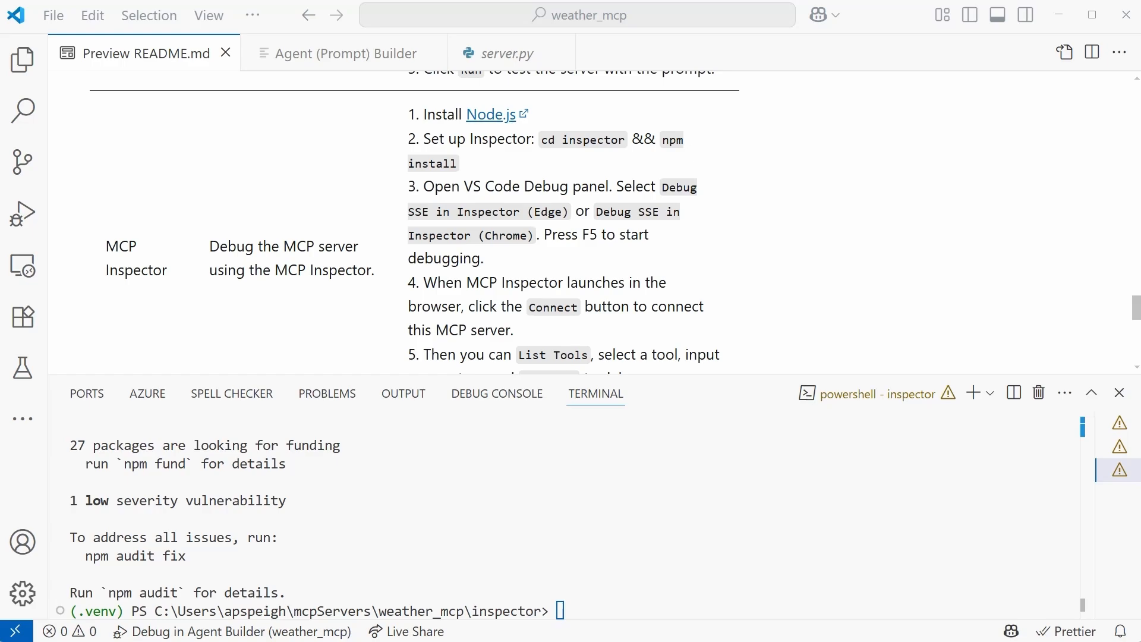
Launch the 'Debug in Inspector (Edge)' configuration and view the Start MCP Inspector task output
left_click(23, 212)
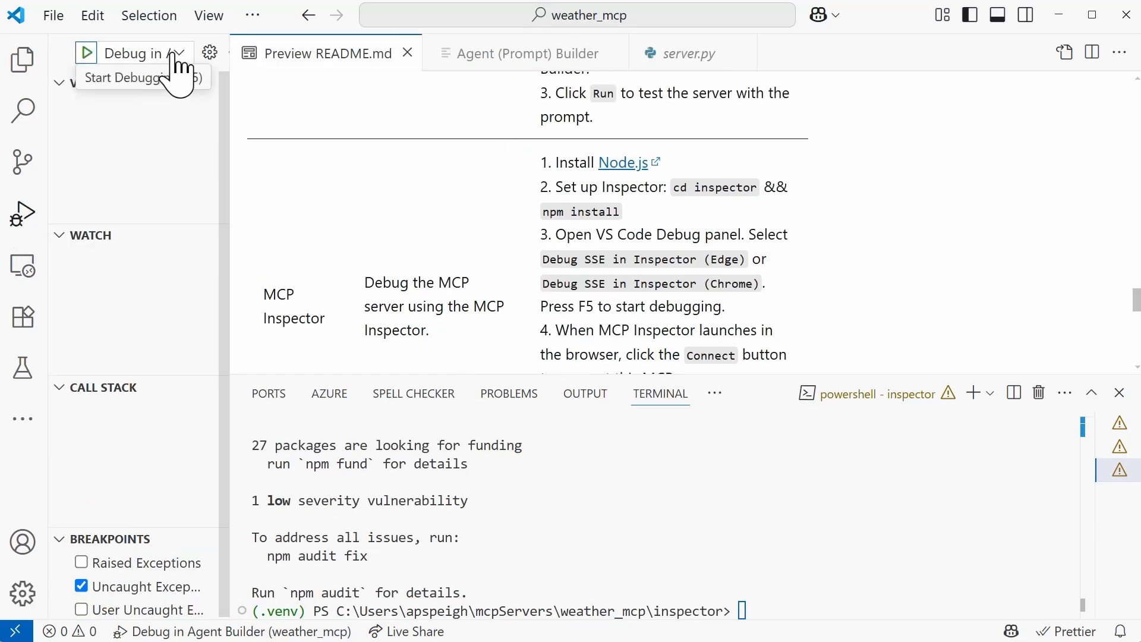
left_click(176, 52)
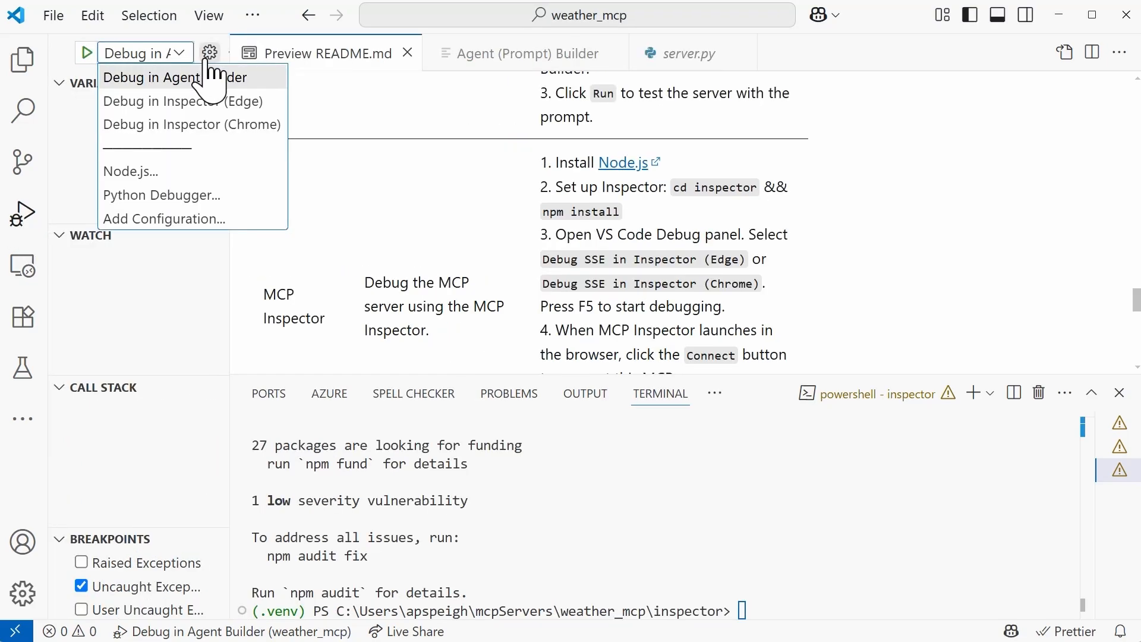
mouse_move(191, 124)
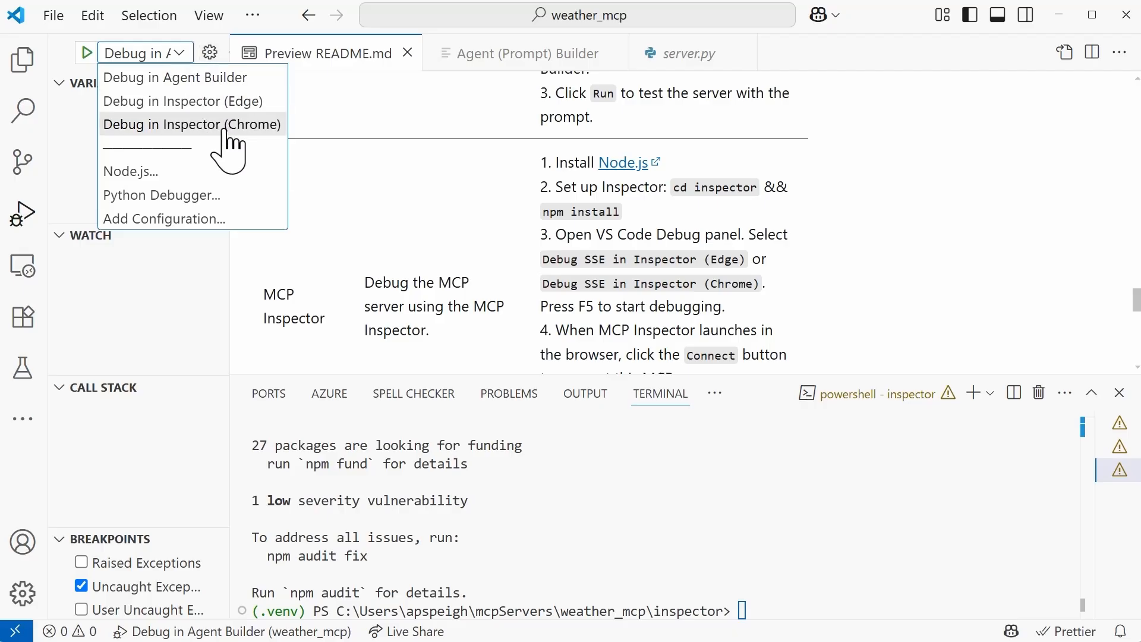
mouse_move(183, 100)
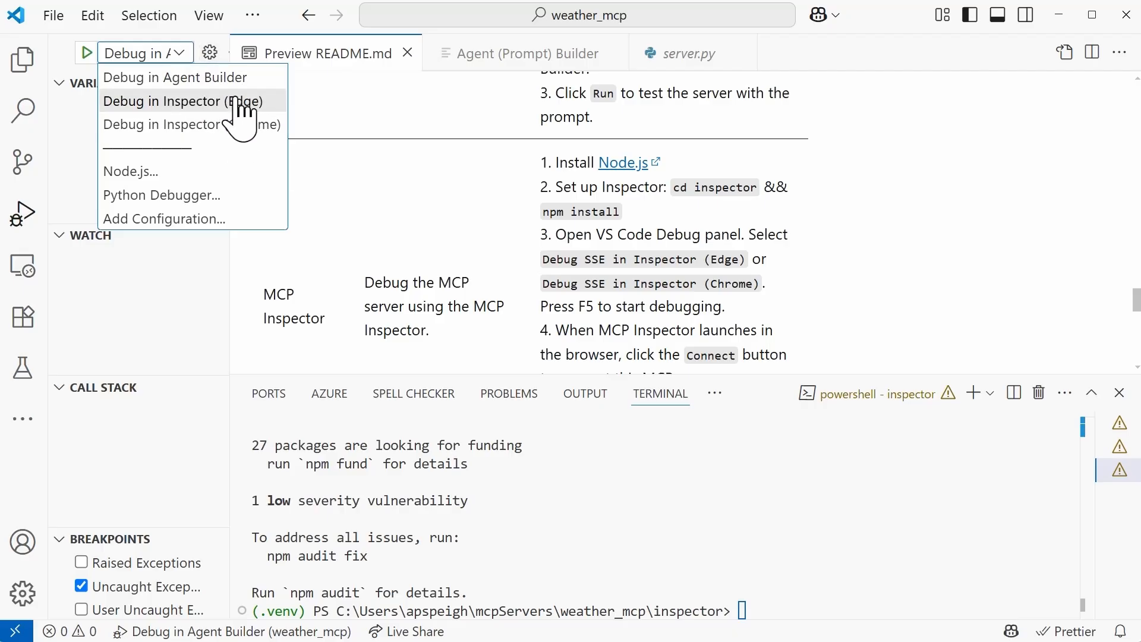
left_click(182, 101)
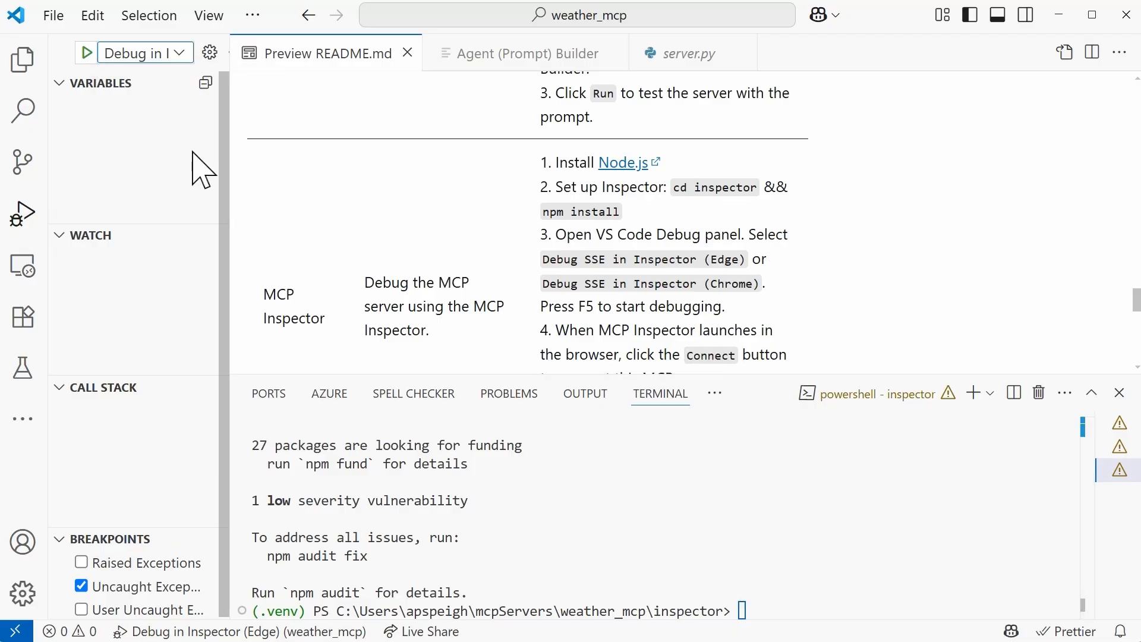
left_click(86, 52)
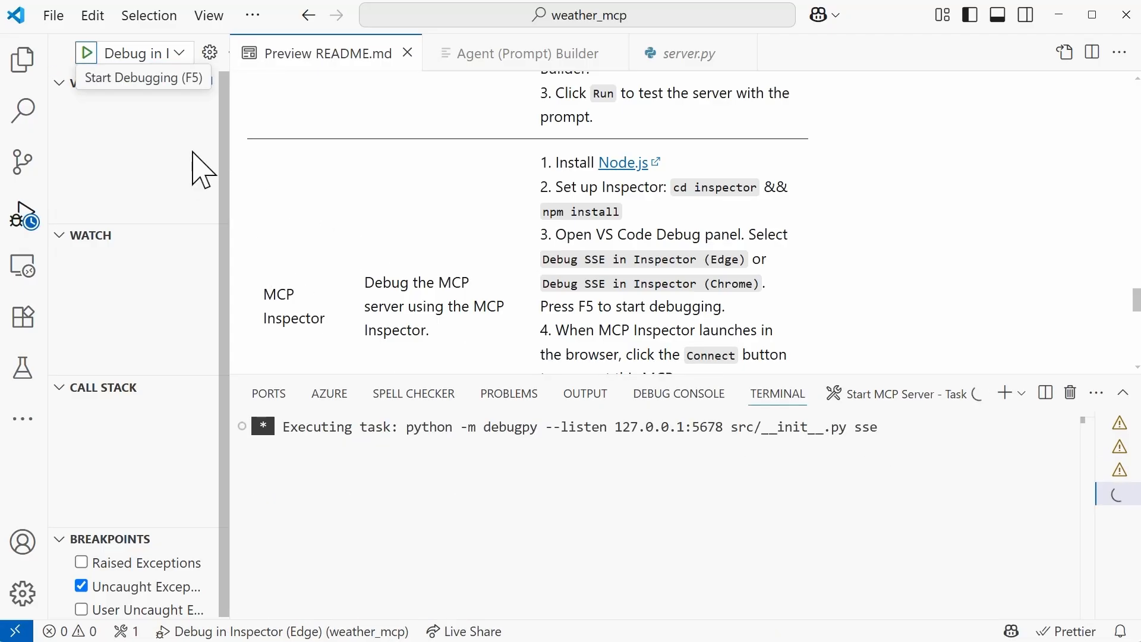
mouse_move(1025, 276)
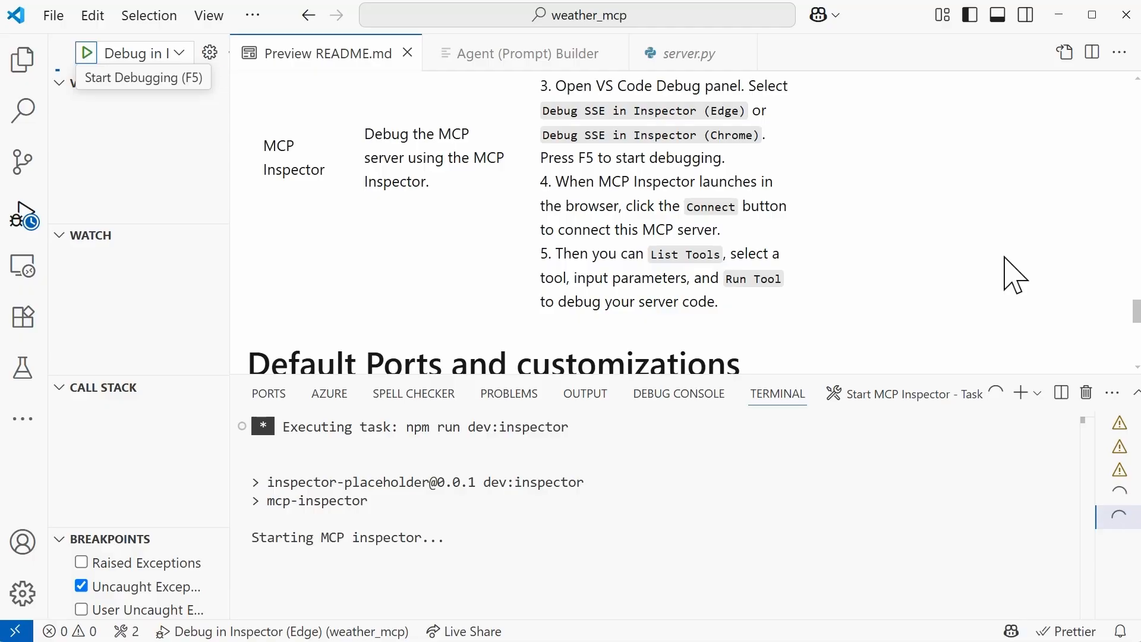
left_click(85, 53)
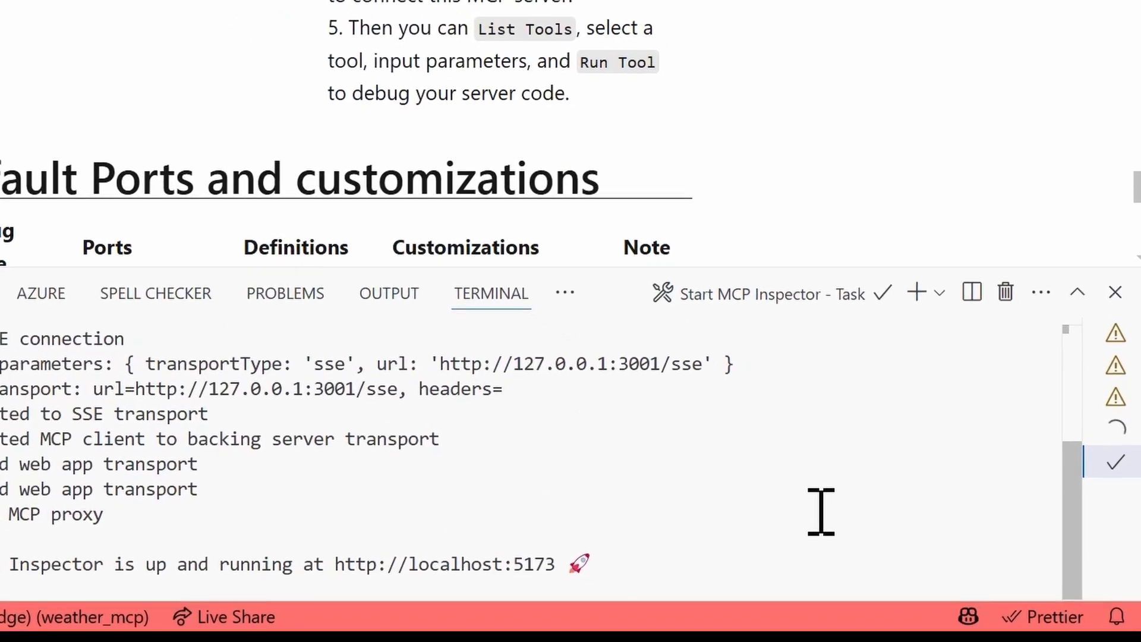
scroll("down", 3)
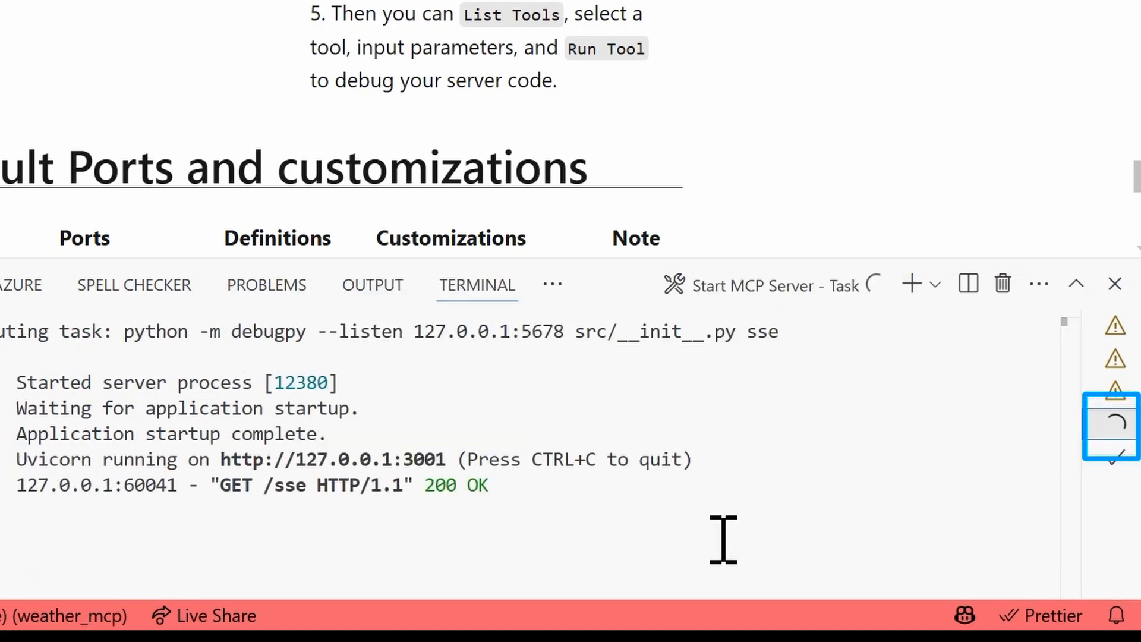
mouse_move(1124, 502)
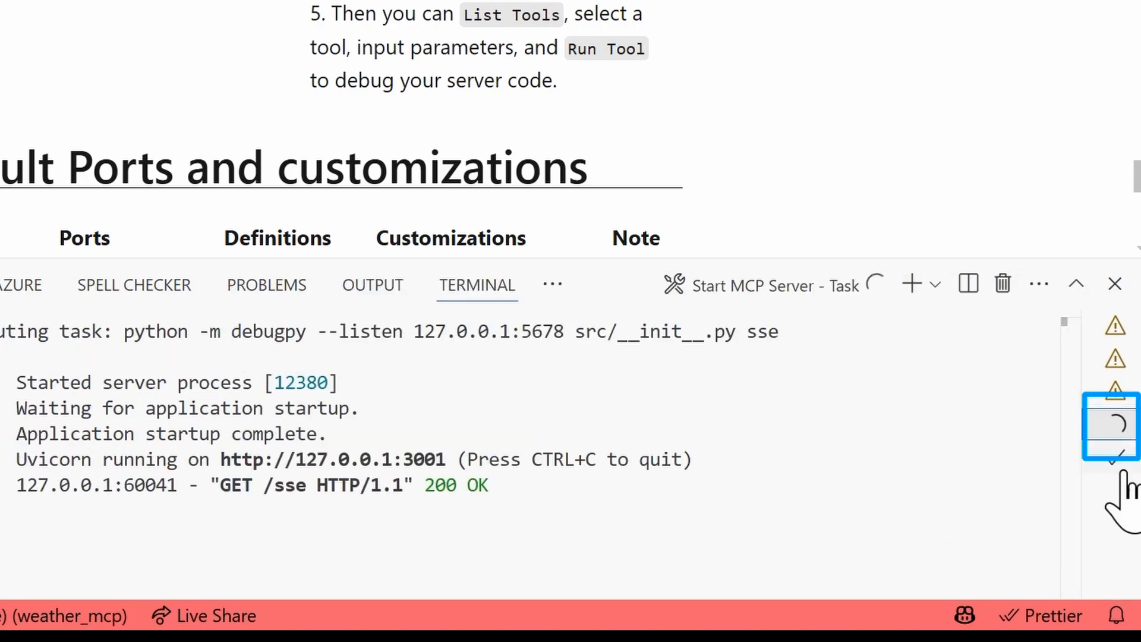
left_click(1110, 425)
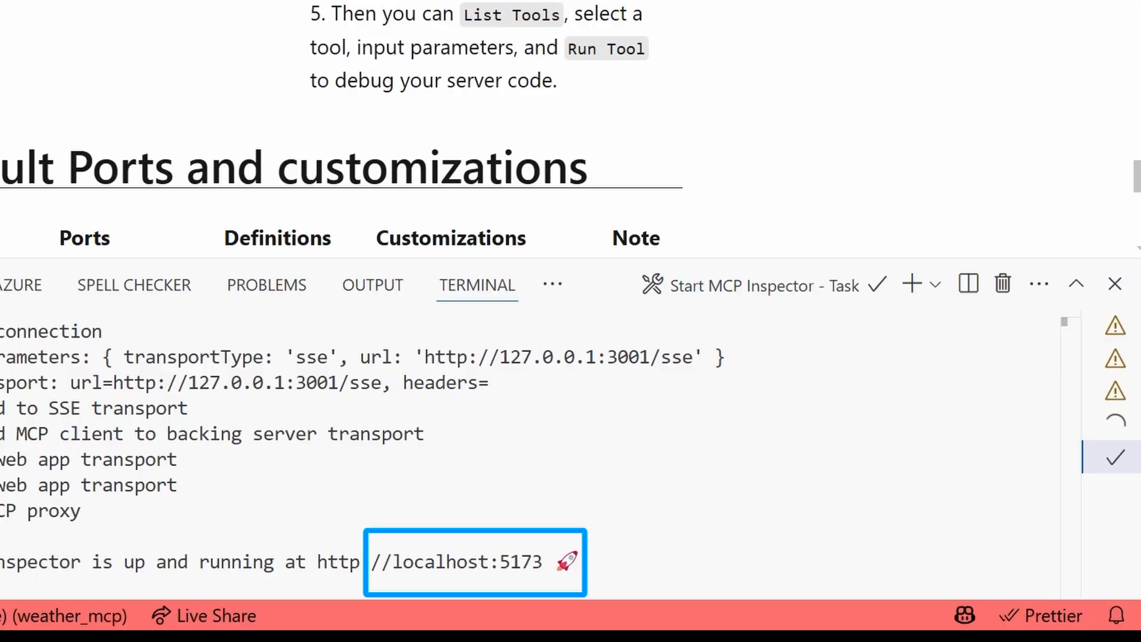
Open Inspector at localhost:5173 and connect with SSE transport to 127.0.0.1:3001/sse
left_click(454, 562)
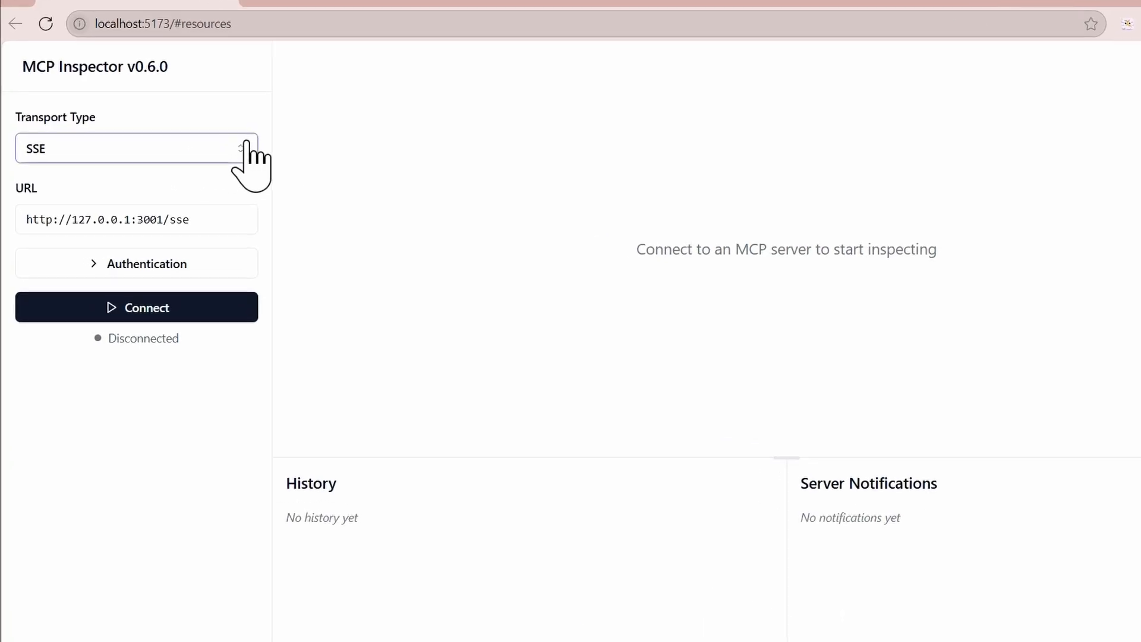
left_click(136, 149)
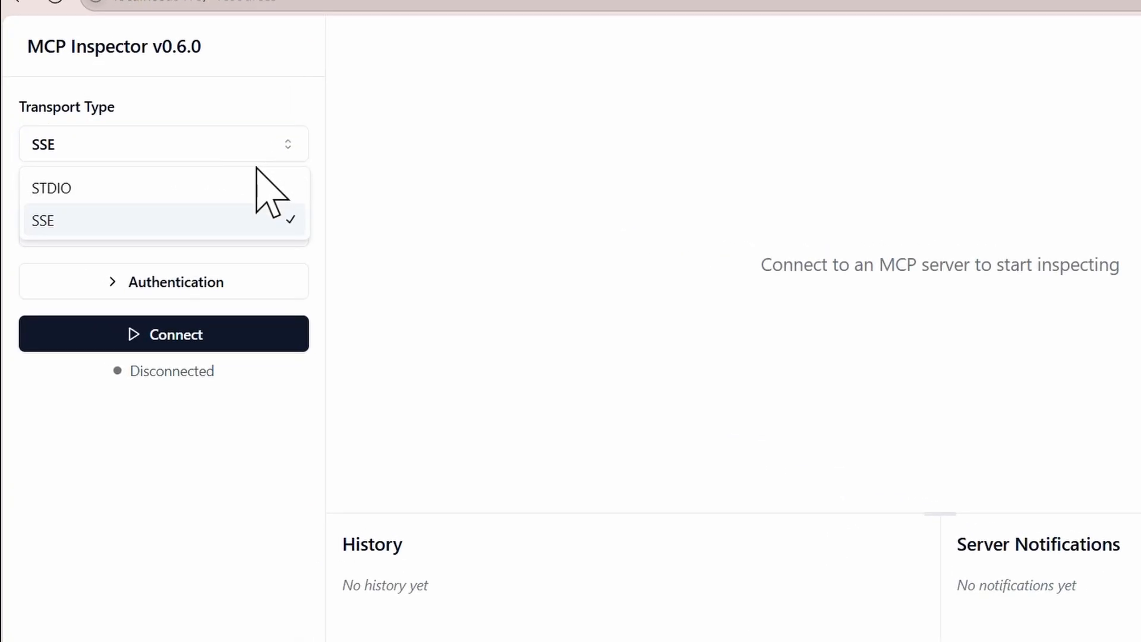
mouse_move(135, 255)
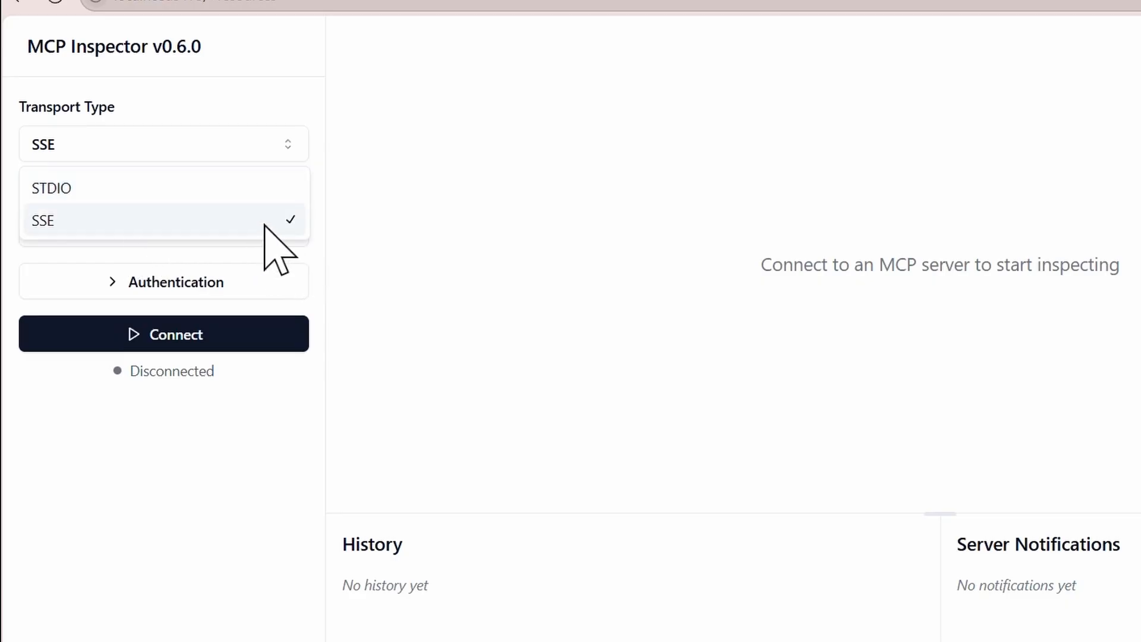
left_click(42, 220)
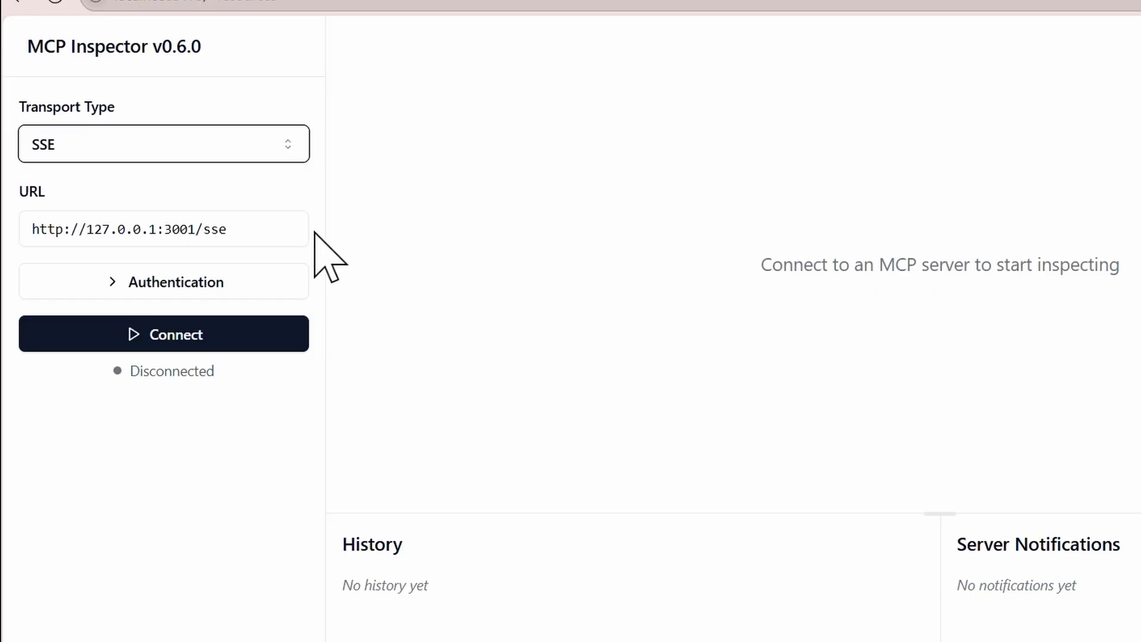
mouse_move(337, 338)
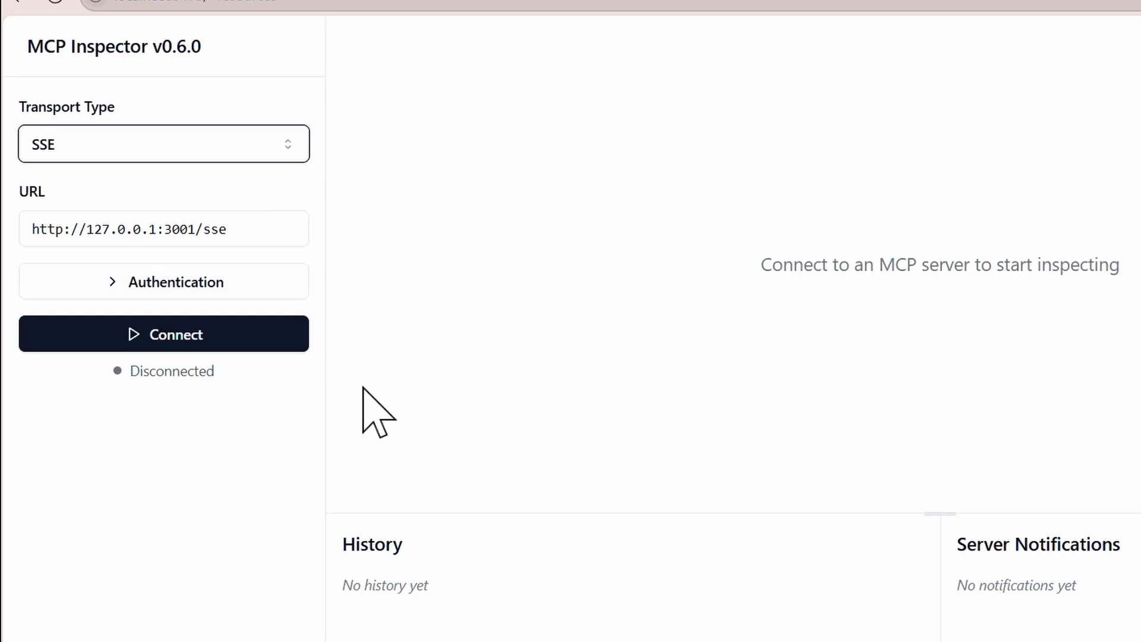
left_click(163, 334)
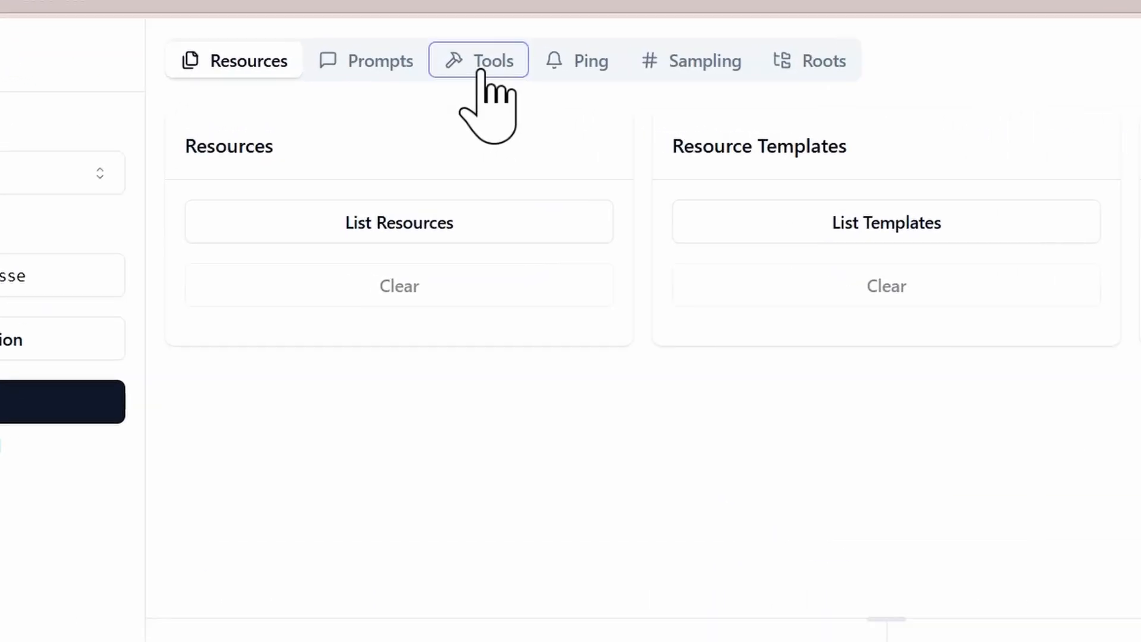
Call get_weather with location Paris from the Tools tab, getting 79°F and Sunny
left_click(478, 60)
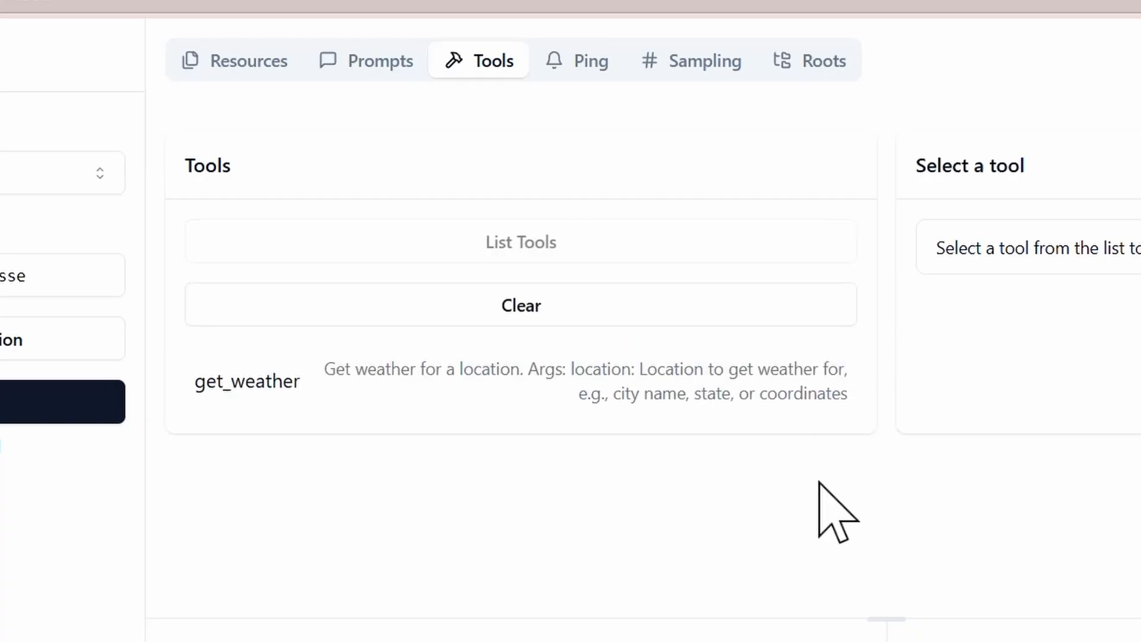
mouse_move(375, 556)
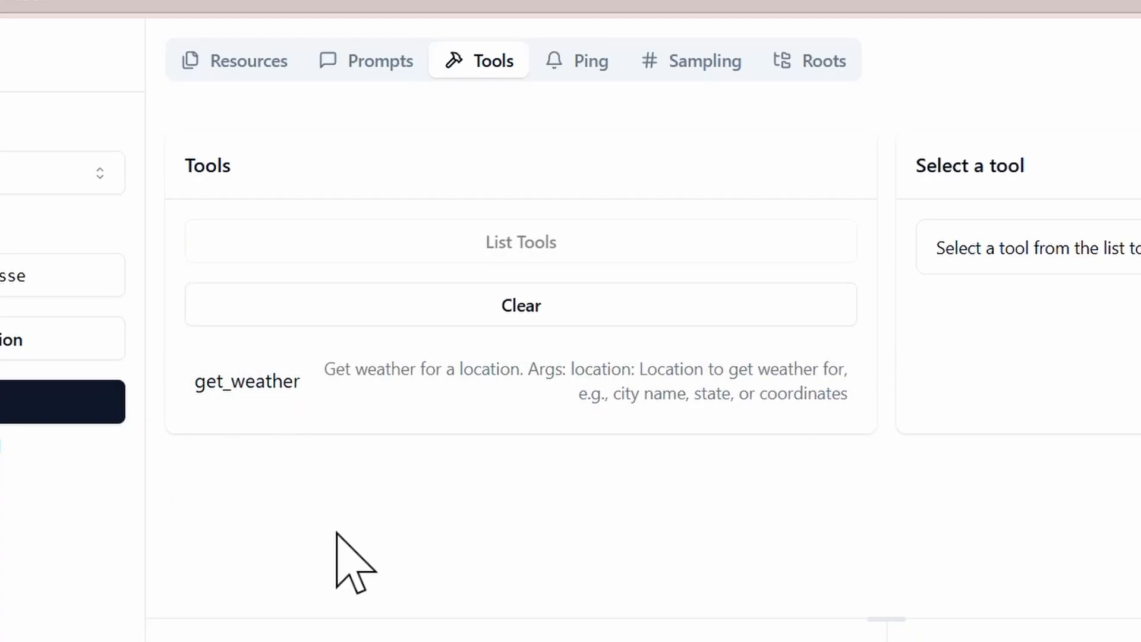
mouse_move(502, 386)
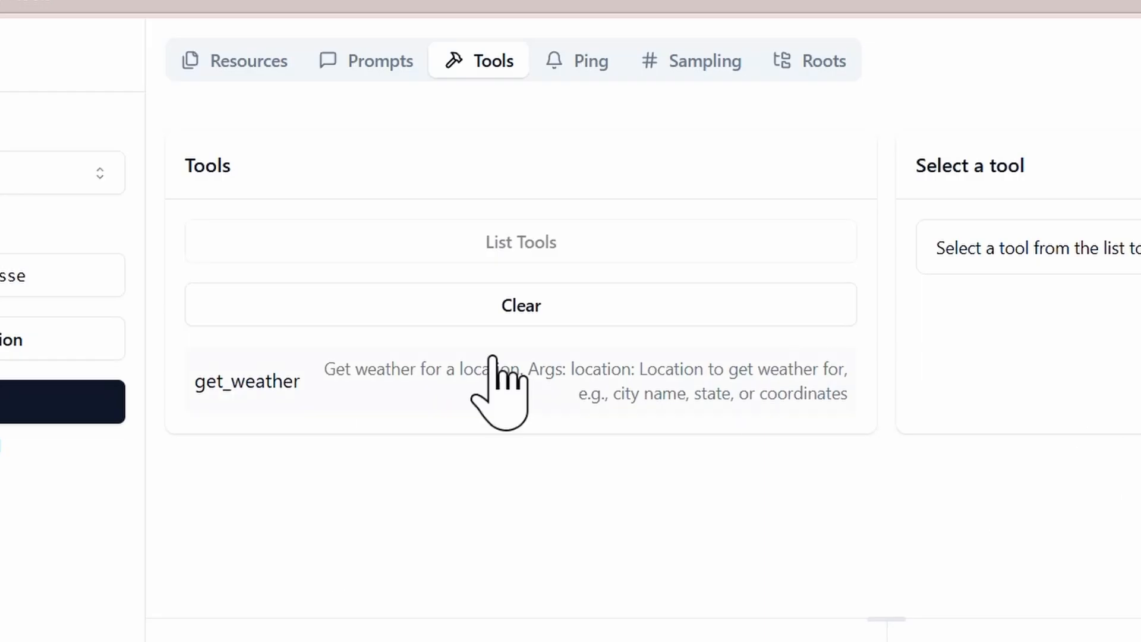
left_click(247, 380)
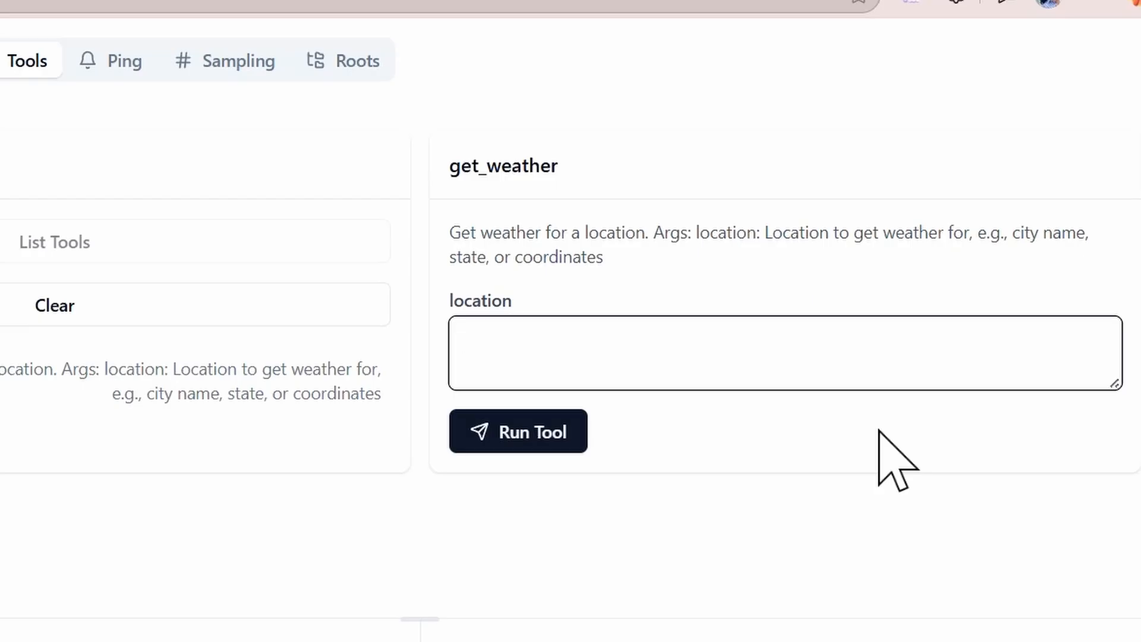
type("Paris")
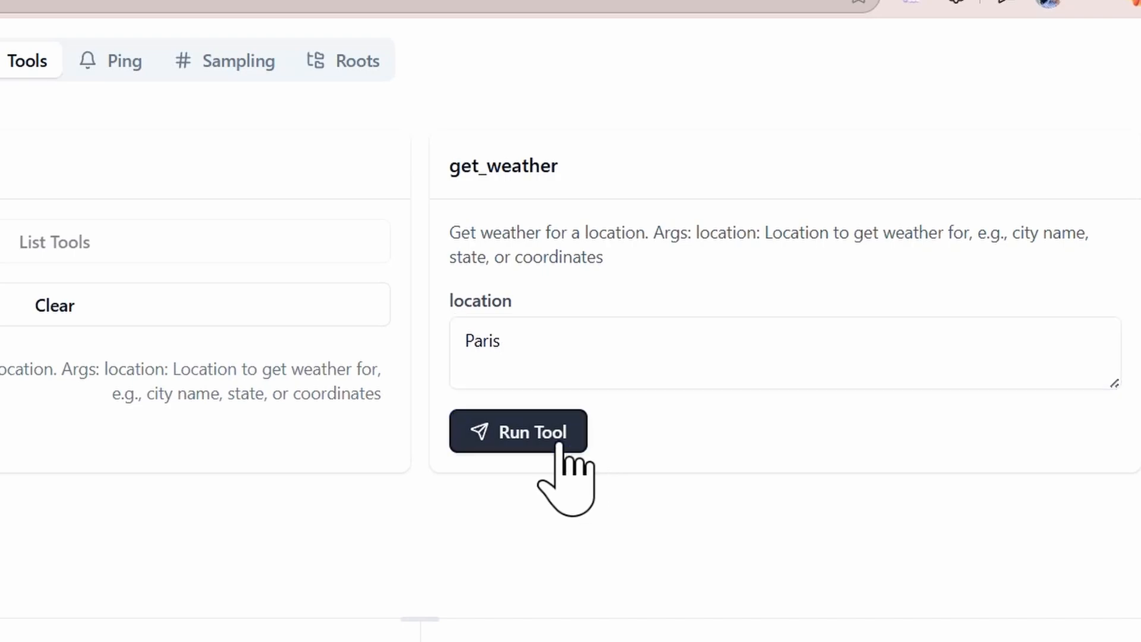
left_click(518, 432)
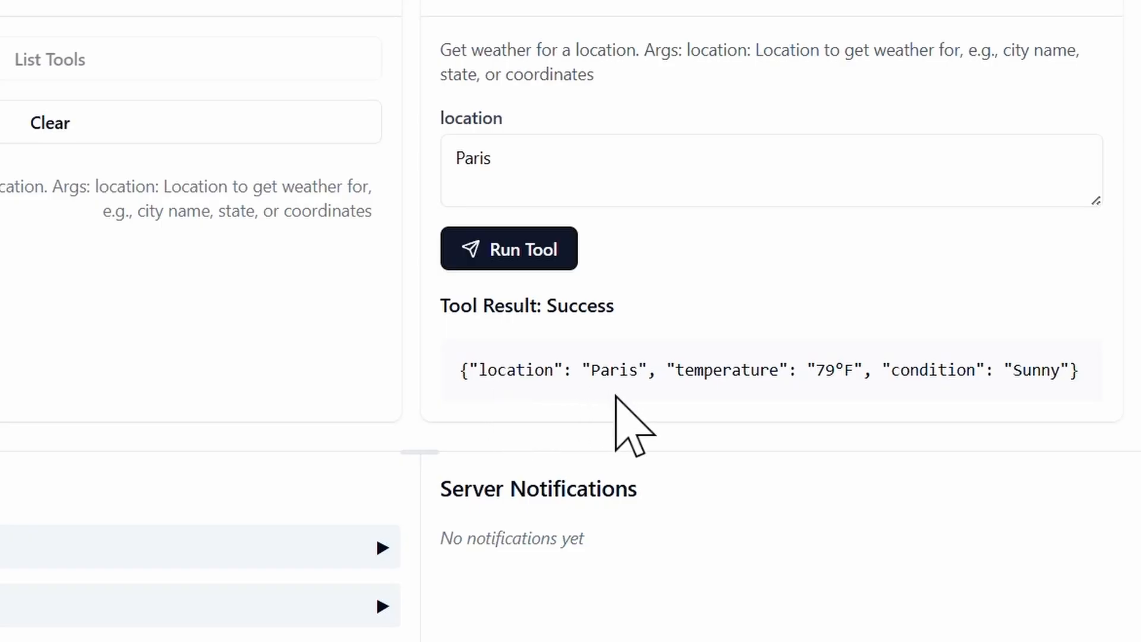
mouse_move(803, 440)
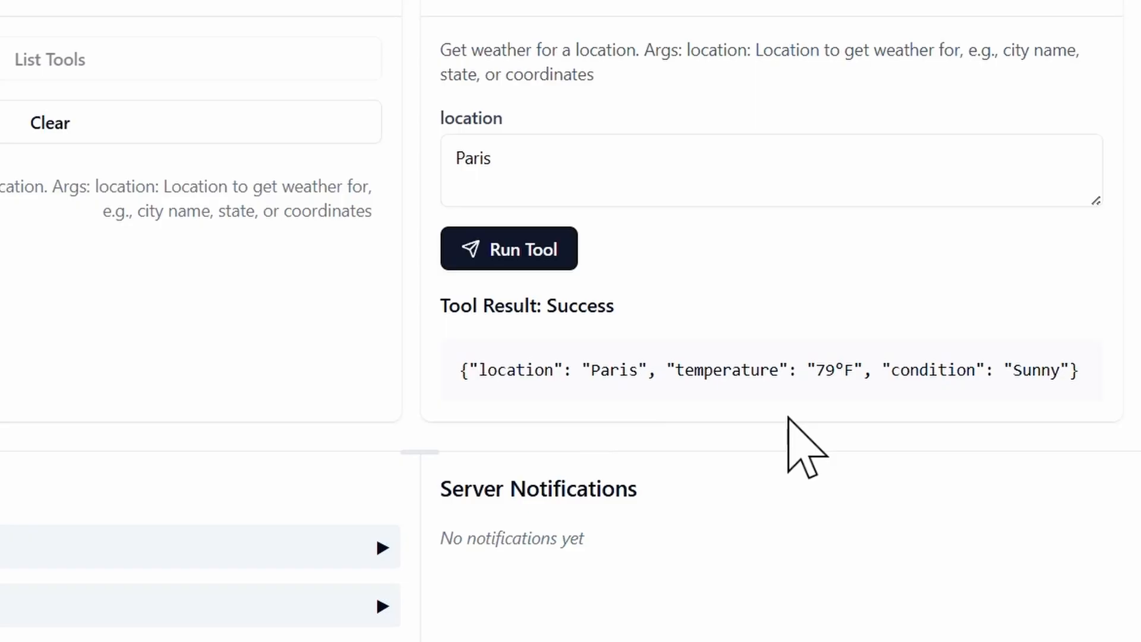
mouse_move(840, 418)
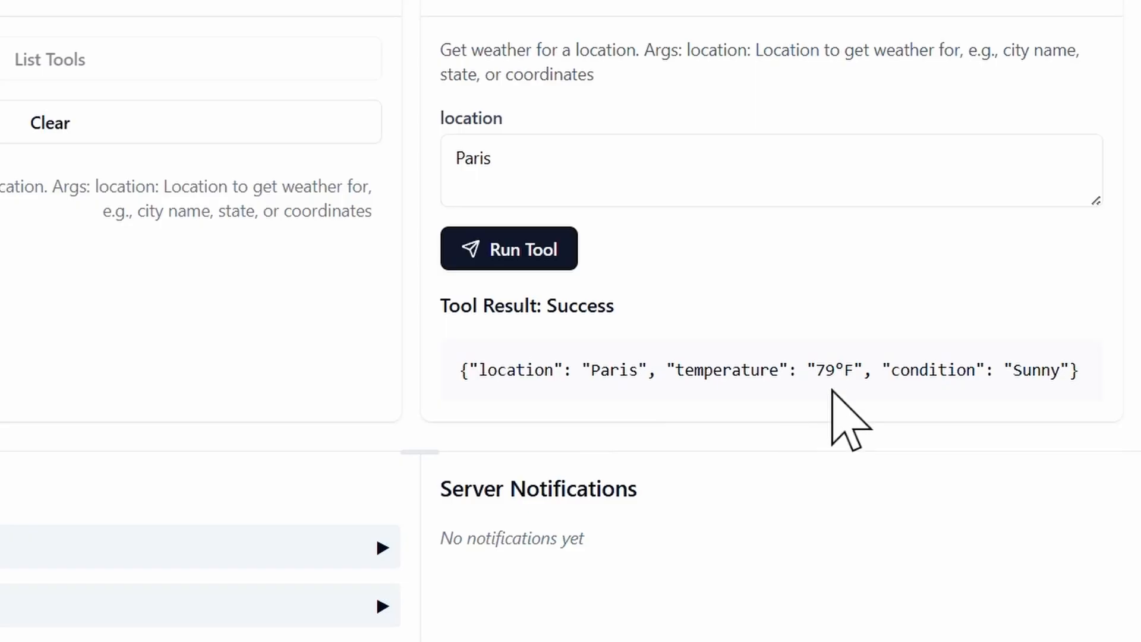
mouse_move(891, 429)
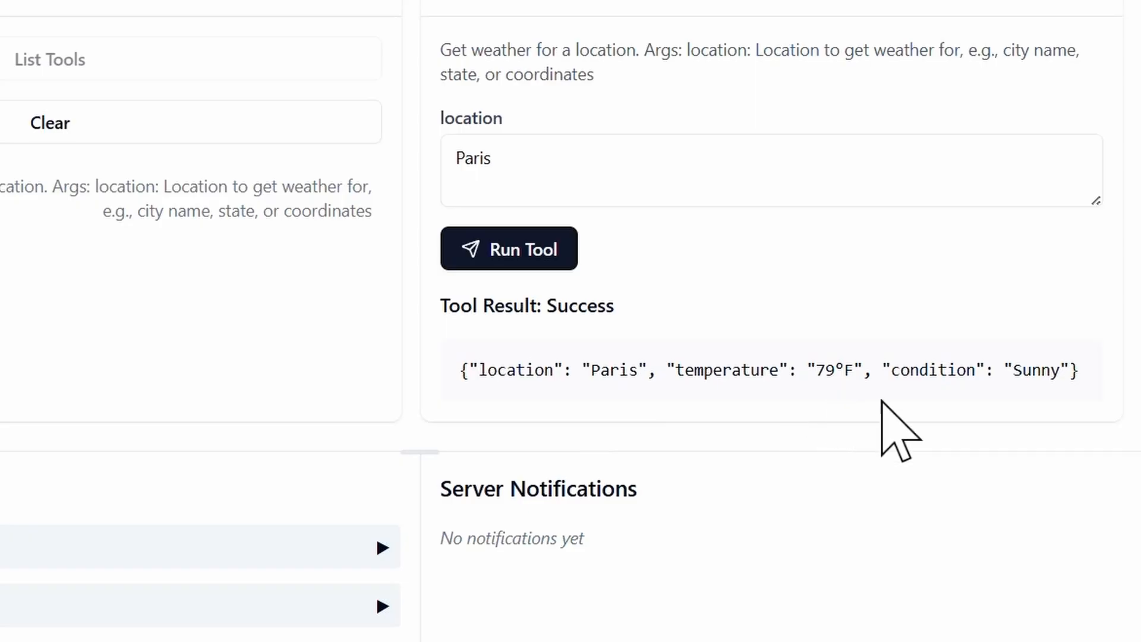
mouse_move(1084, 437)
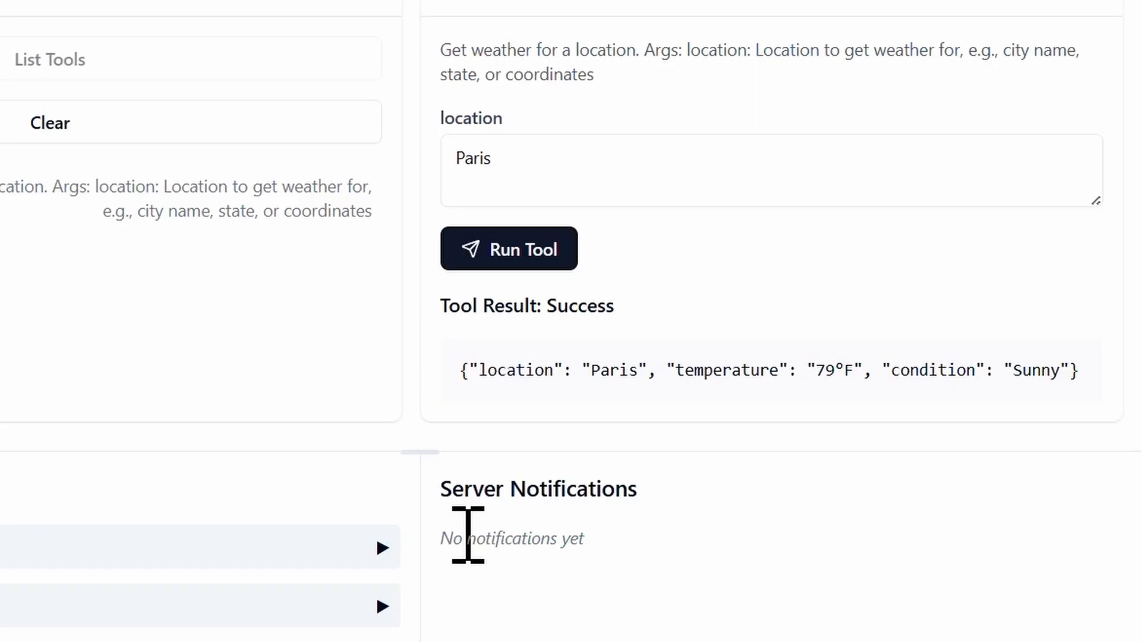
mouse_move(425, 589)
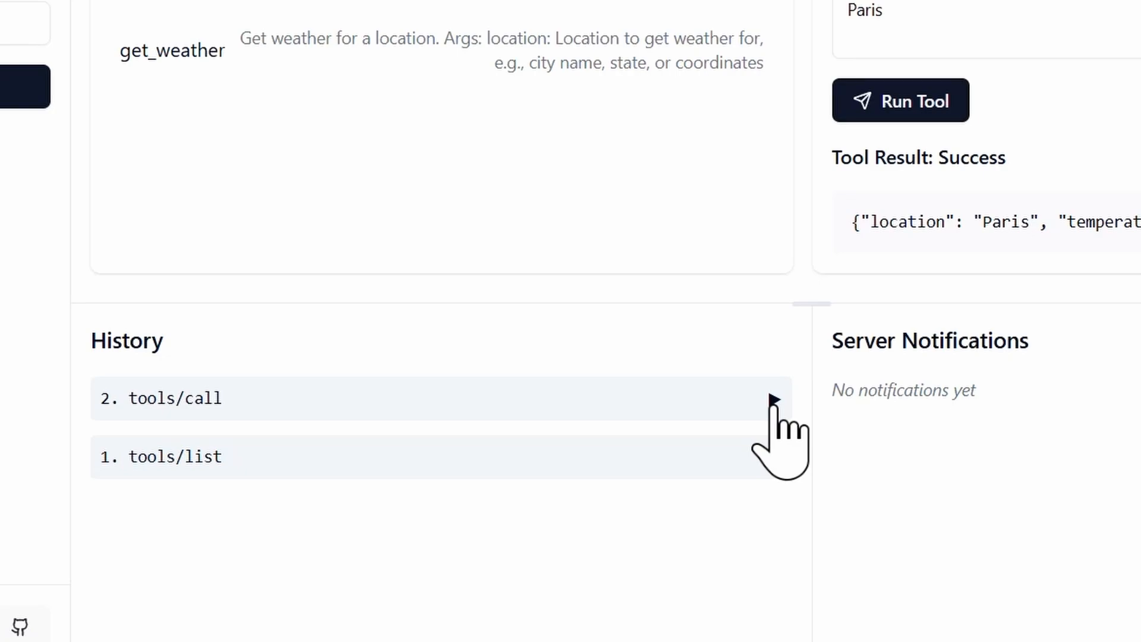
mouse_move(542, 444)
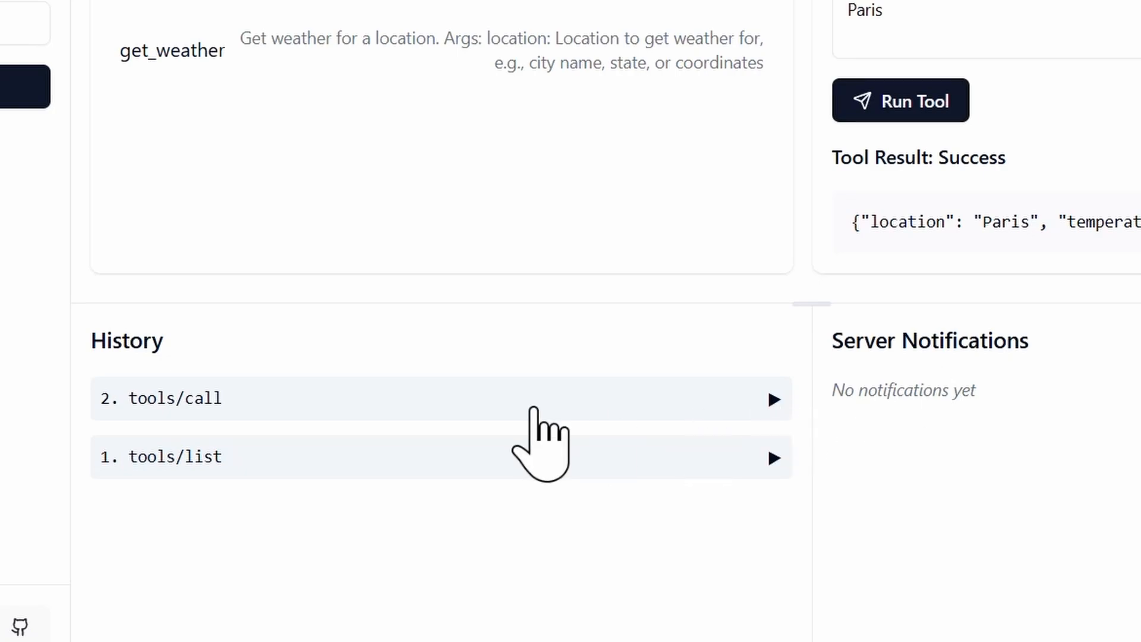
Expand the tools/call history entry and scroll through its Paris request and response
left_click(175, 398)
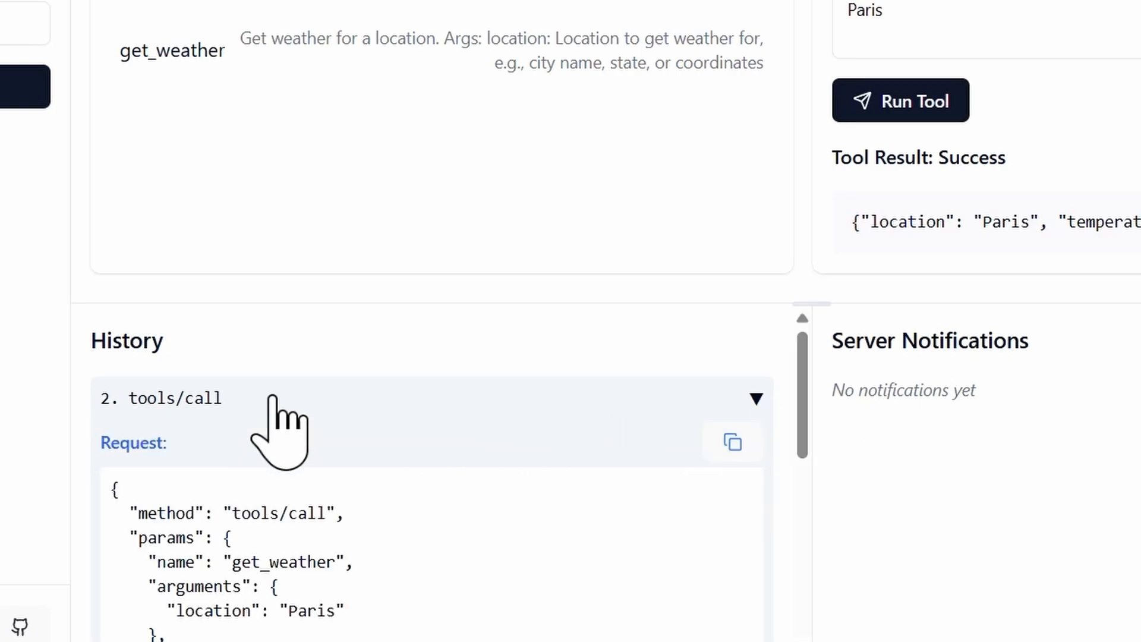
mouse_move(811, 393)
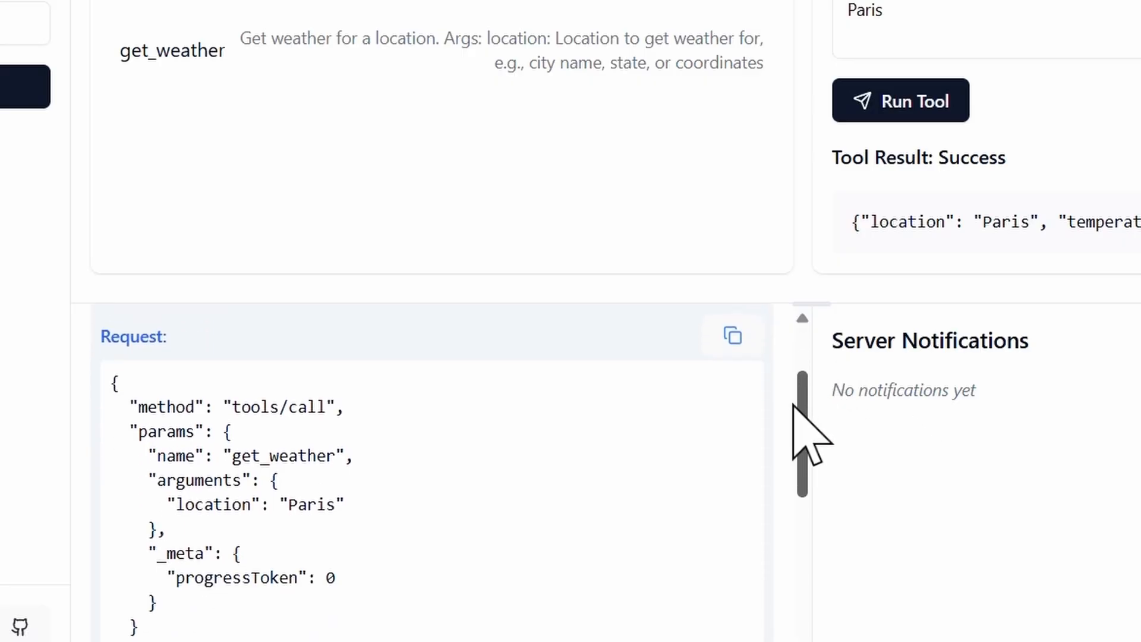
scroll("down", 3)
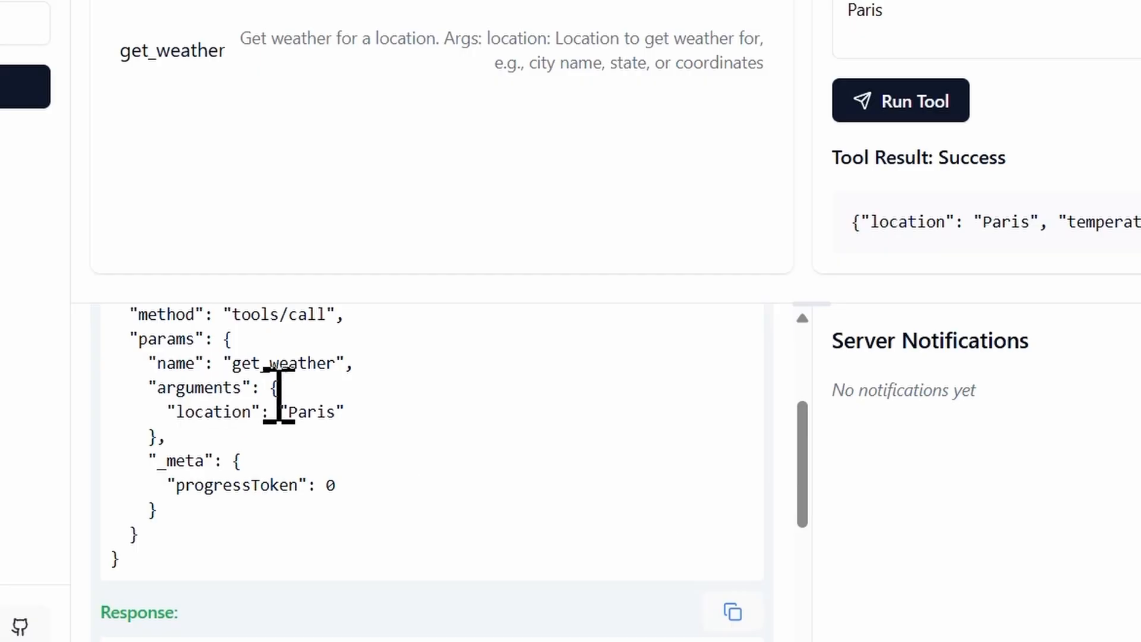